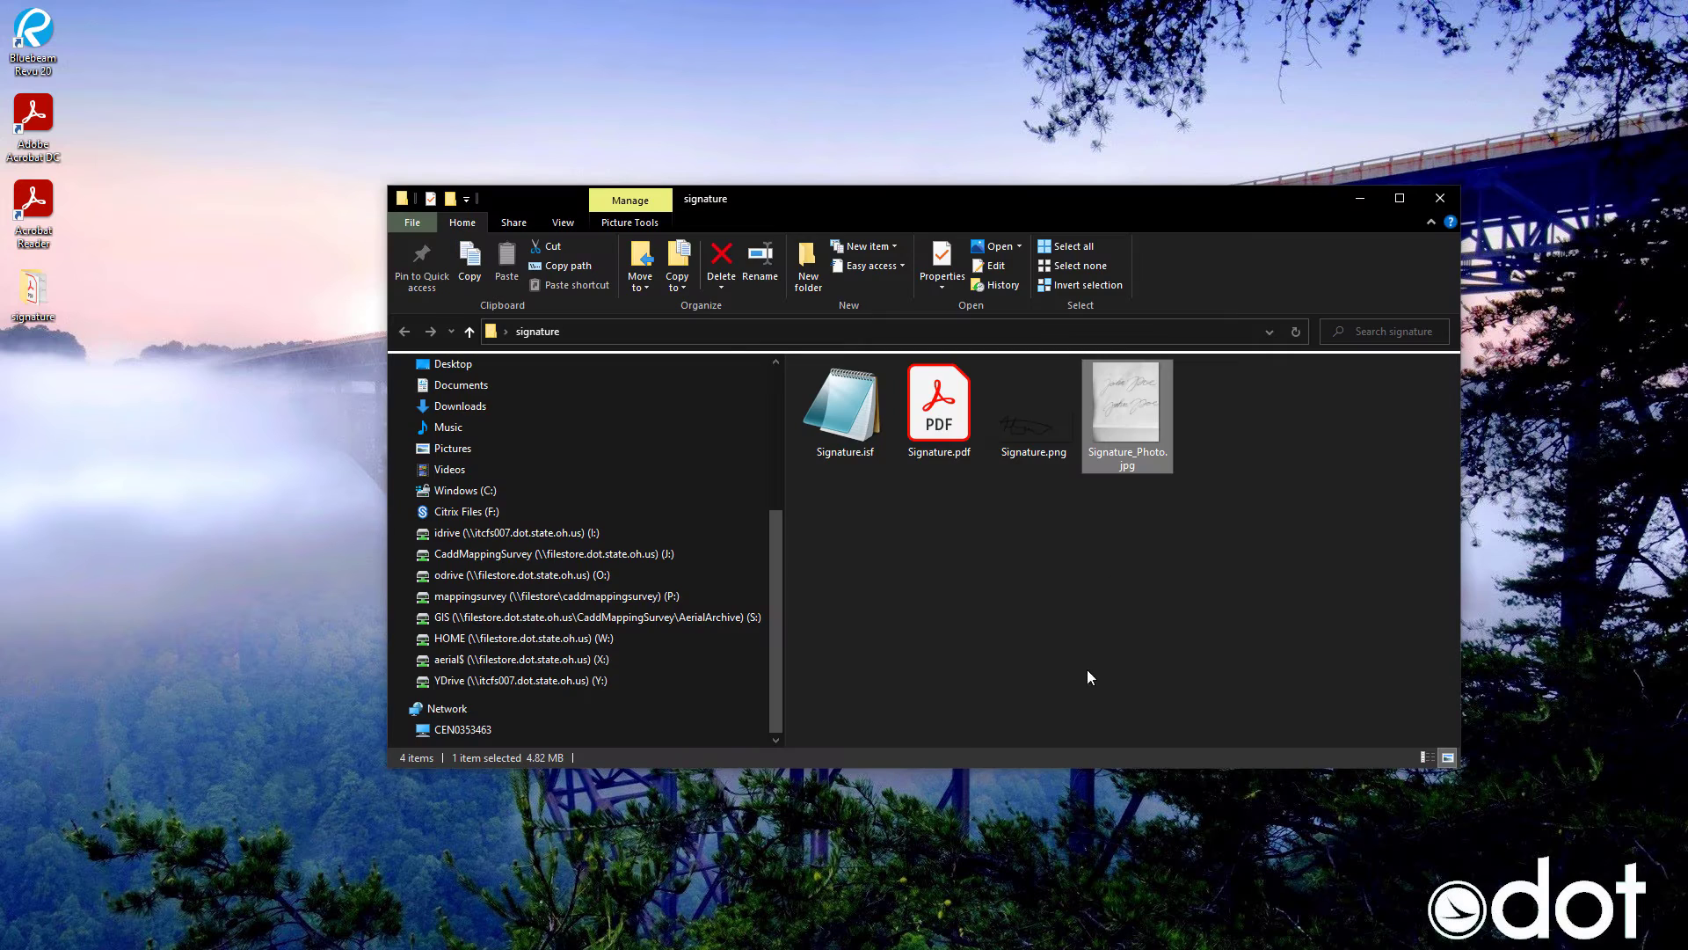
pyautogui.moveTo(1147, 806)
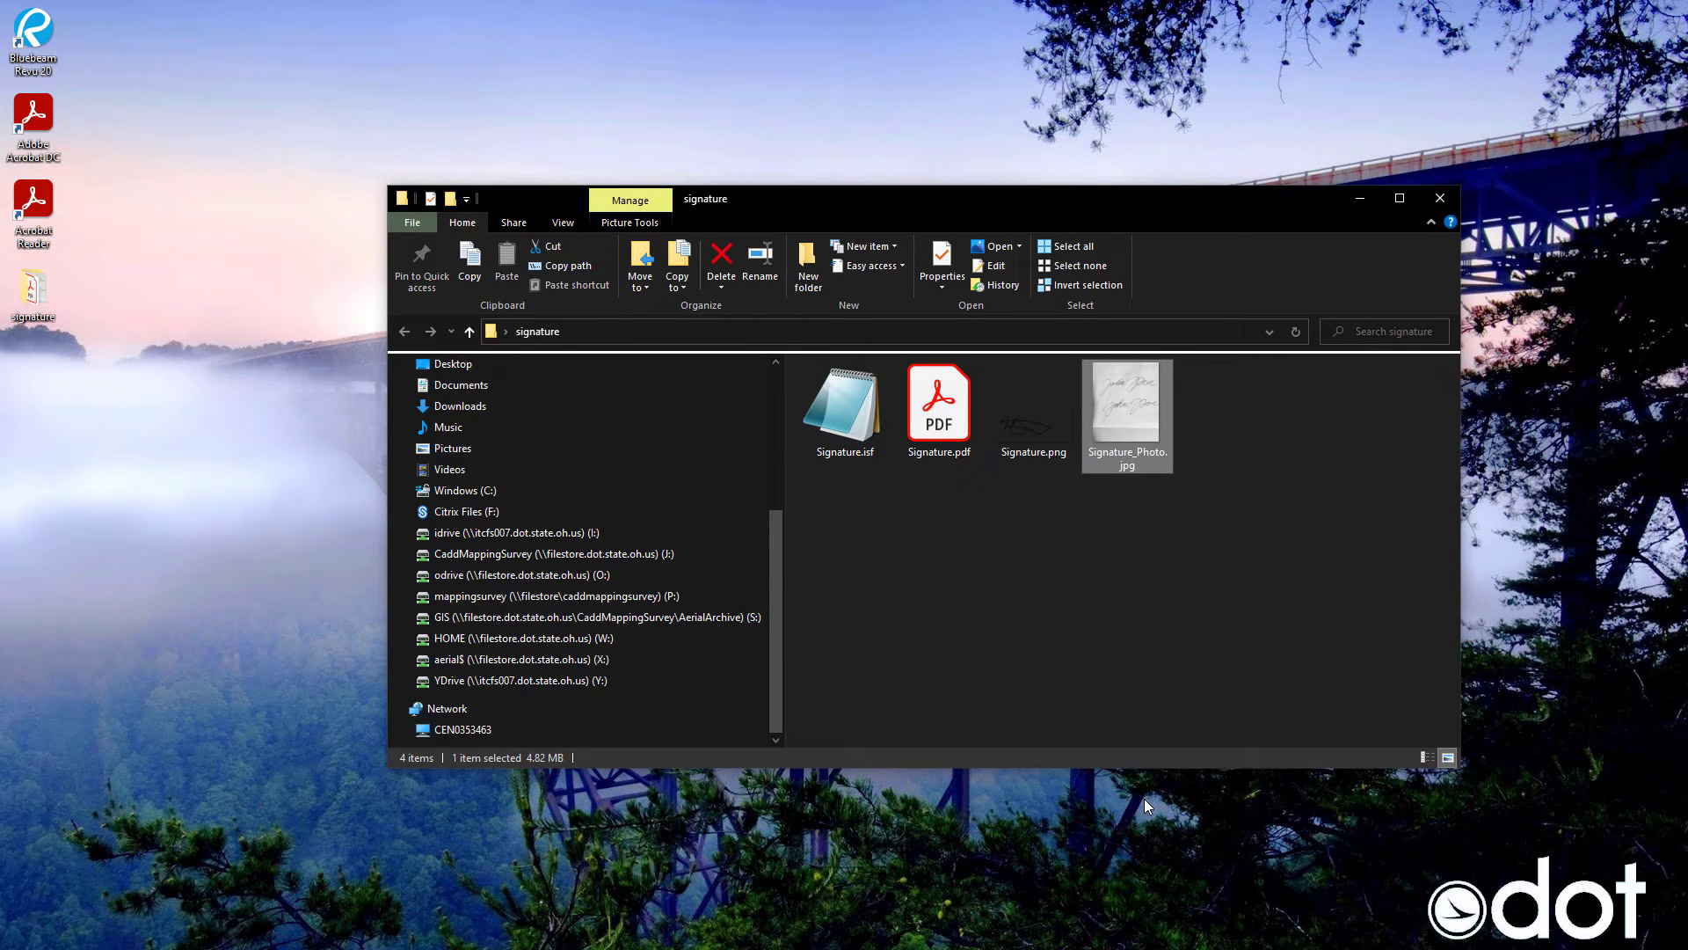
# Open Signature_Photo.jpg from the signature folder in the photo viewer
pyautogui.rightClick(1128, 415)
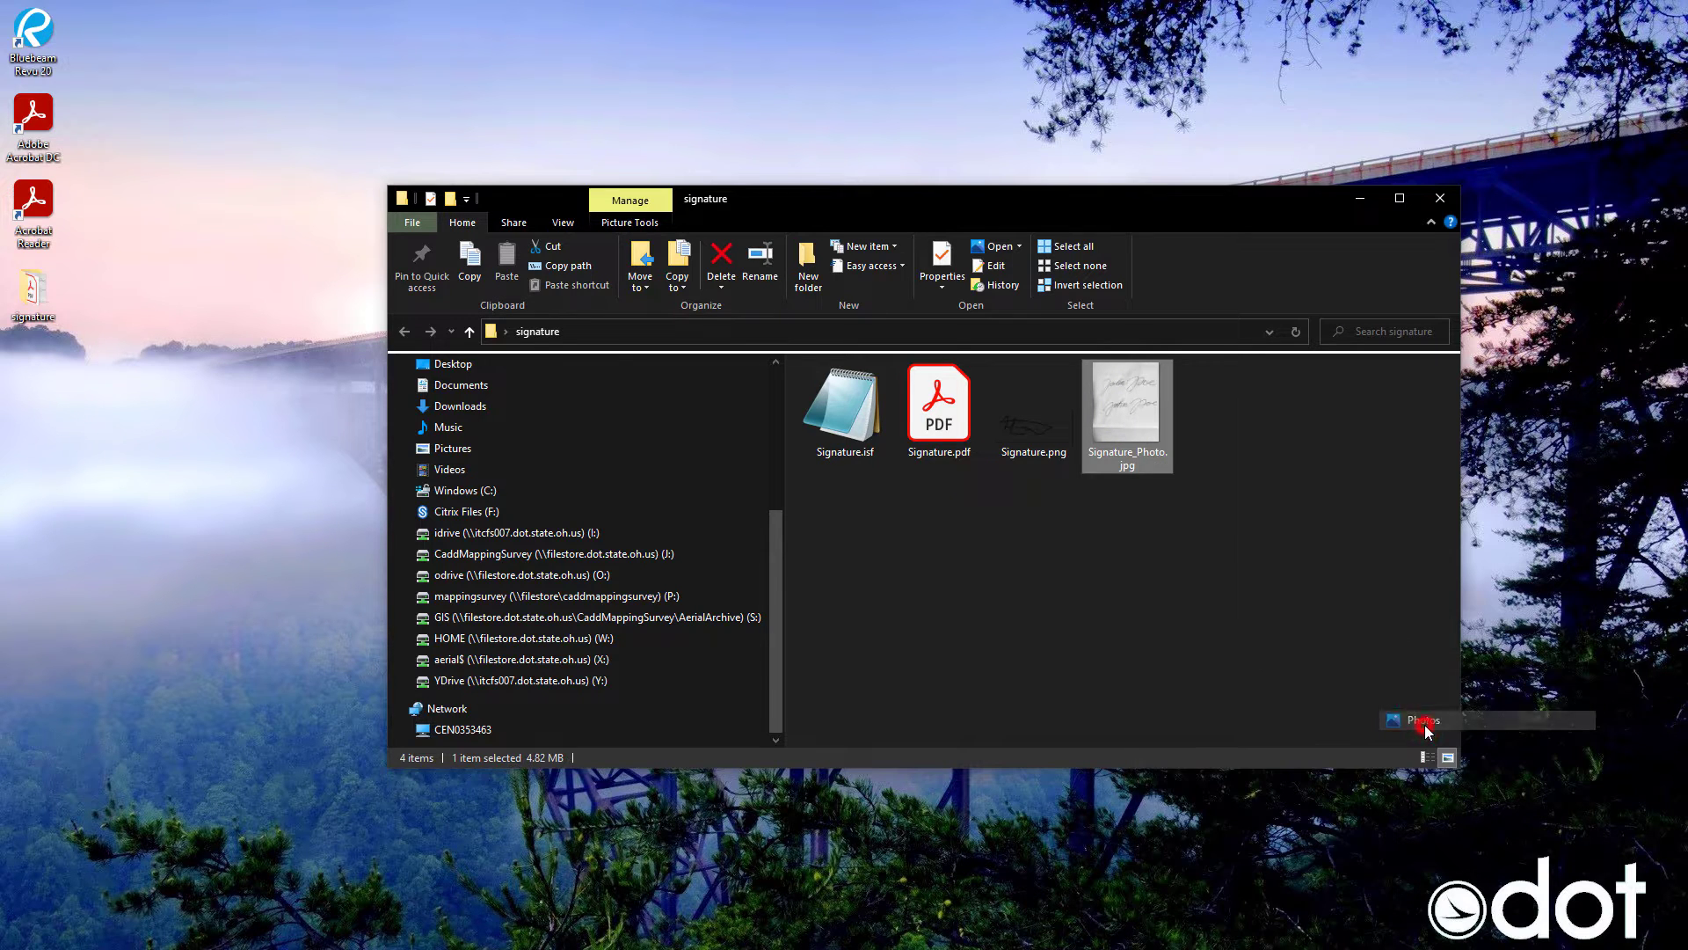
pyautogui.doubleClick(1125, 413)
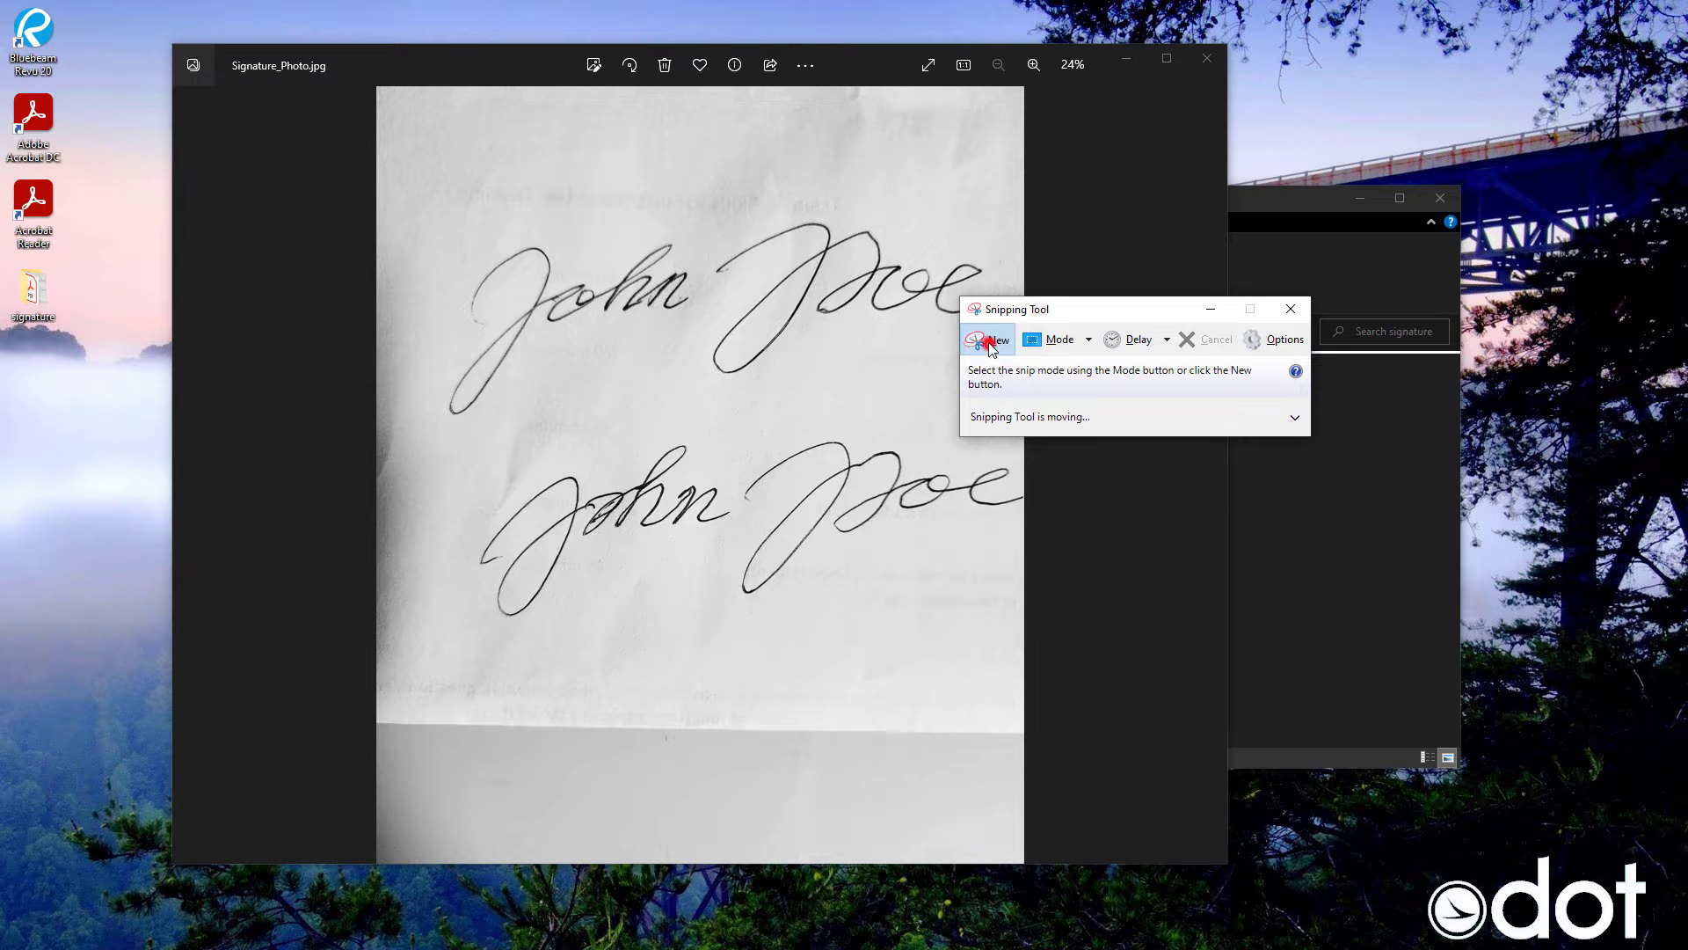
# Start a new Snipping Tool capture over the lower John Doe signature
pyautogui.click(987, 338)
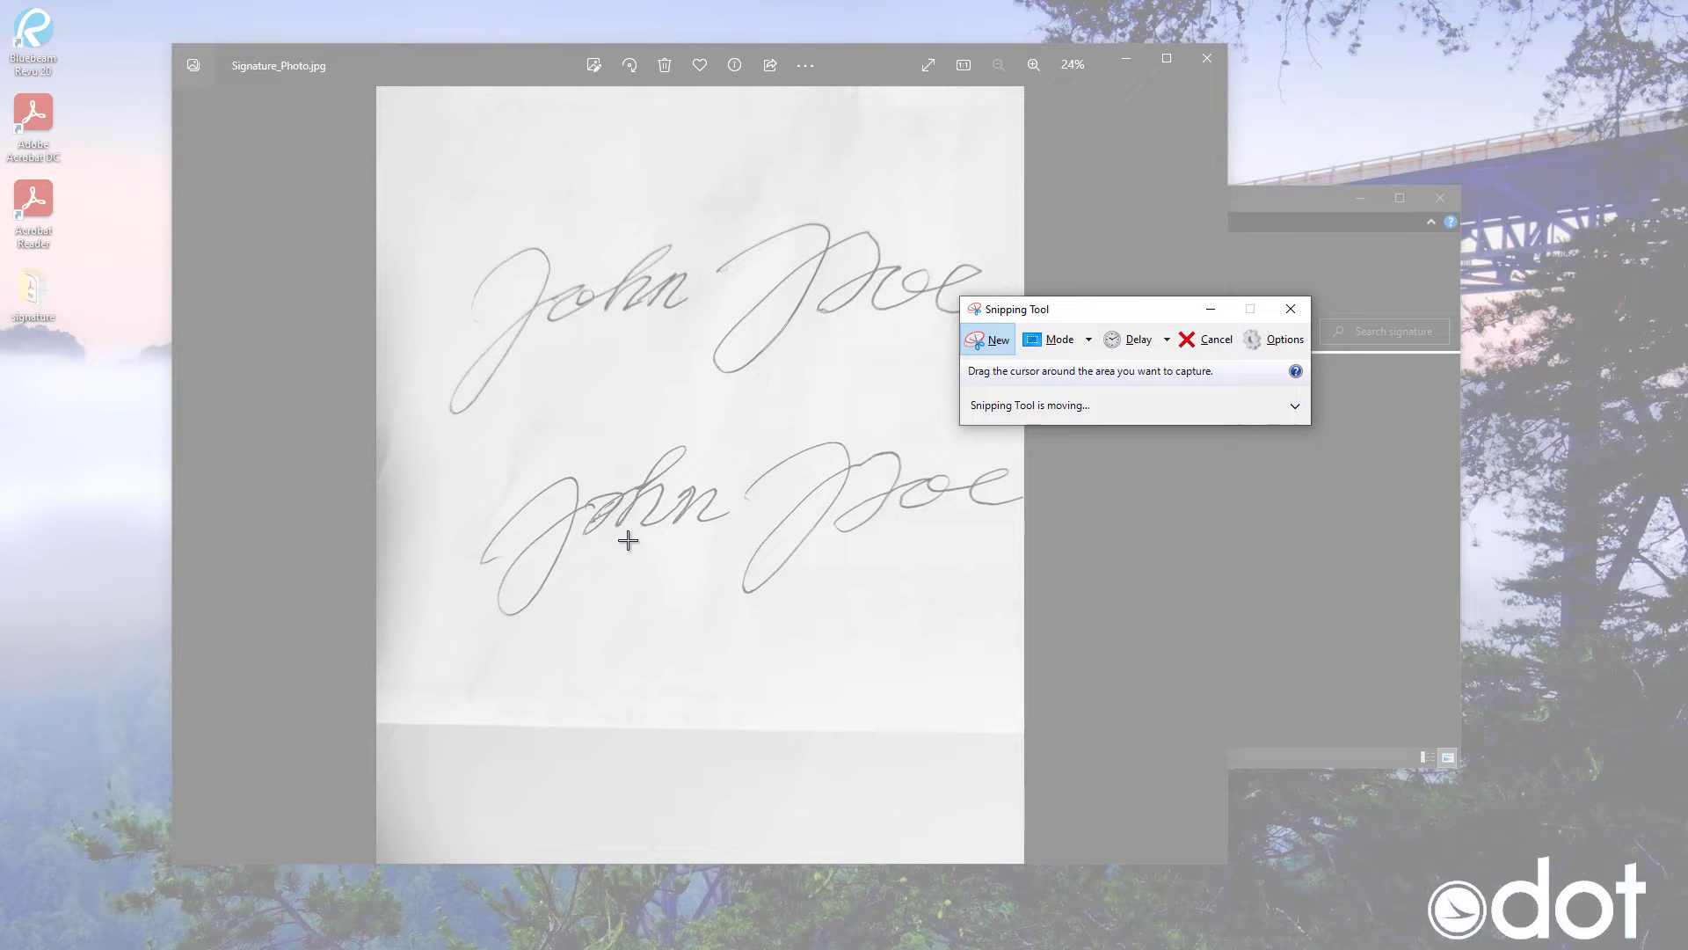
pyautogui.moveTo(477, 441)
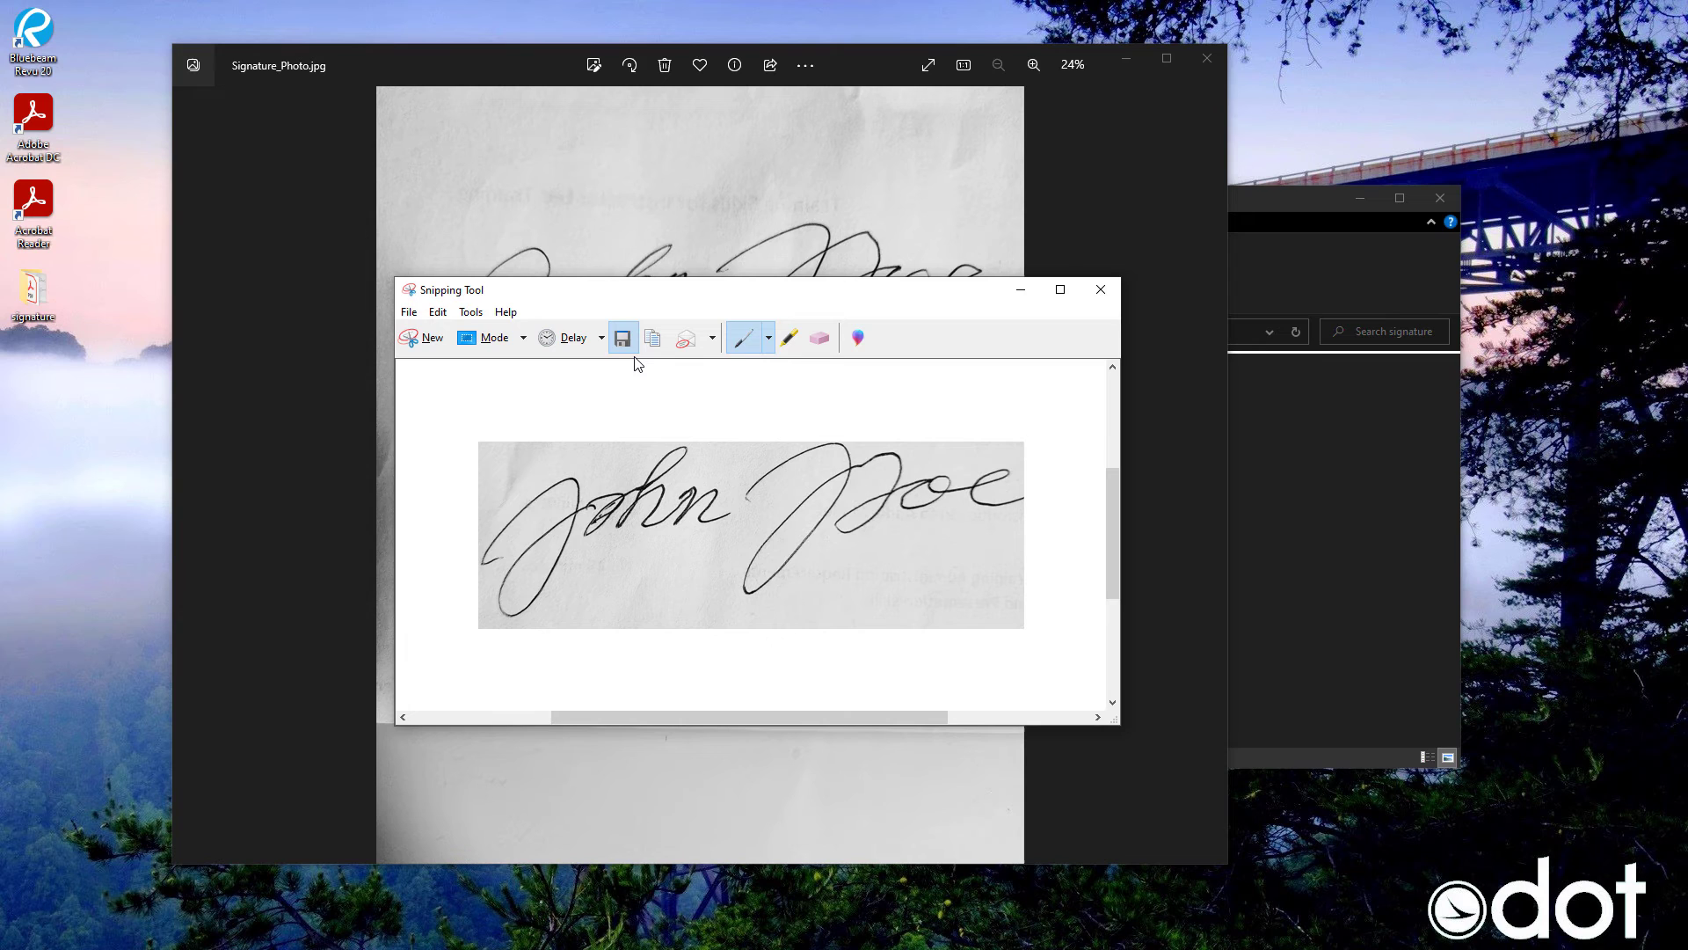
# Save the snip as Signature_Photo.png in the signature folder and go to pixlr.com
pyautogui.click(623, 338)
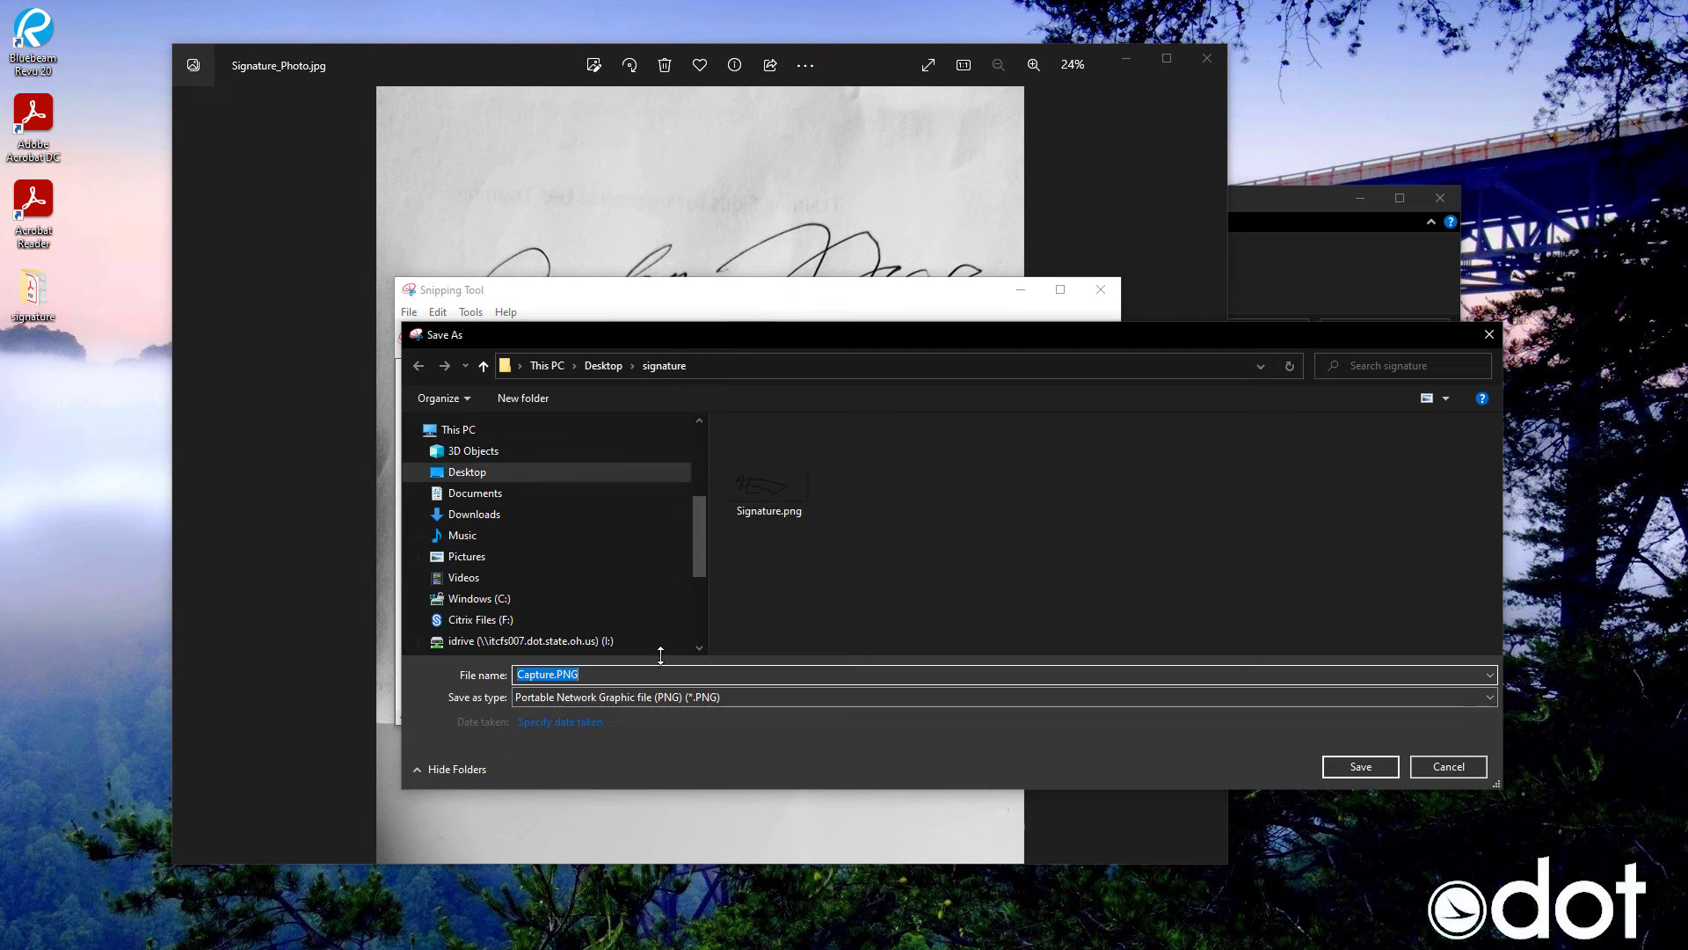
pyautogui.click(769, 462)
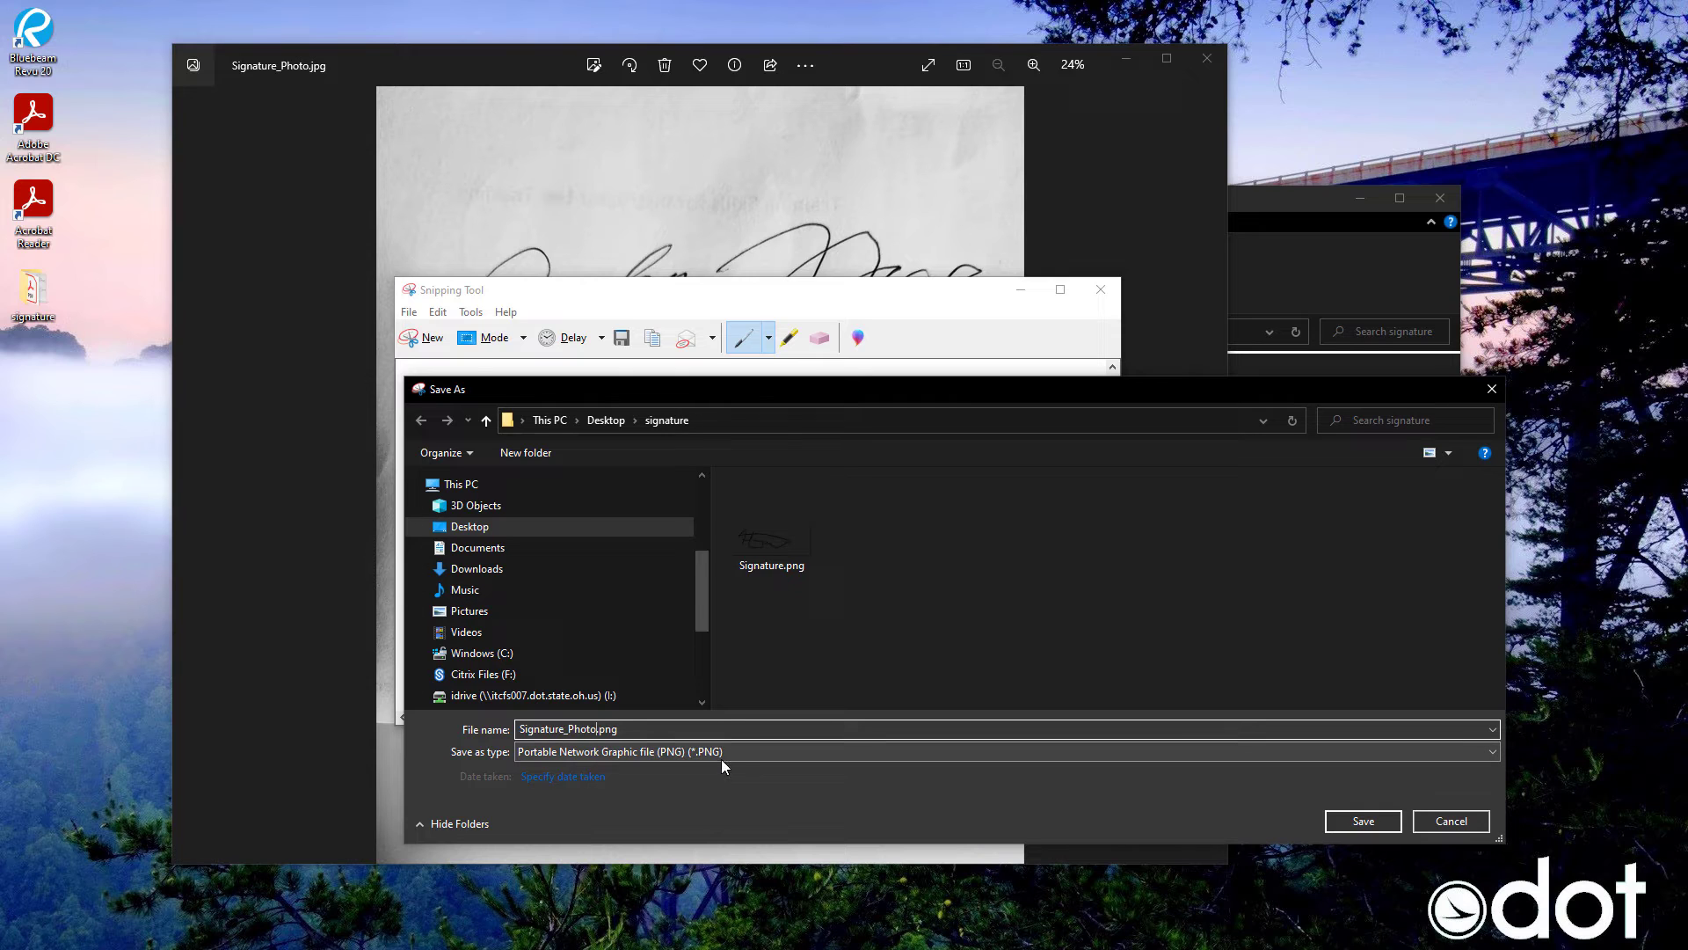
pyautogui.click(563, 776)
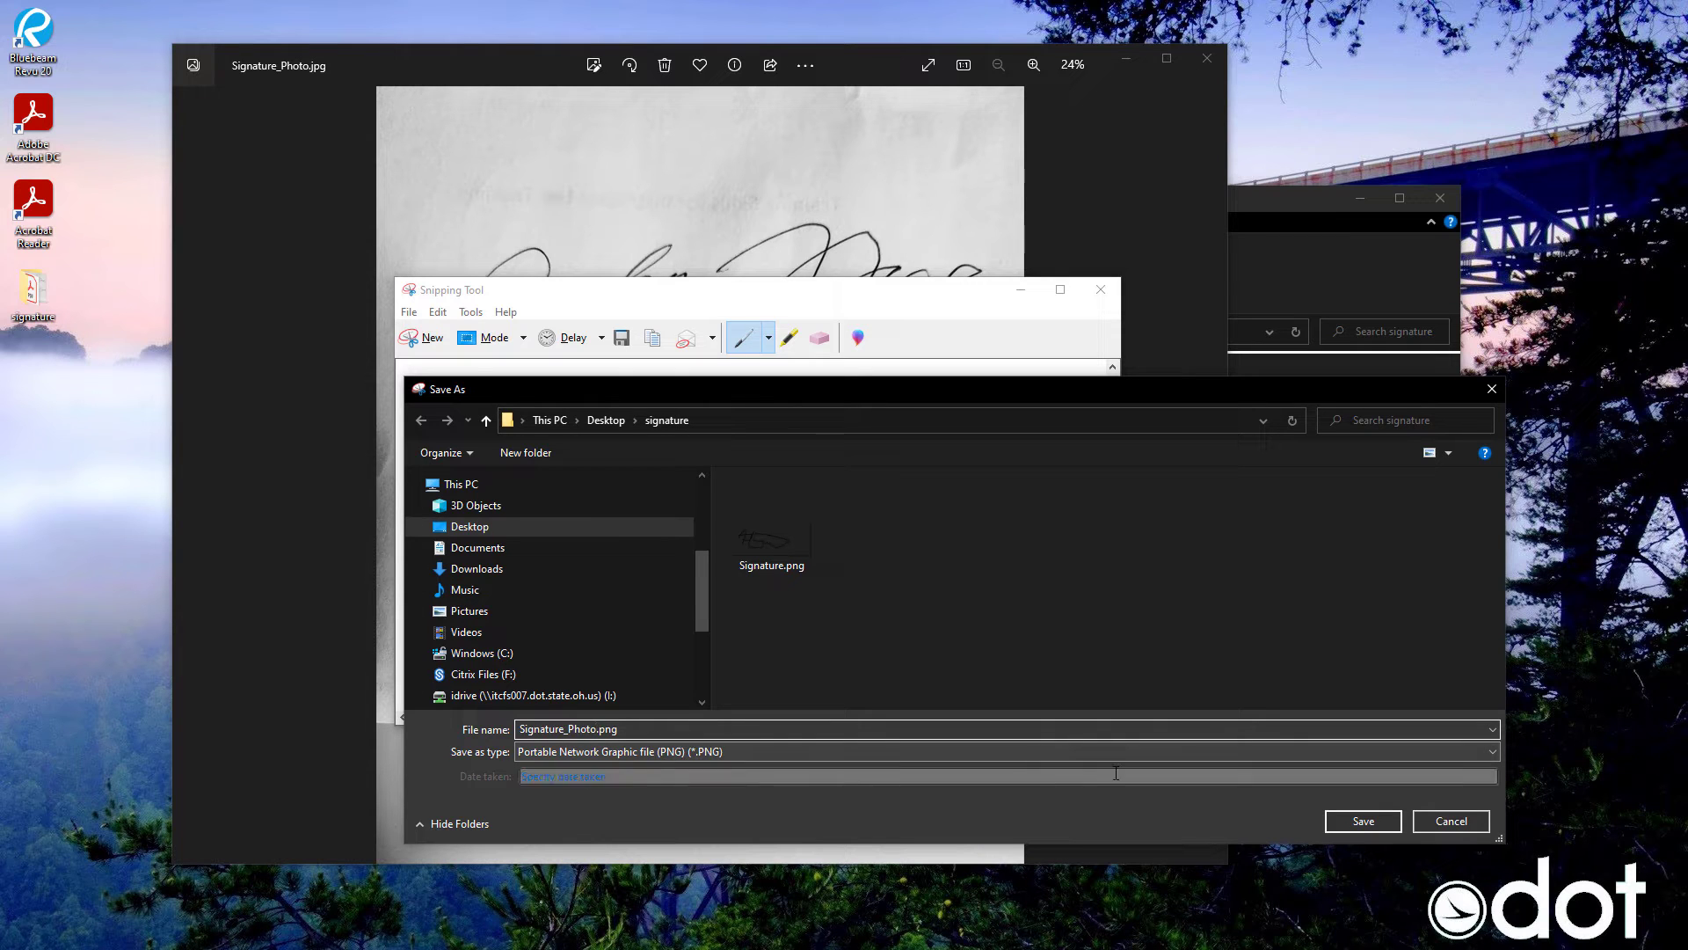
pyautogui.click(1361, 821)
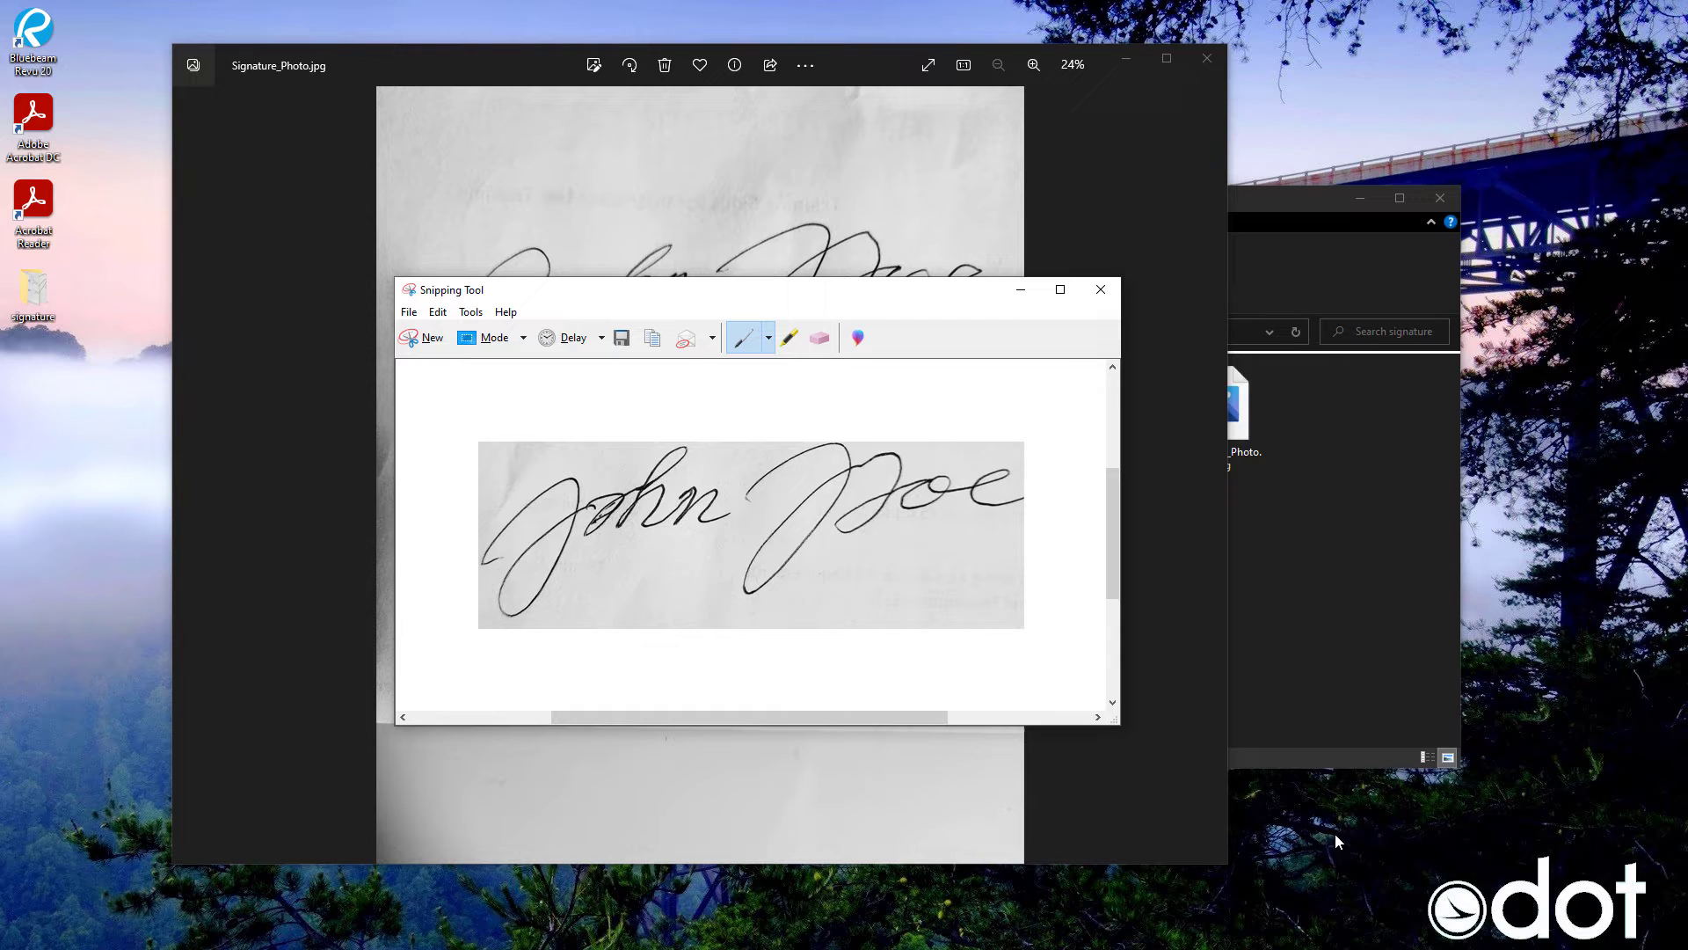
pyautogui.click(1099, 290)
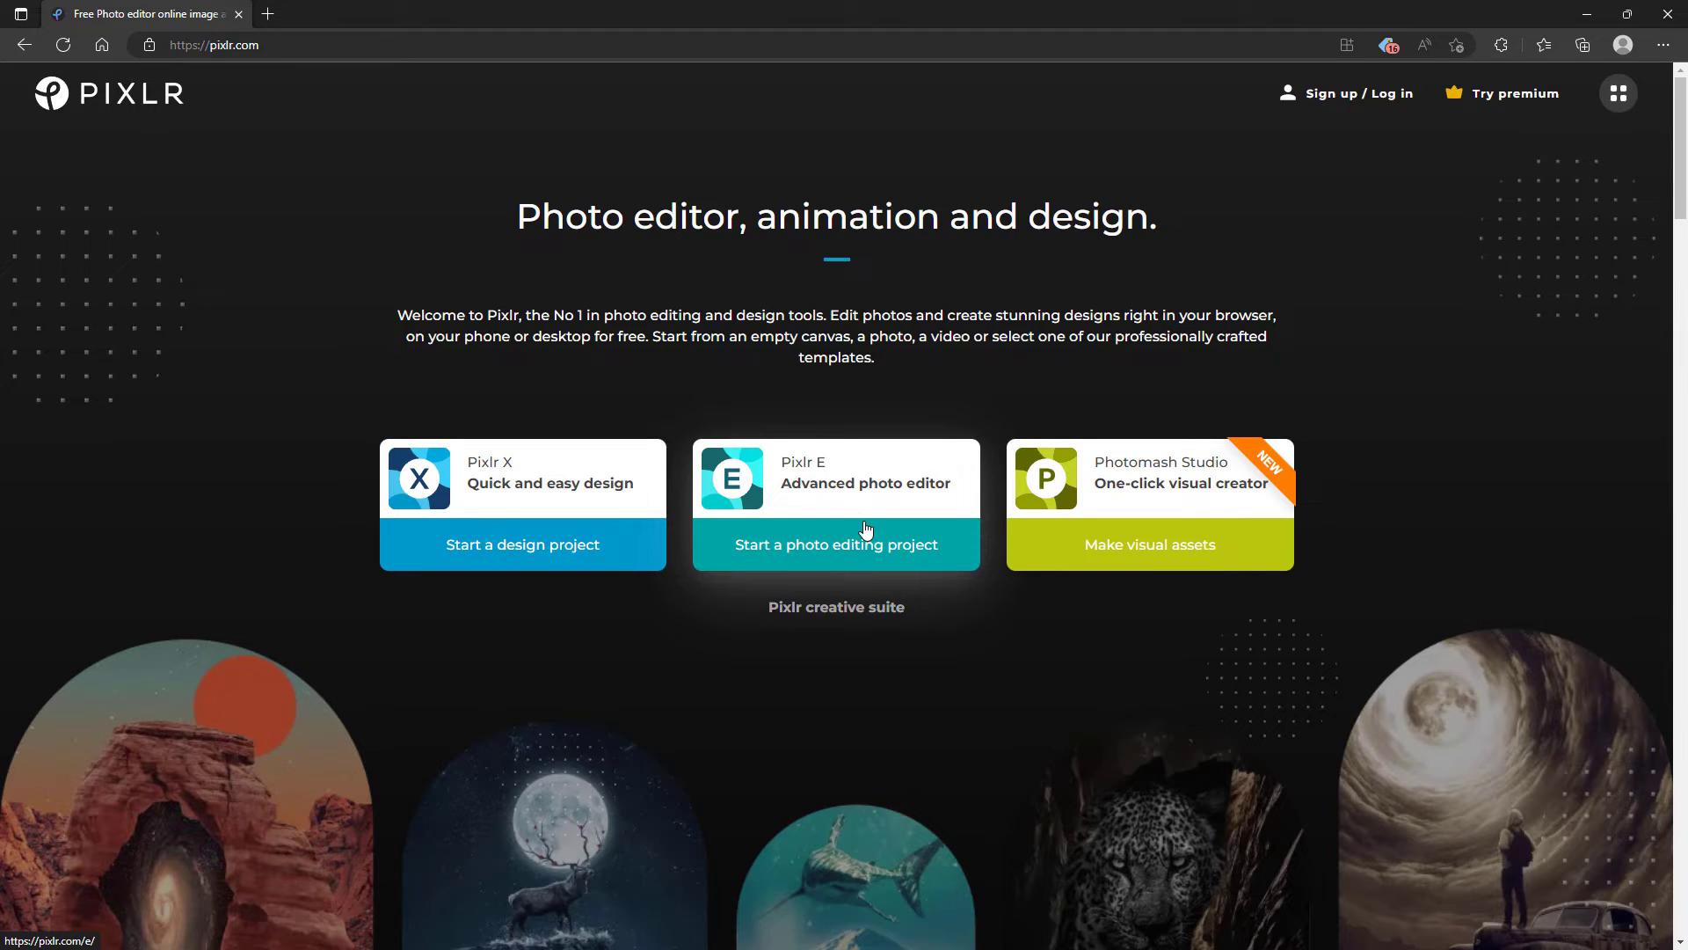
pyautogui.moveTo(836, 487)
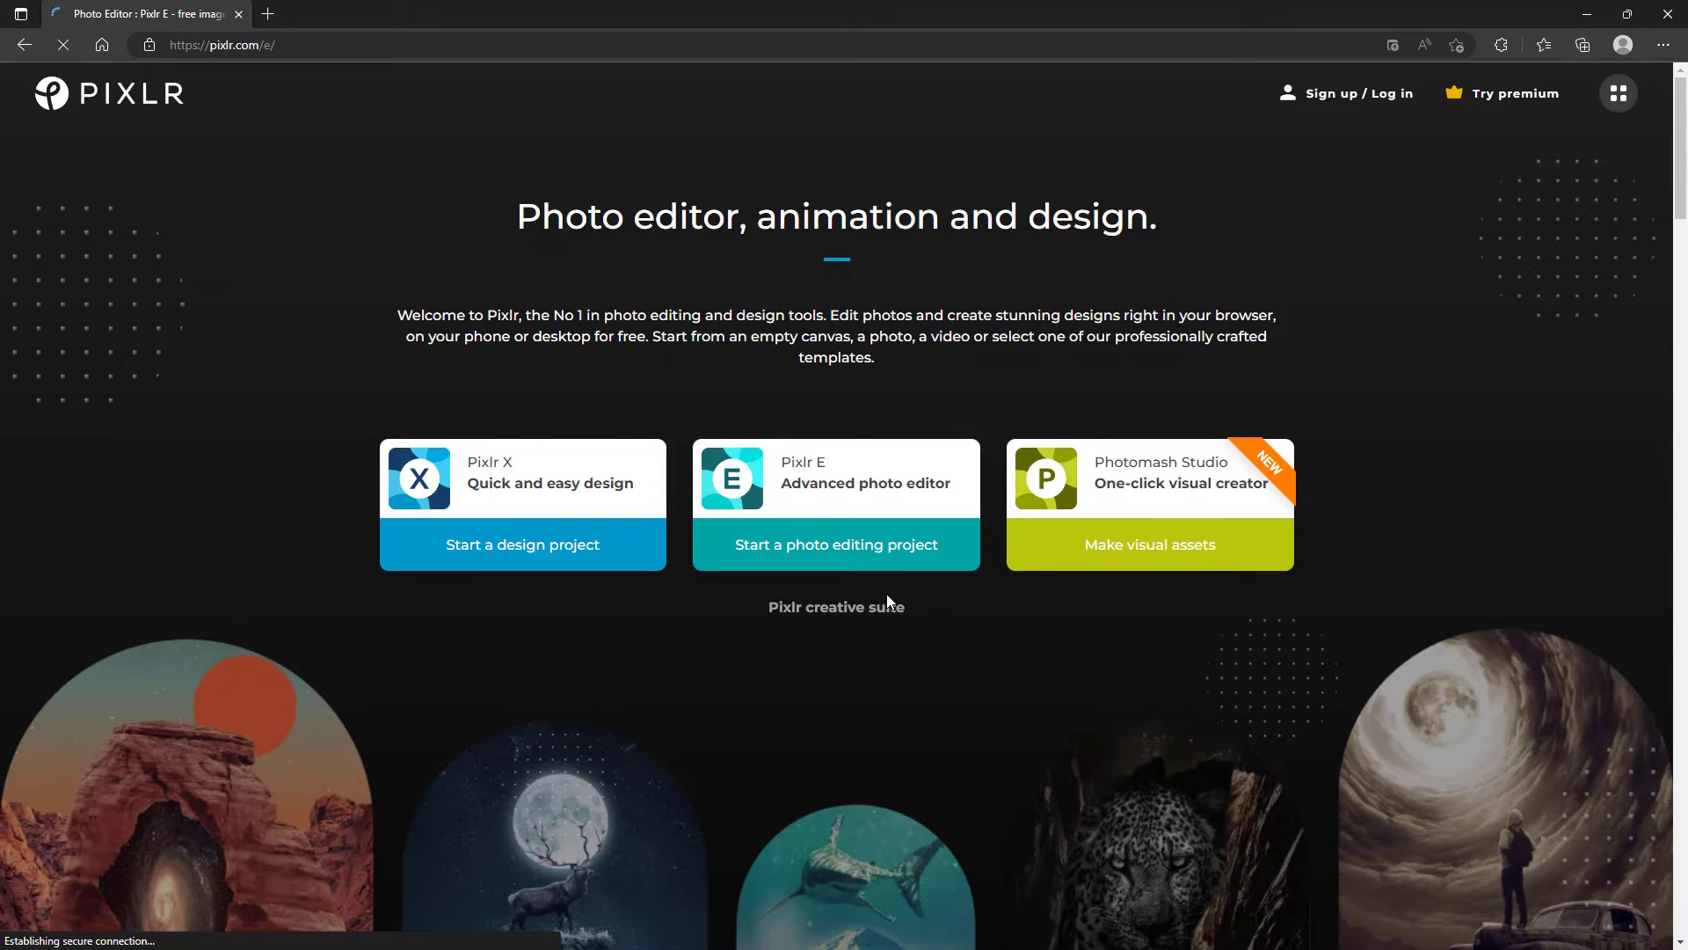
# Launch Pixlr E and load Signature_Photo.png from the computer into the editor
pyautogui.click(836, 544)
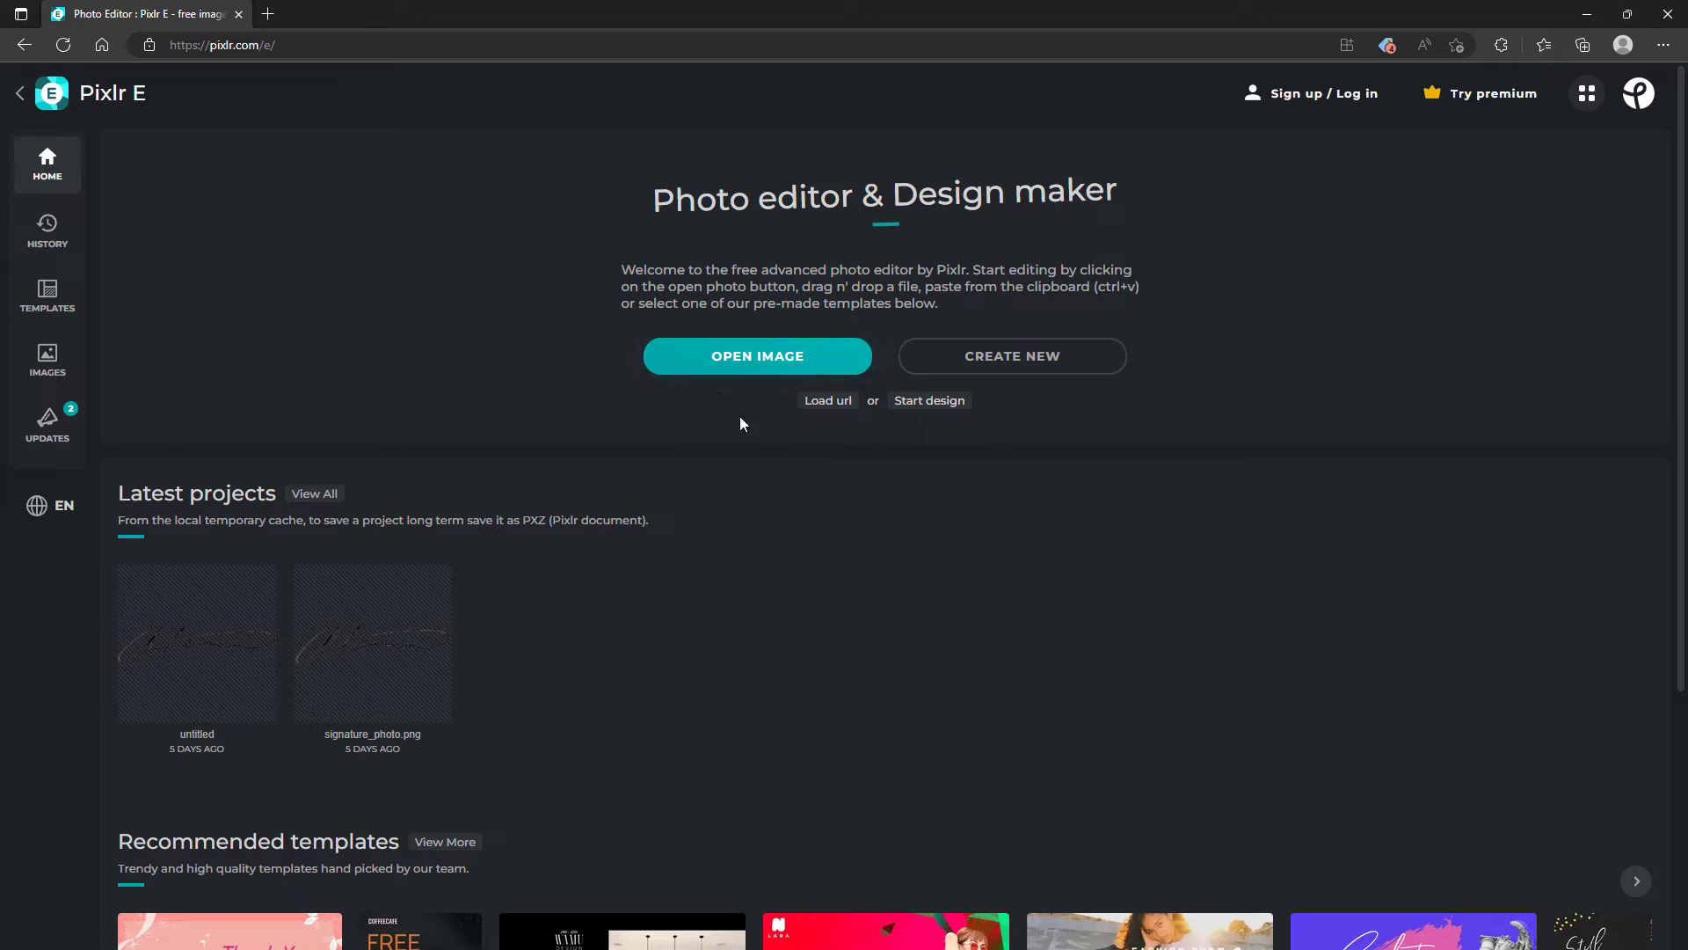
pyautogui.click(756, 355)
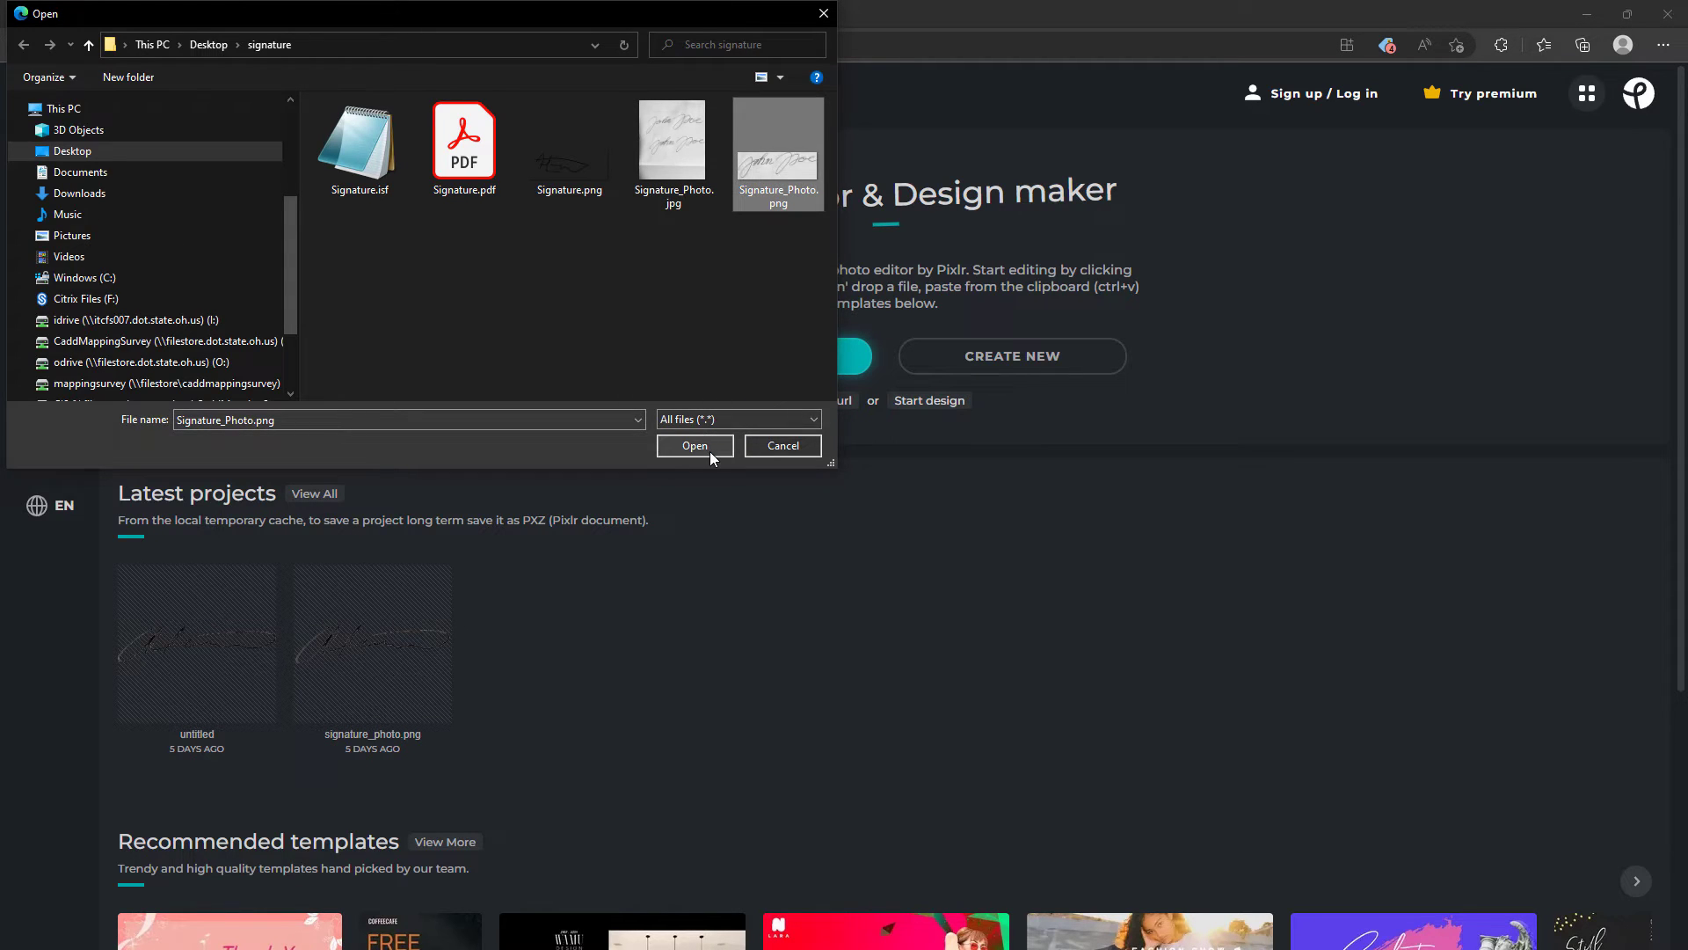
pyautogui.click(693, 445)
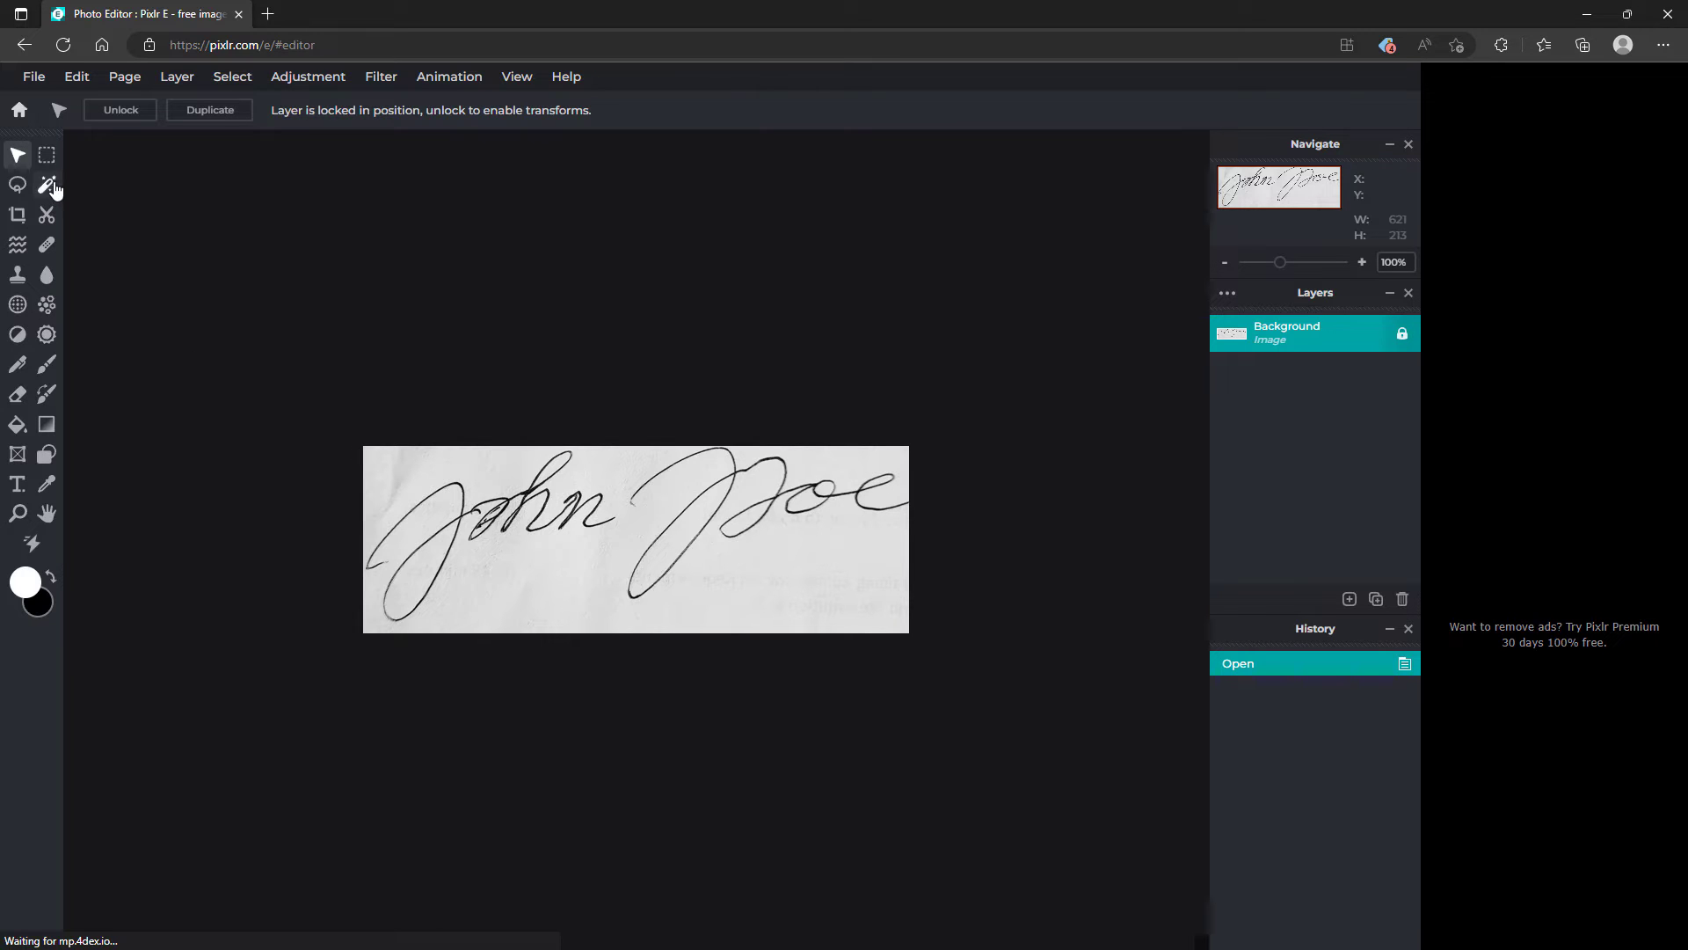
pyautogui.moveTo(46, 185)
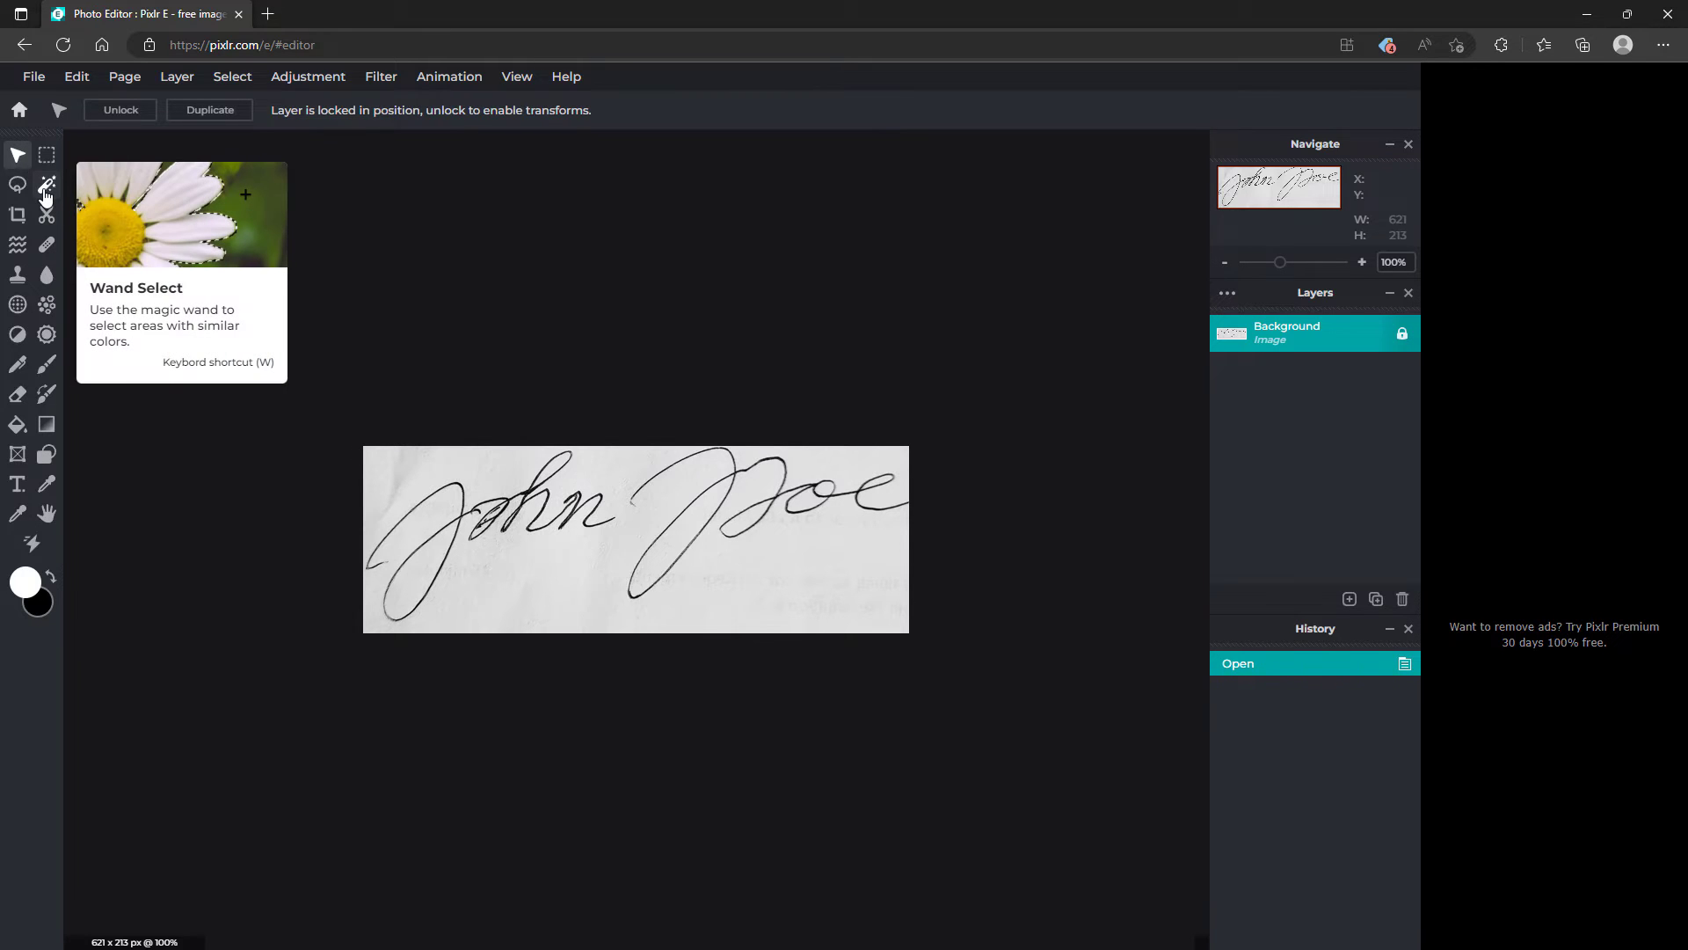
# Wand-select the white paper background and leftover patches and delete them
pyautogui.click(45, 185)
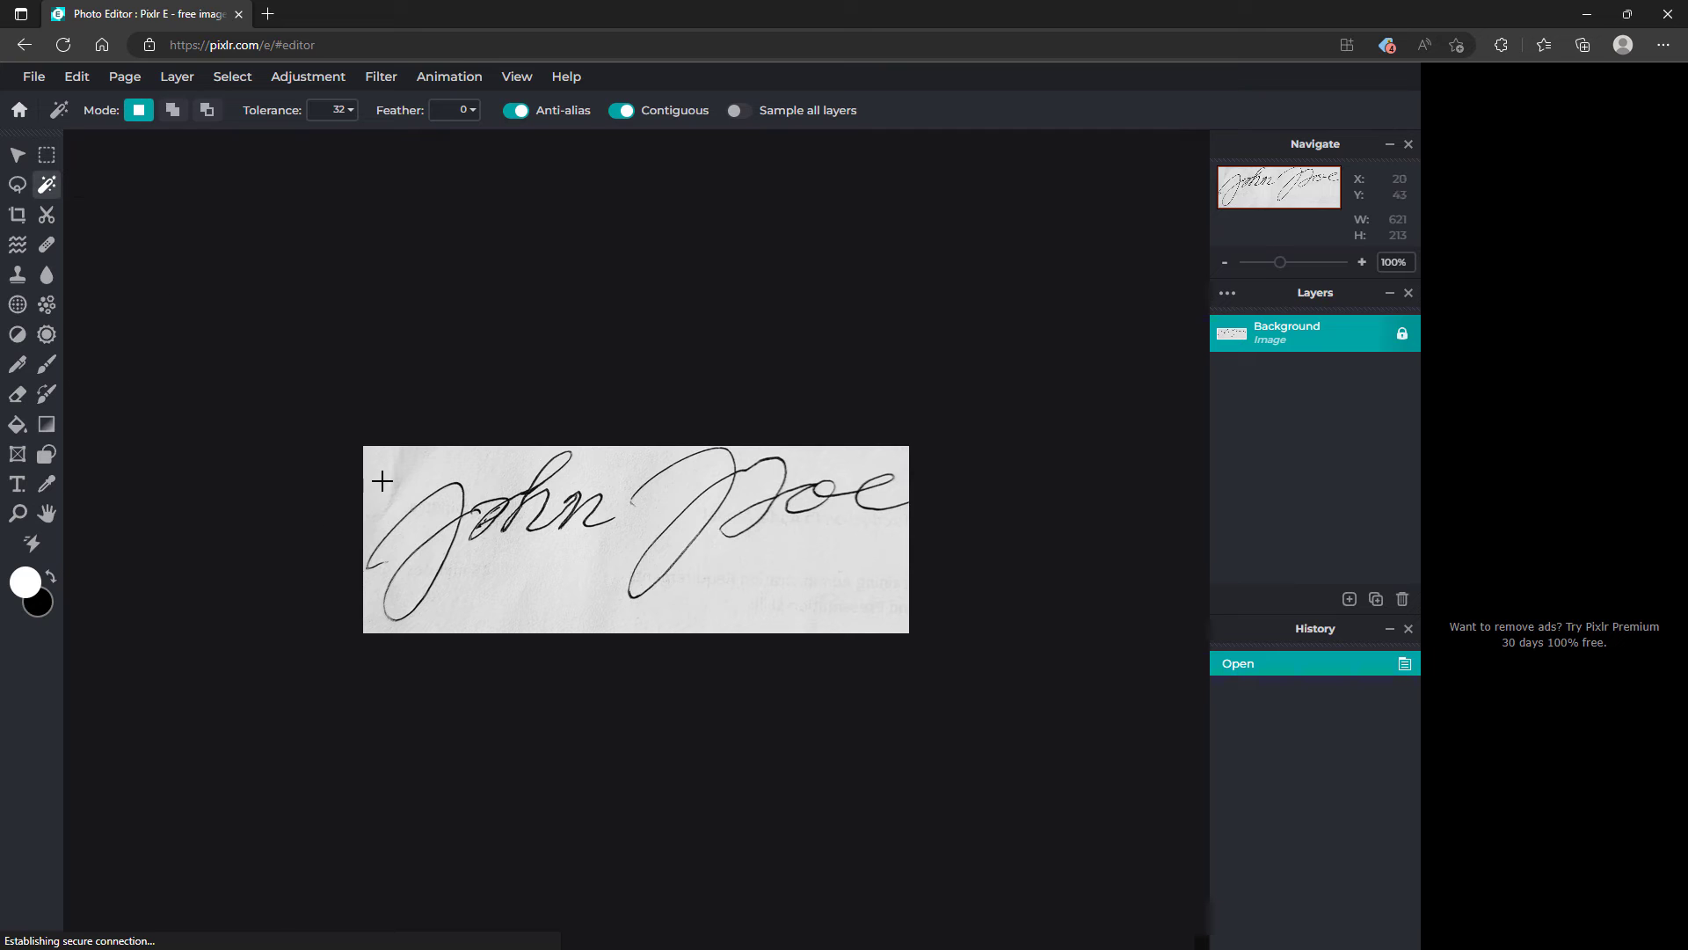
pyautogui.click(382, 480)
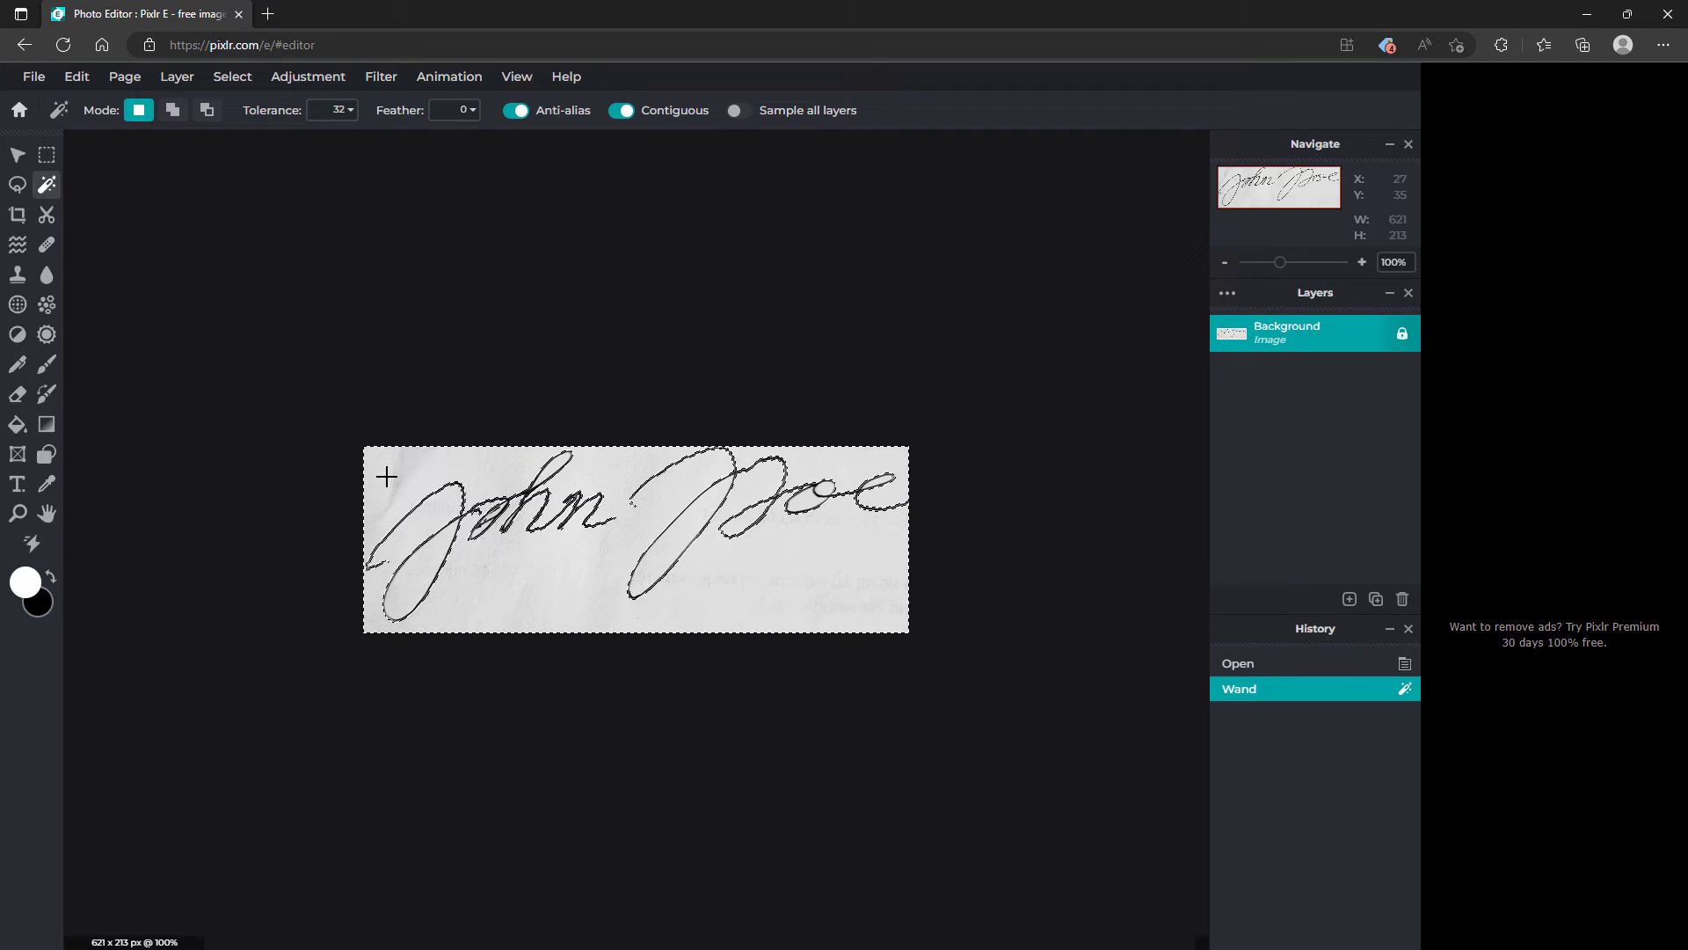
pyautogui.press('Delete')
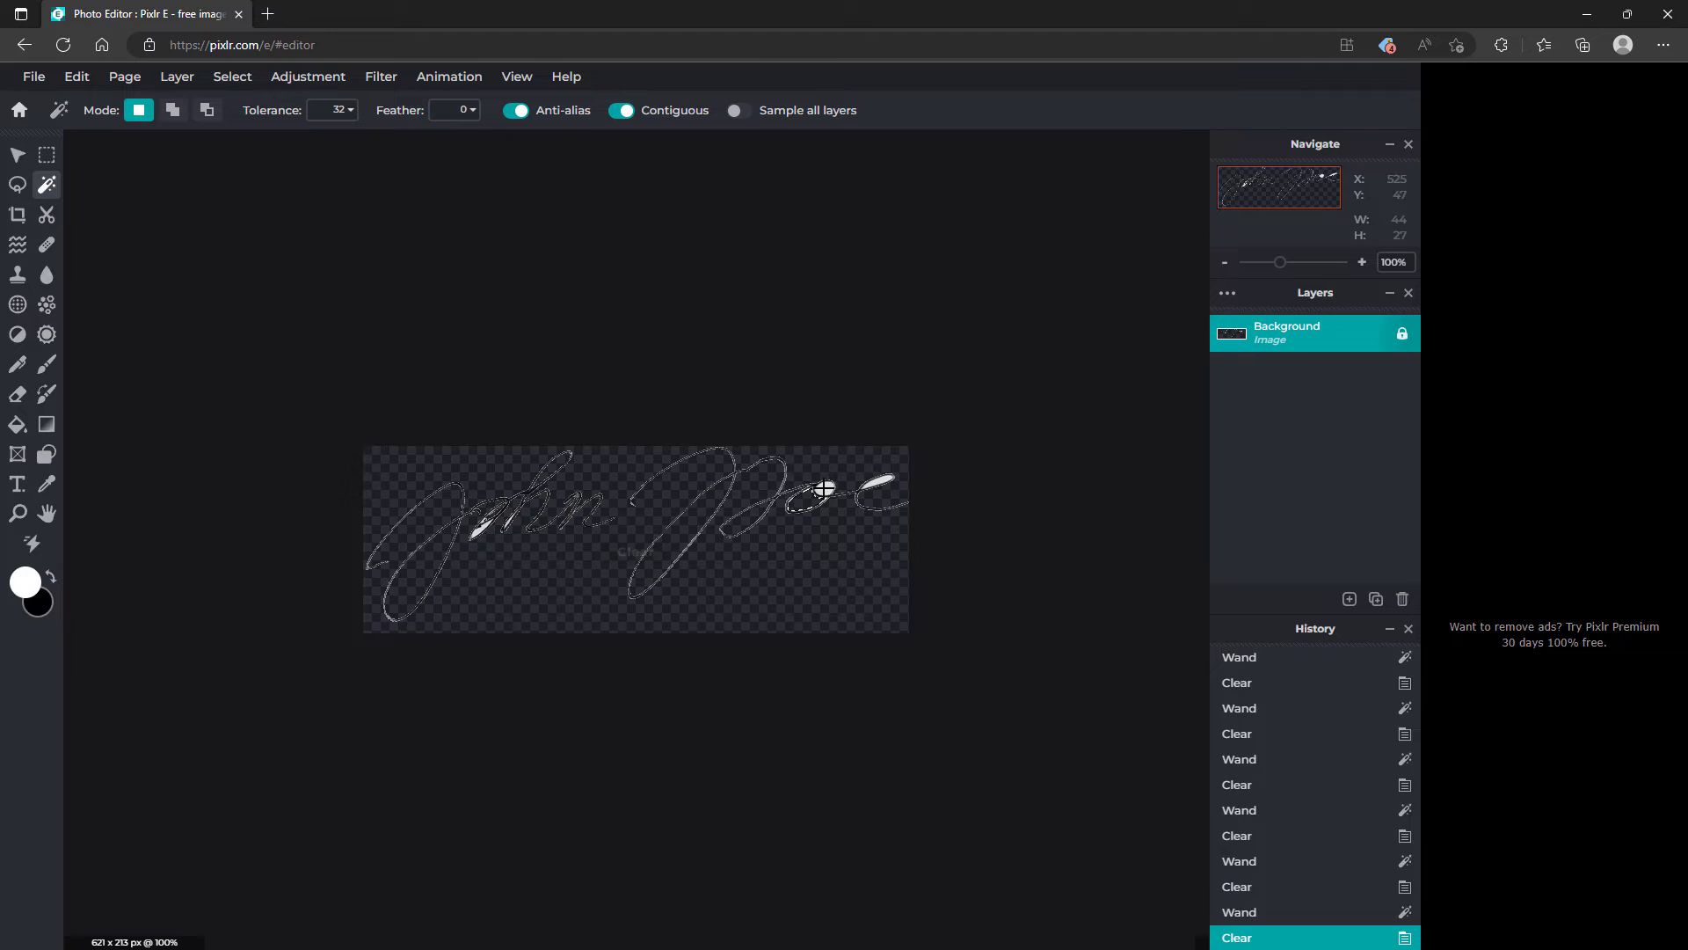
pyautogui.click(506, 547)
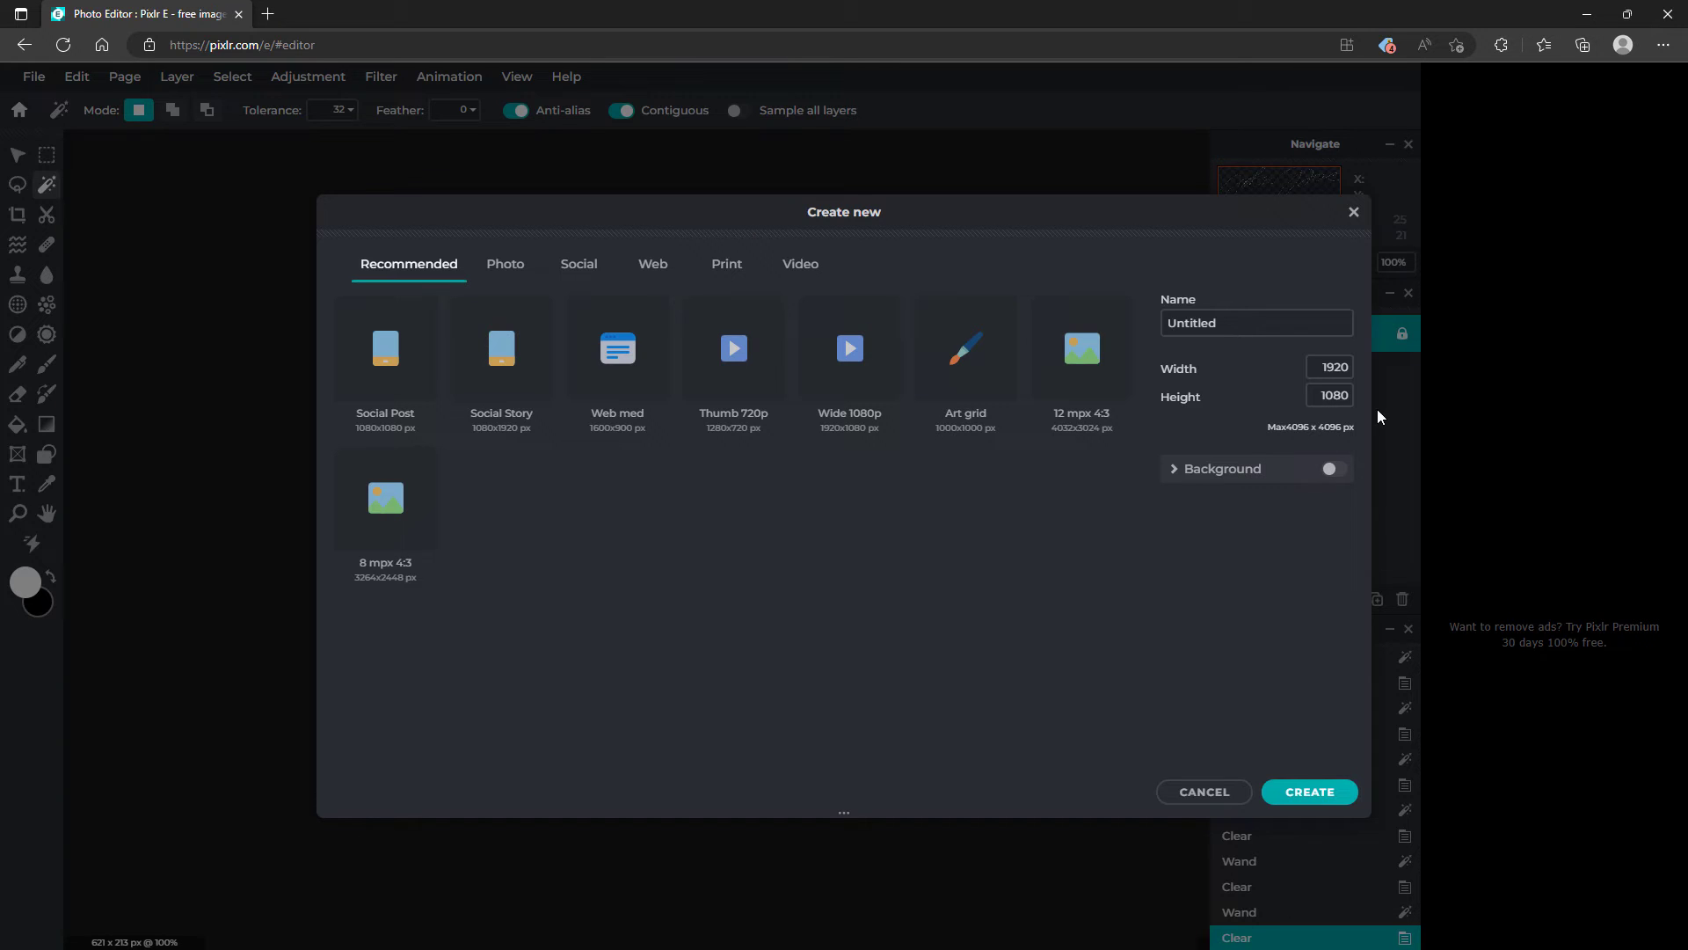
# Create a new document with Width 300 and Height 70 and no background
pyautogui.click(1332, 368)
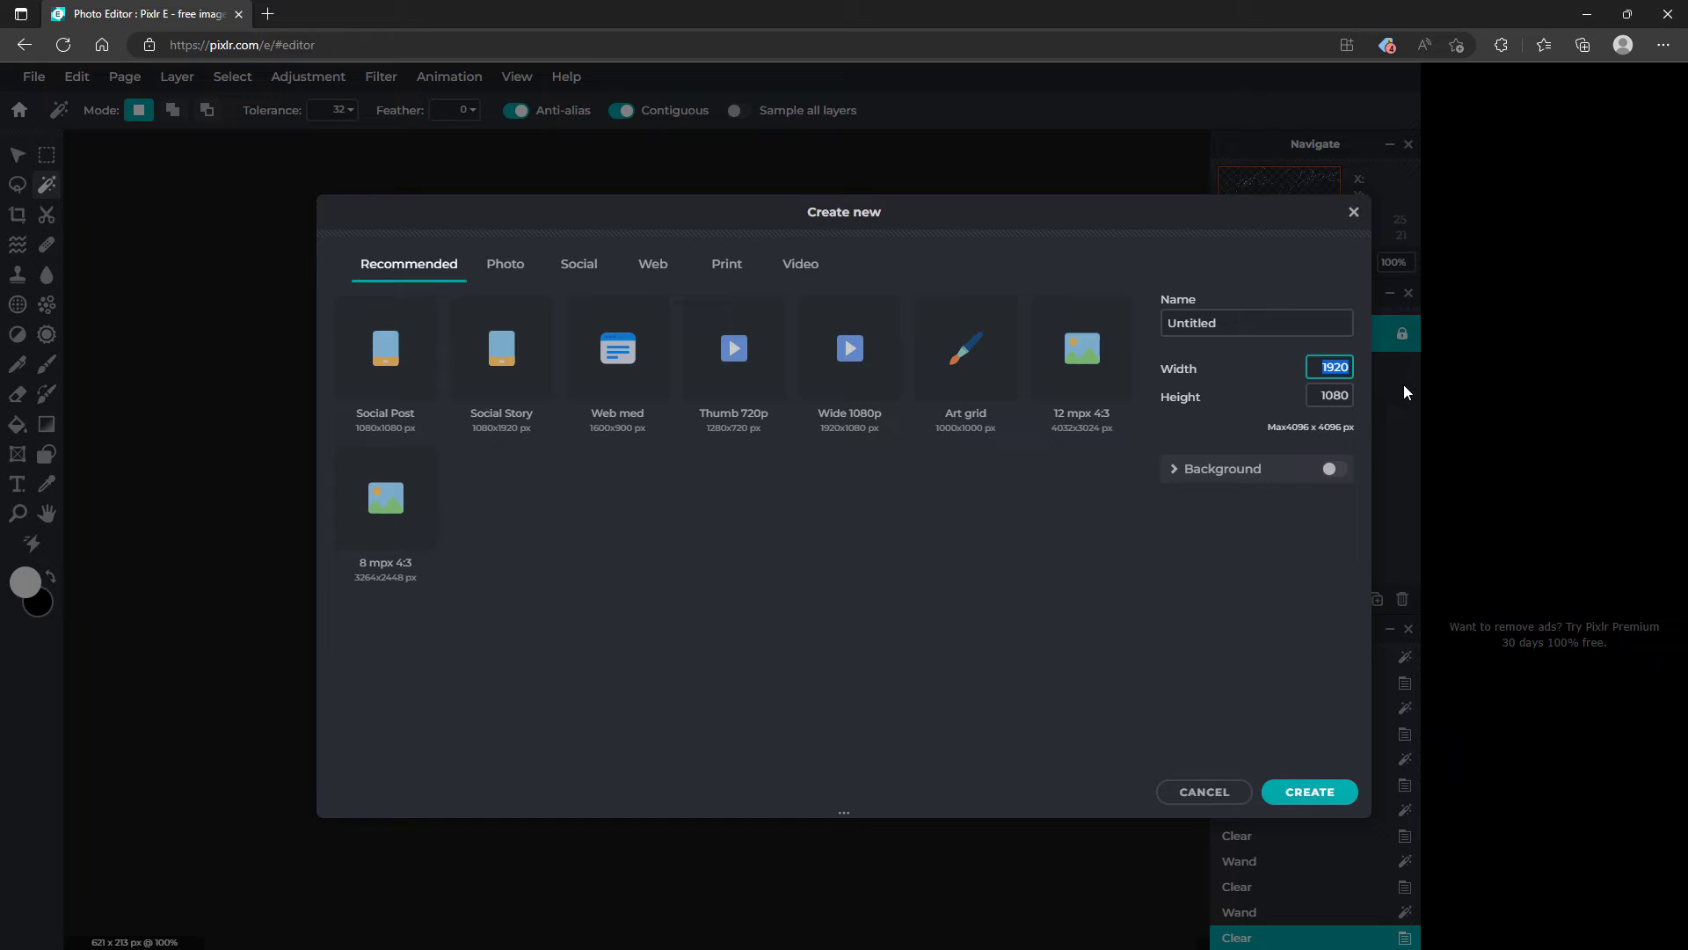
pyautogui.write('3')
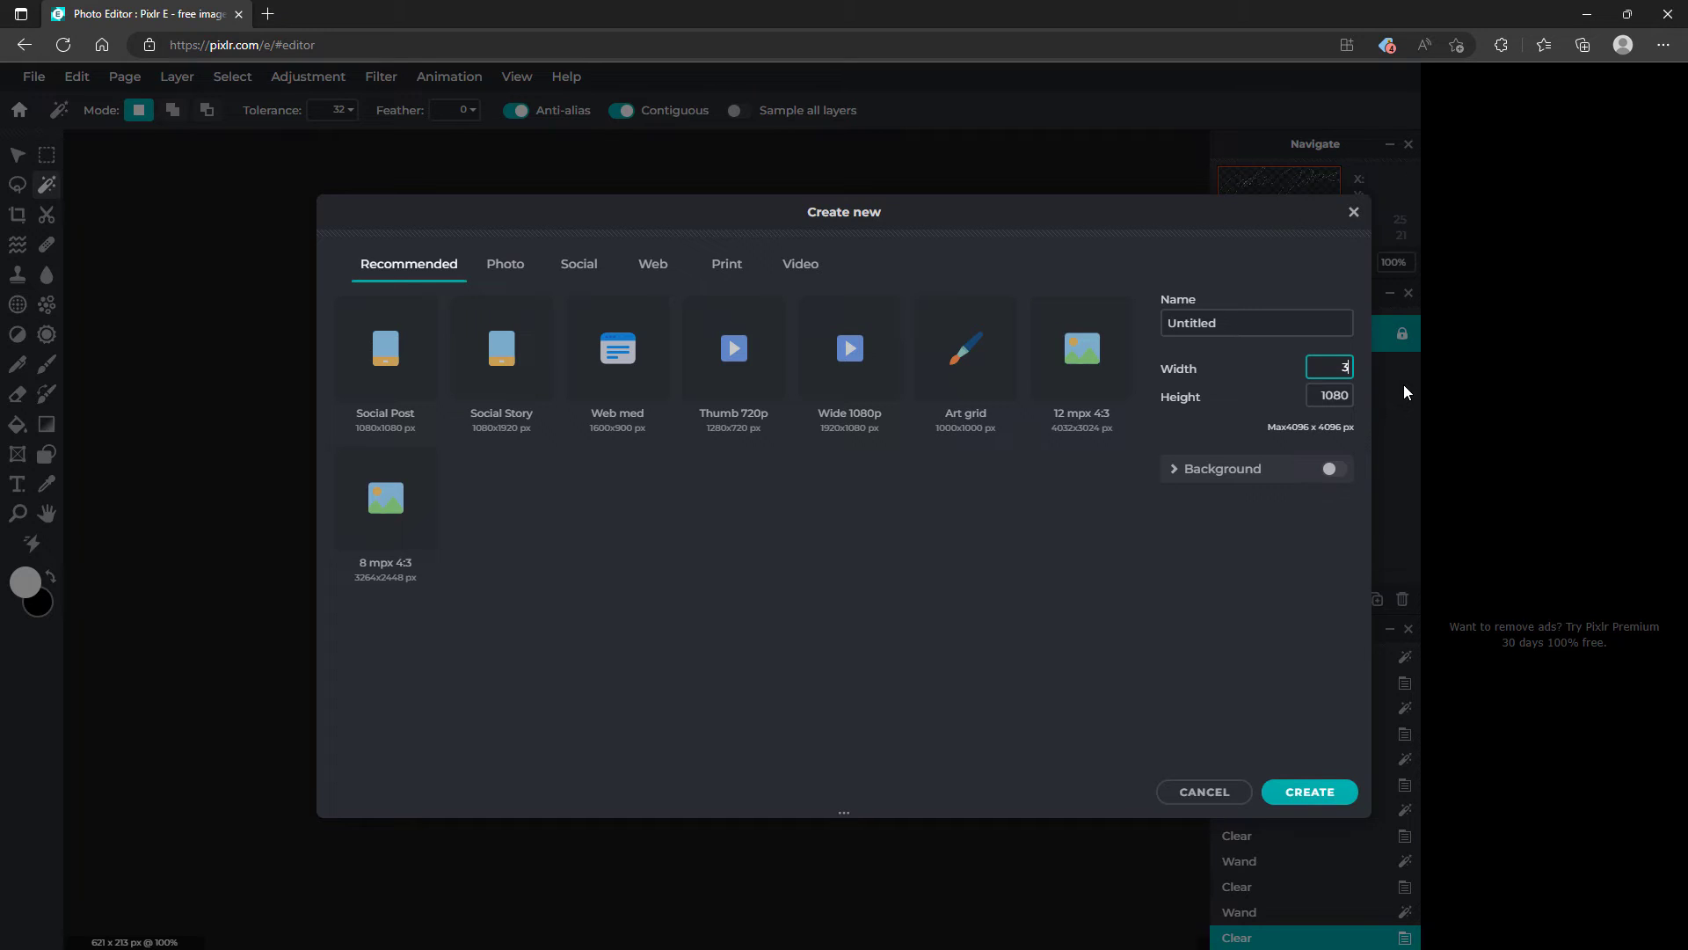
pyautogui.write('00')
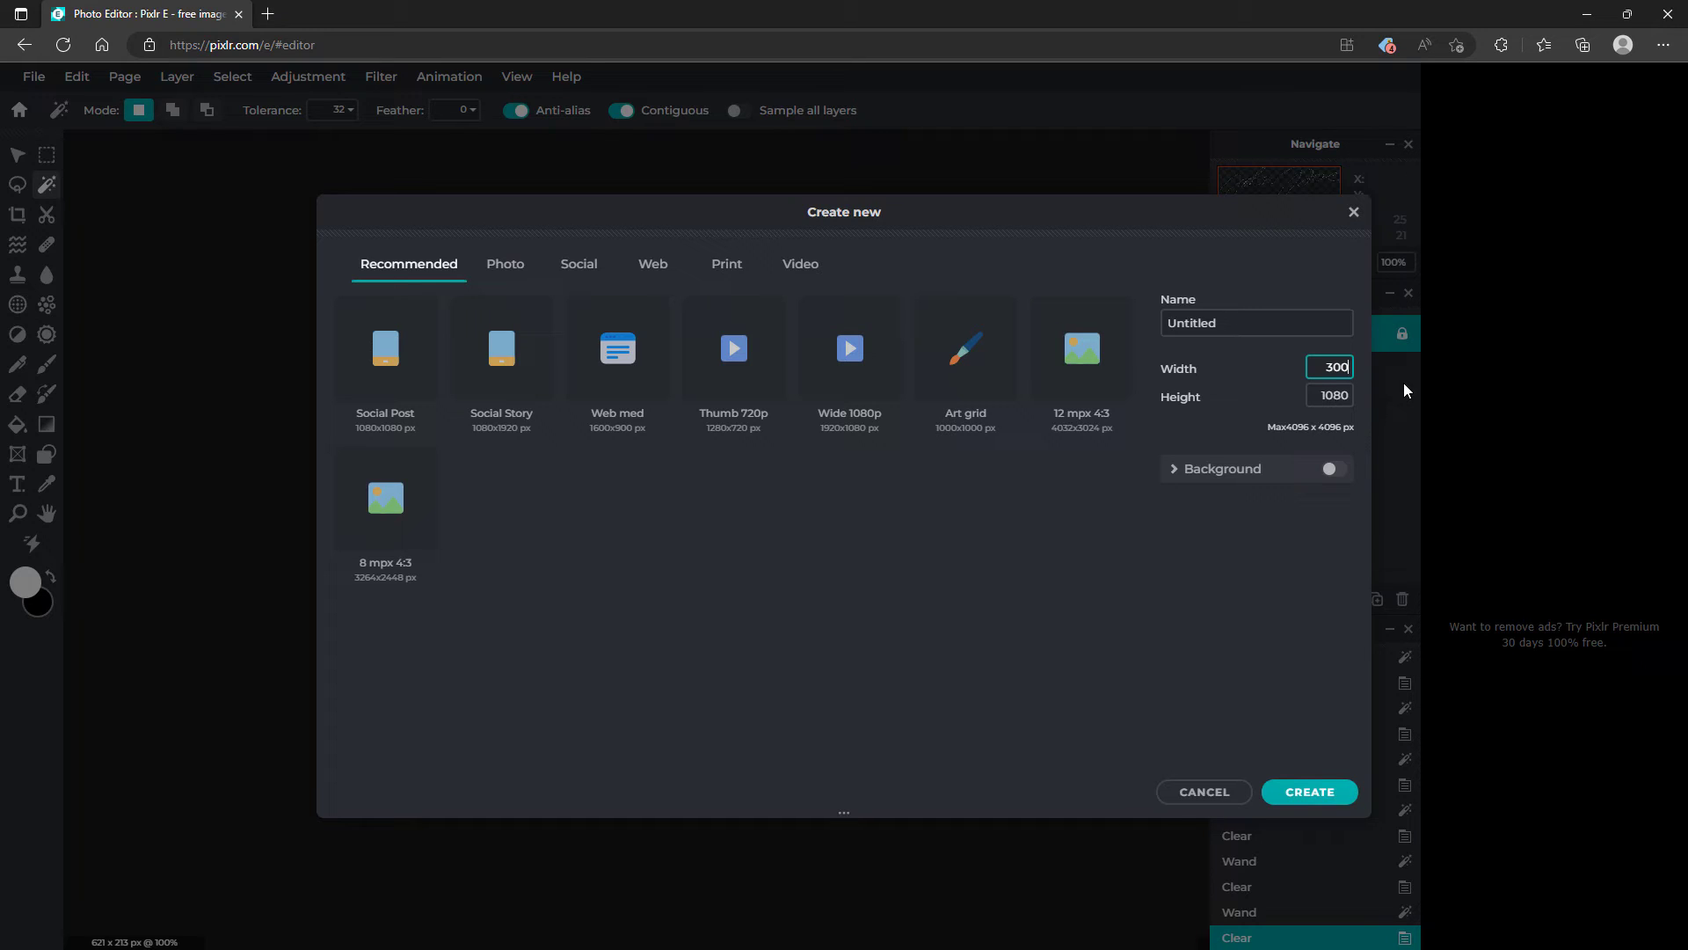
pyautogui.click(1332, 396)
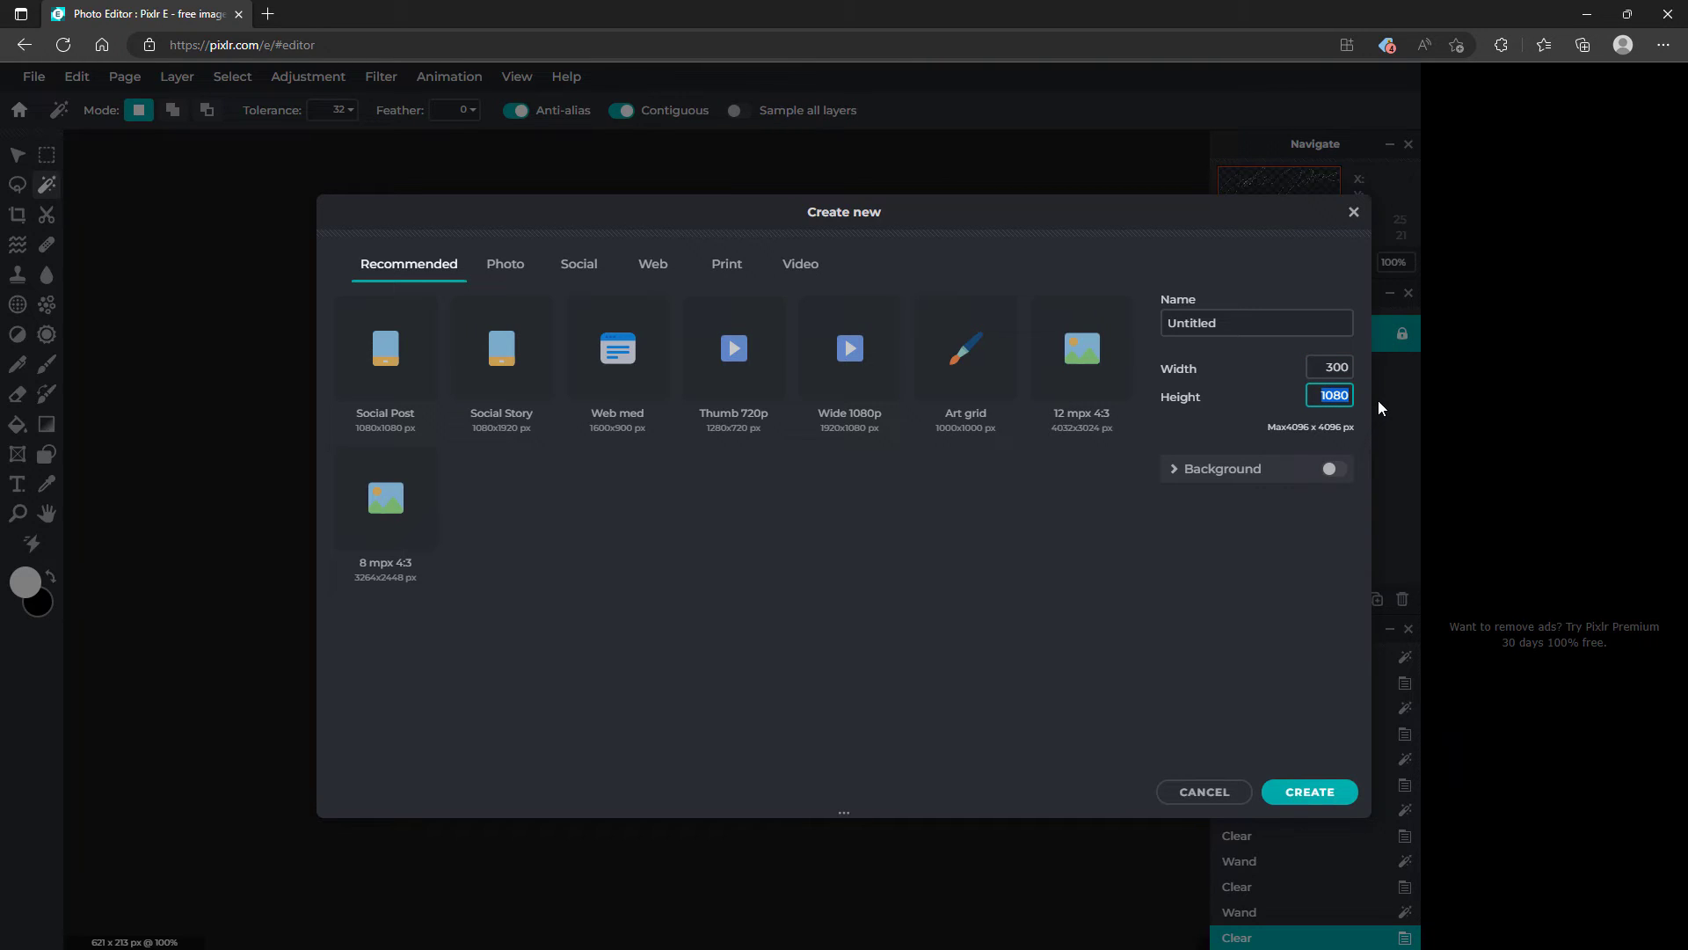
pyautogui.write('70')
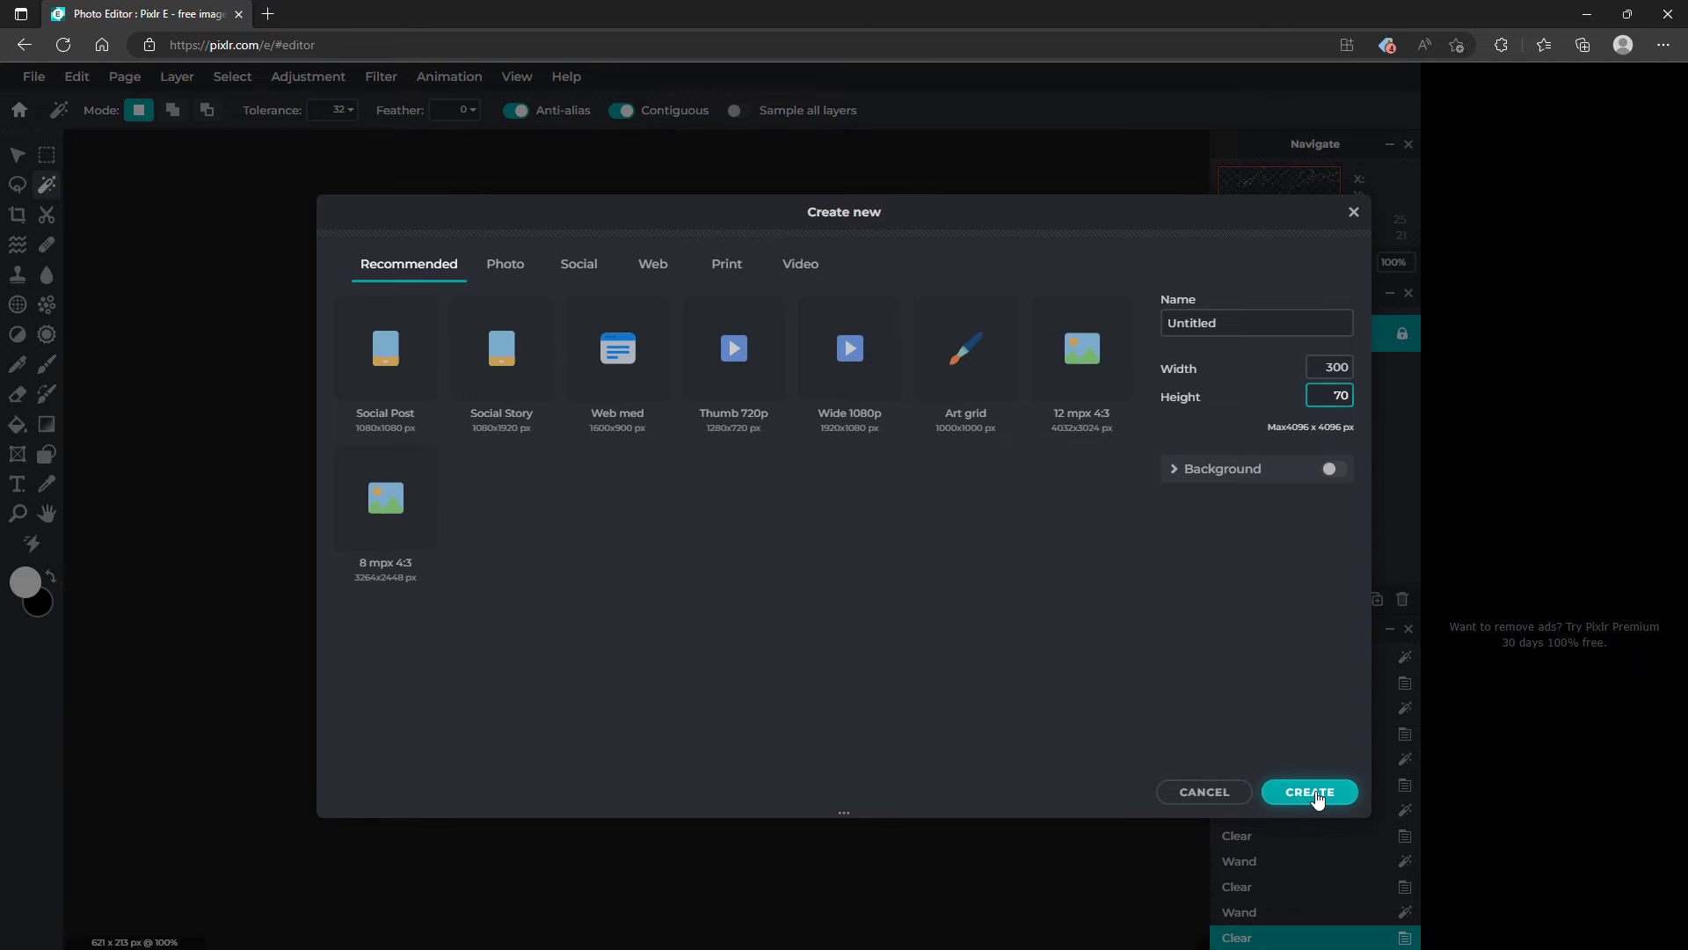
pyautogui.click(1309, 791)
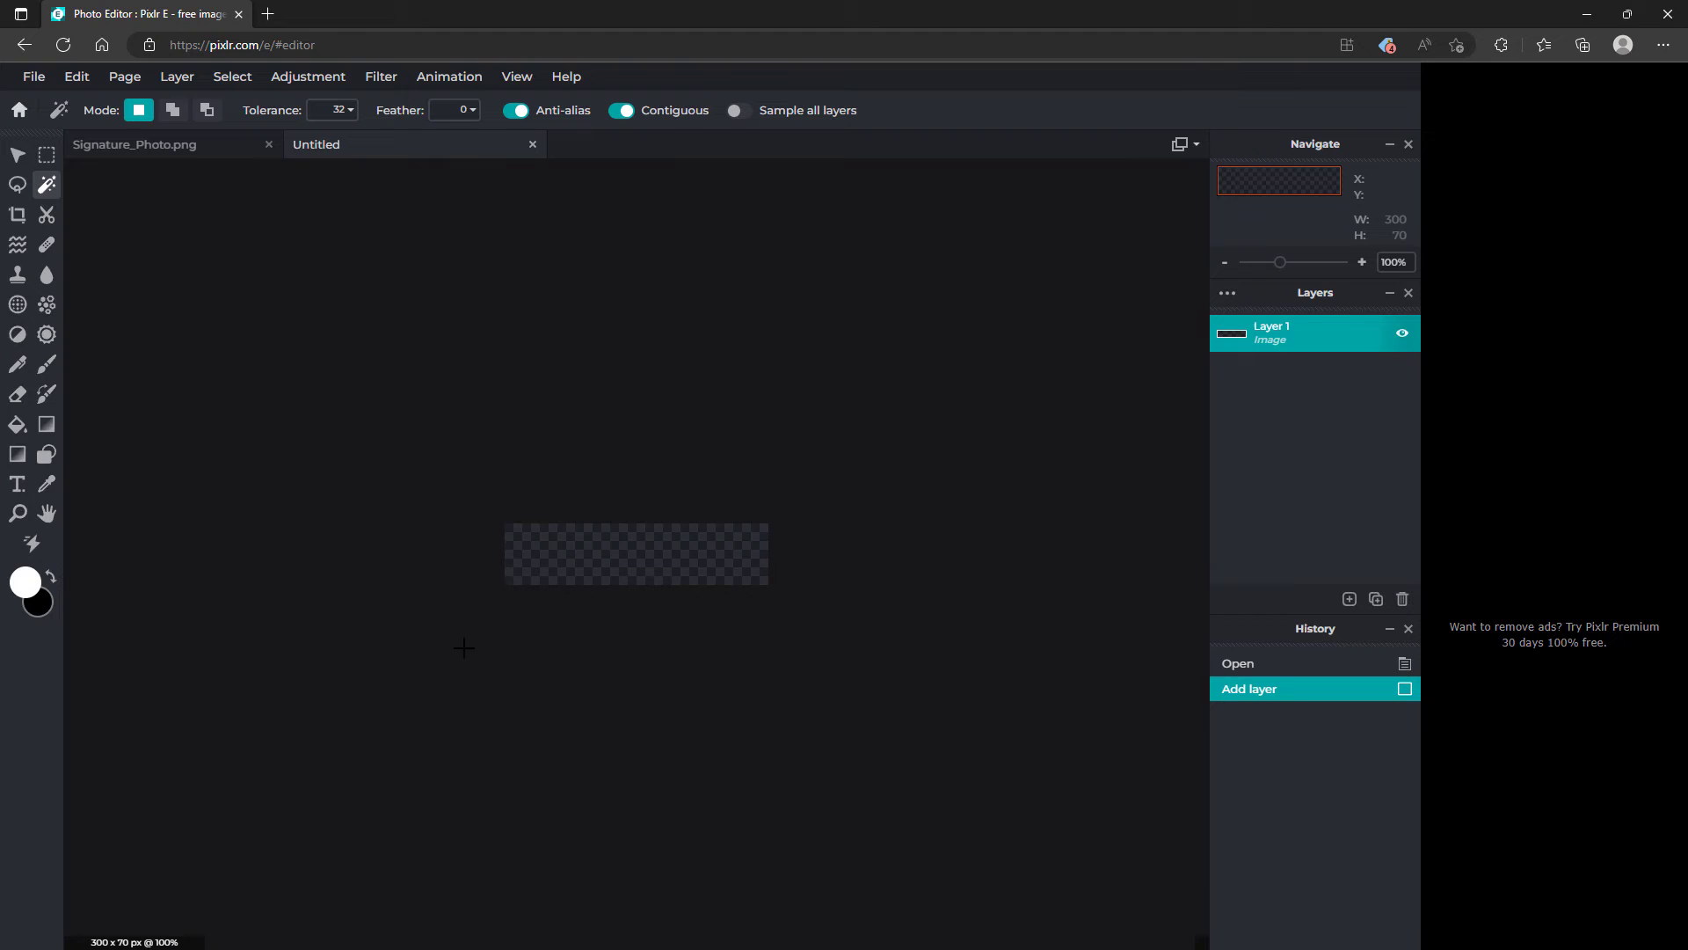
pyautogui.moveTo(496, 425)
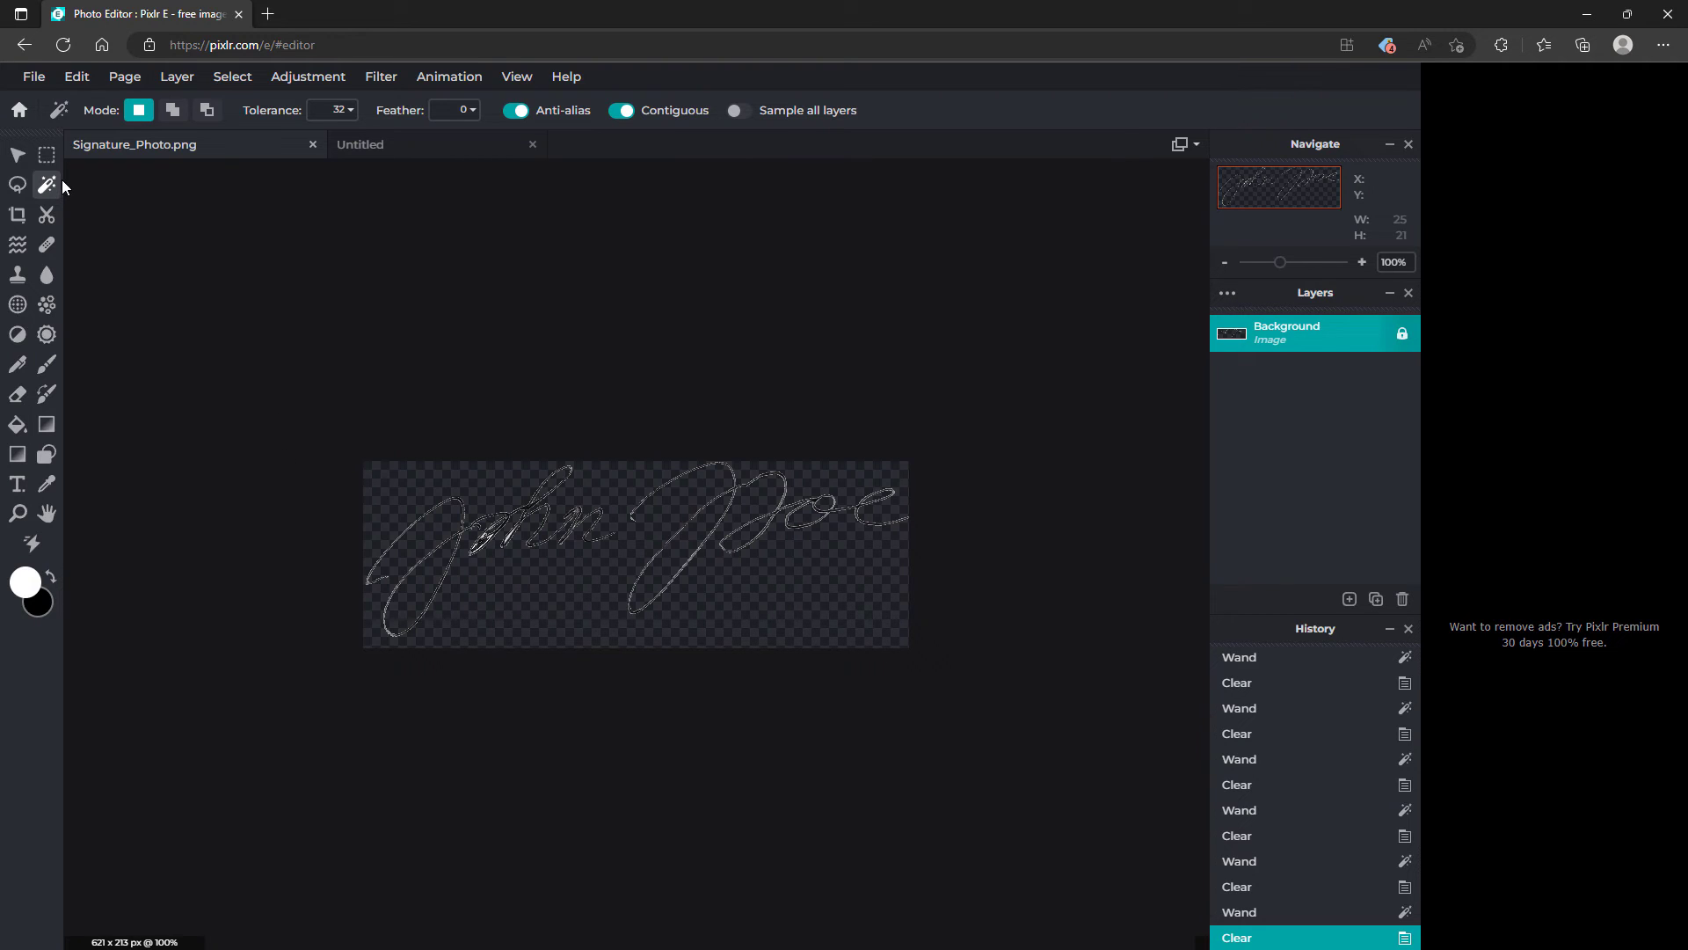
pyautogui.moveTo(16, 155)
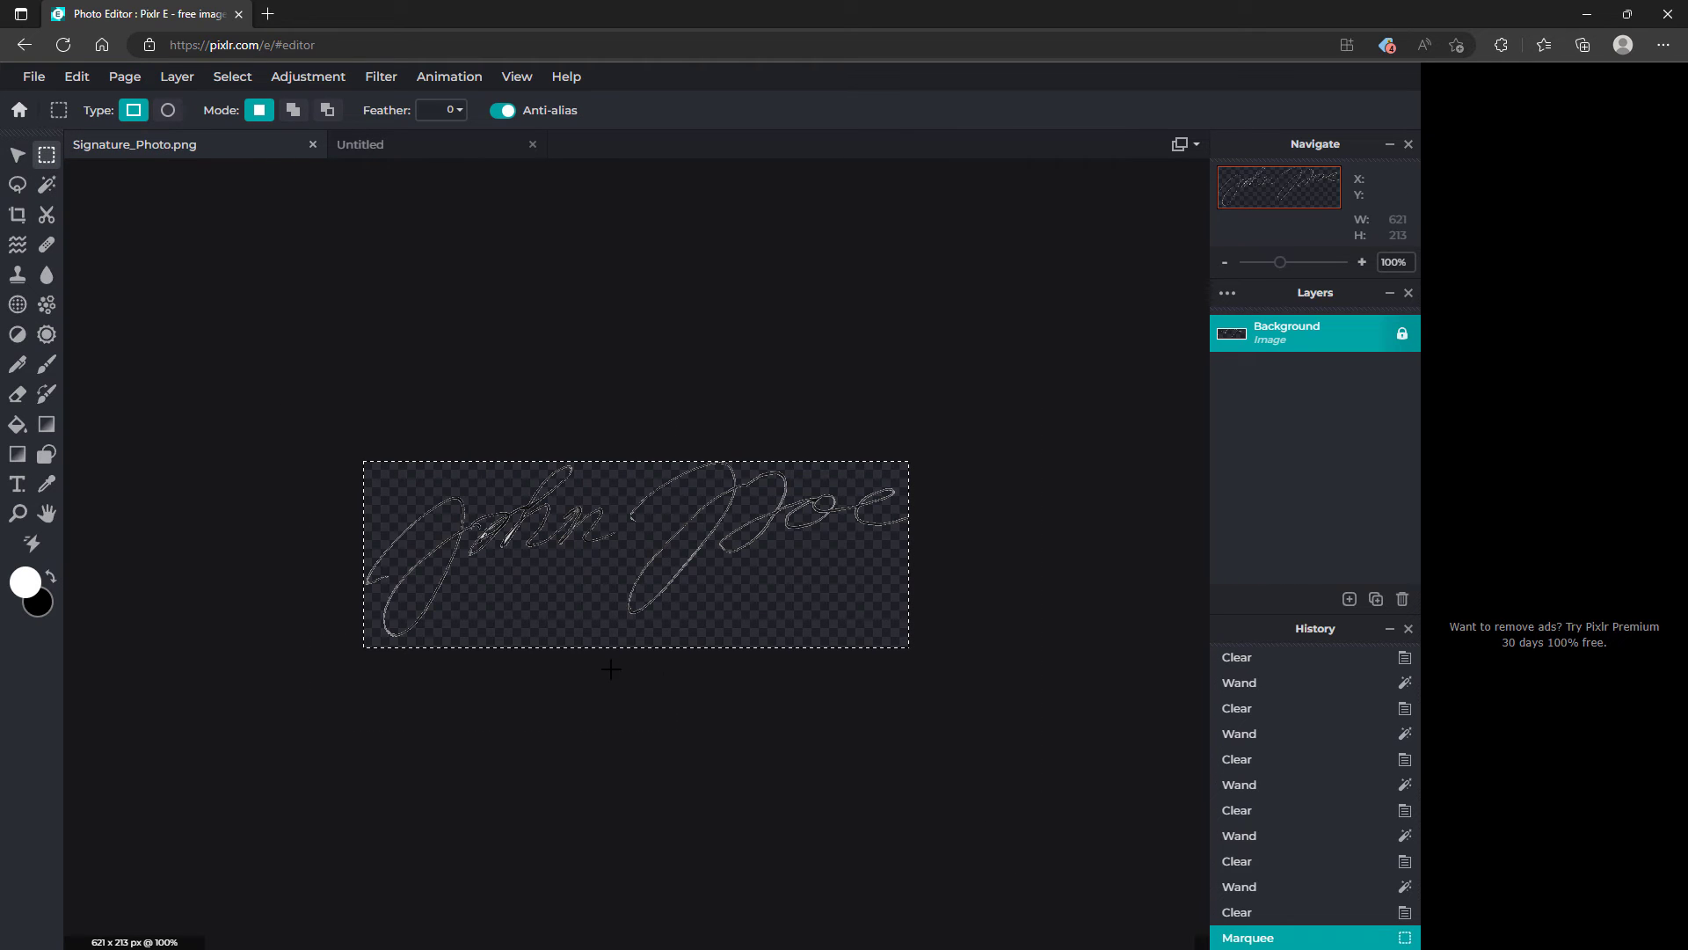
# Copy the cleaned signature and paste it into the Untitled 300x70 document
pyautogui.click(328, 109)
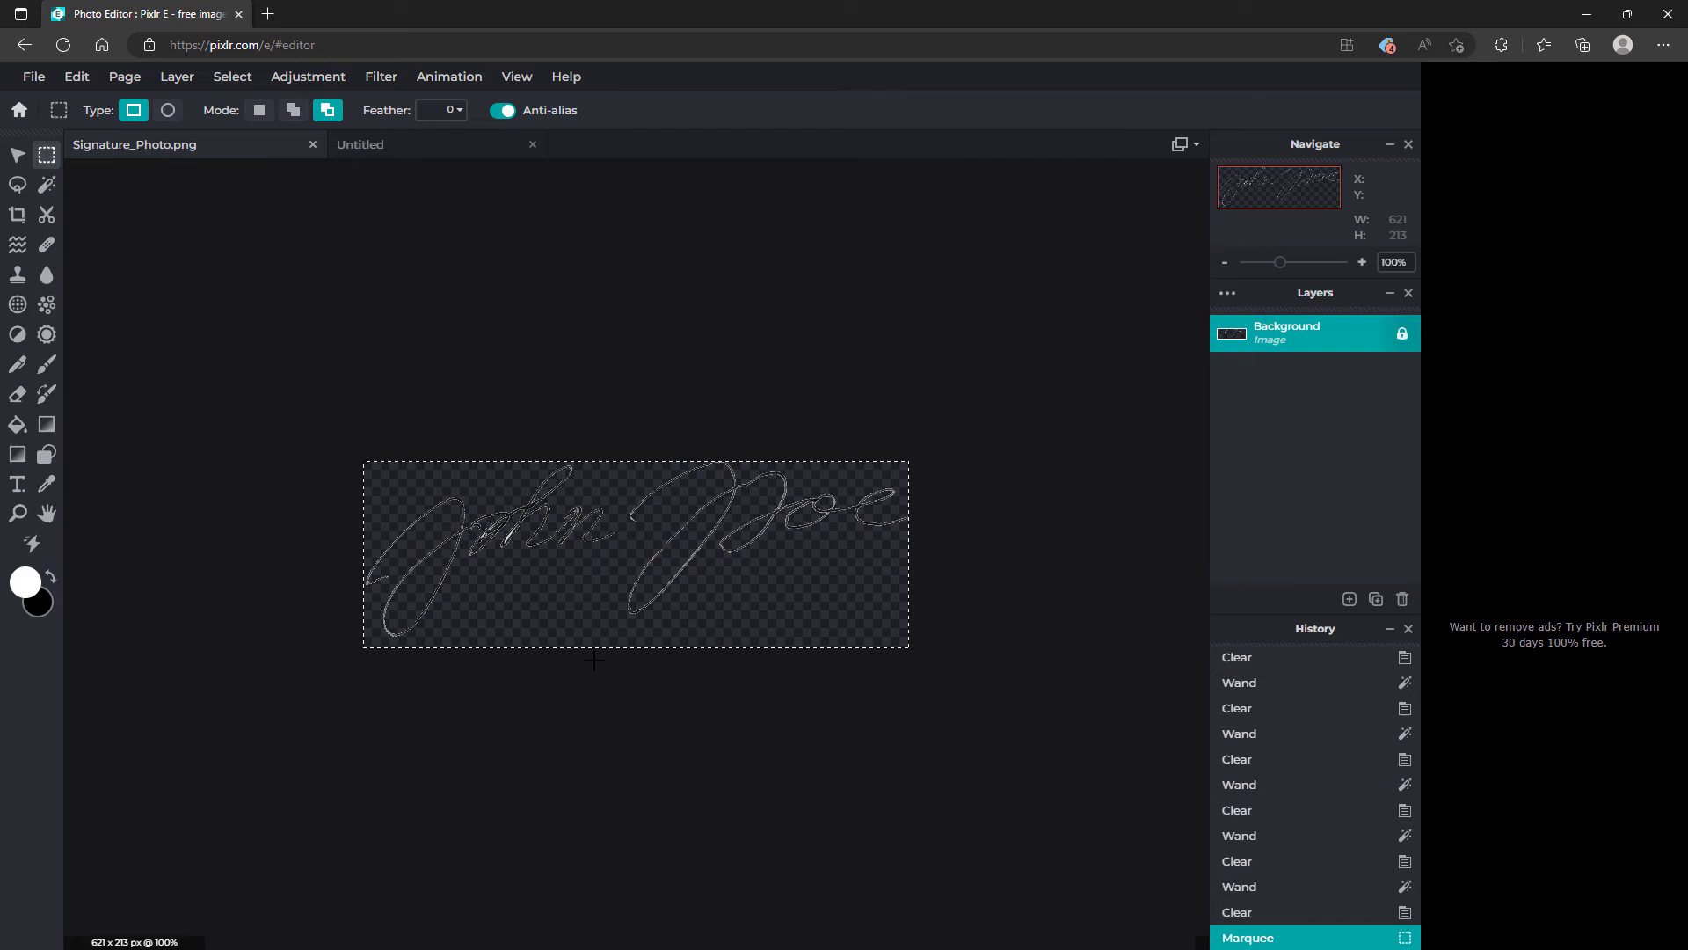
pyautogui.click(259, 109)
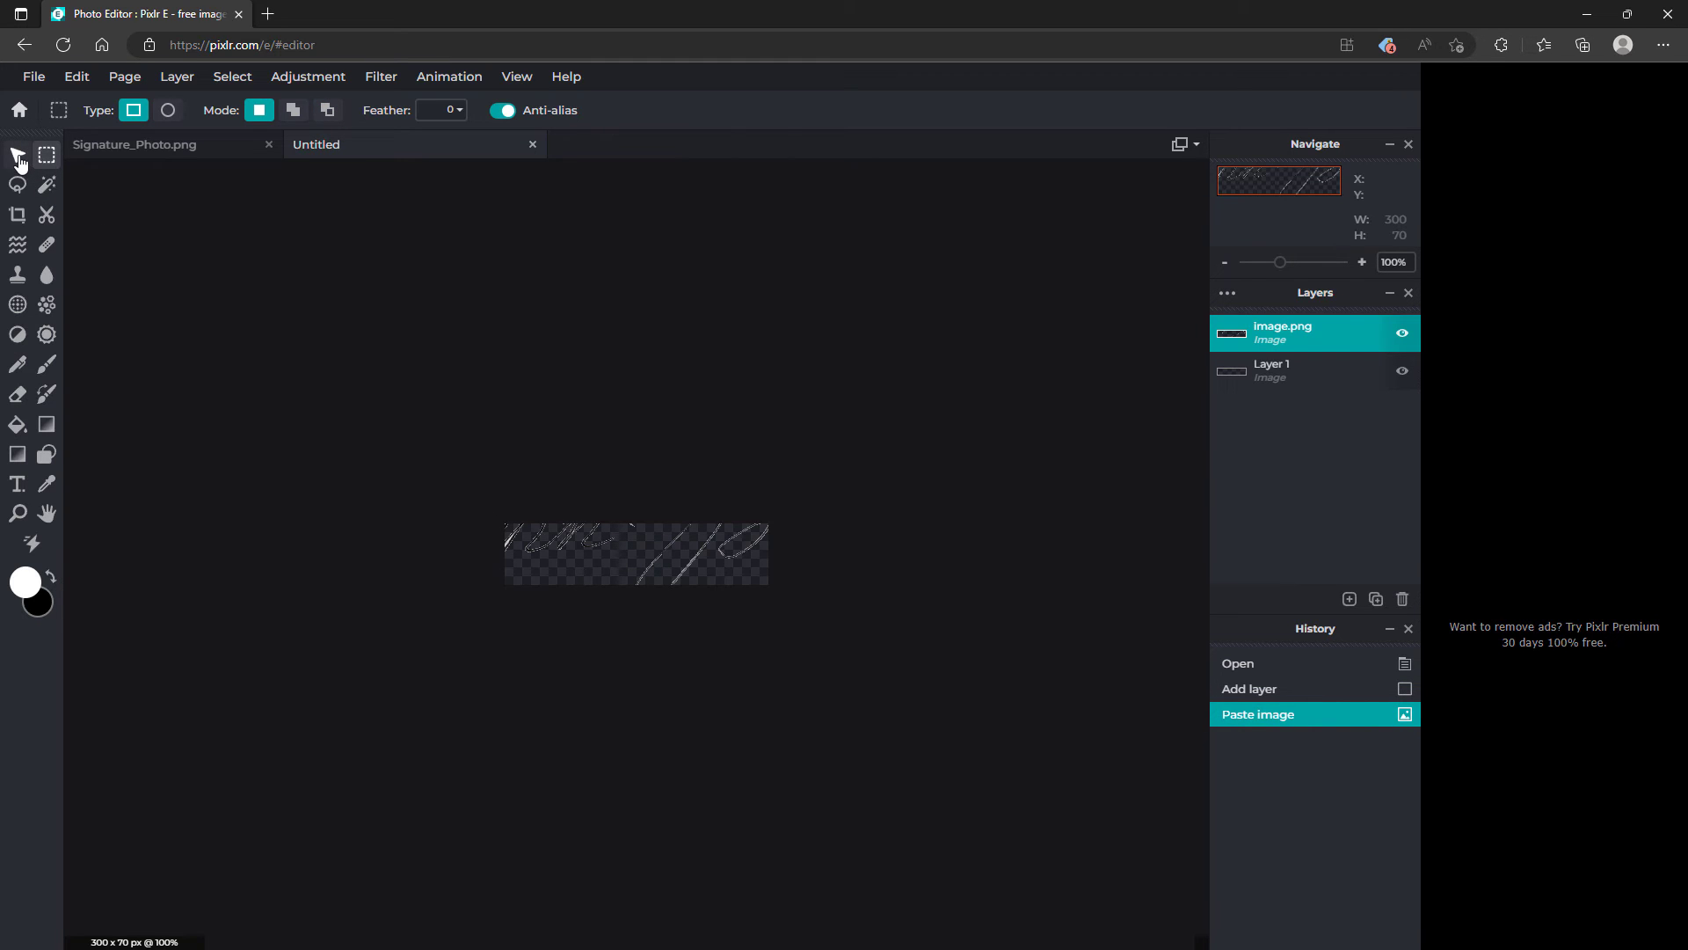
# With Arrange and Free aspect, fit the signature layer's corners to the 300x70 canvas
pyautogui.click(16, 155)
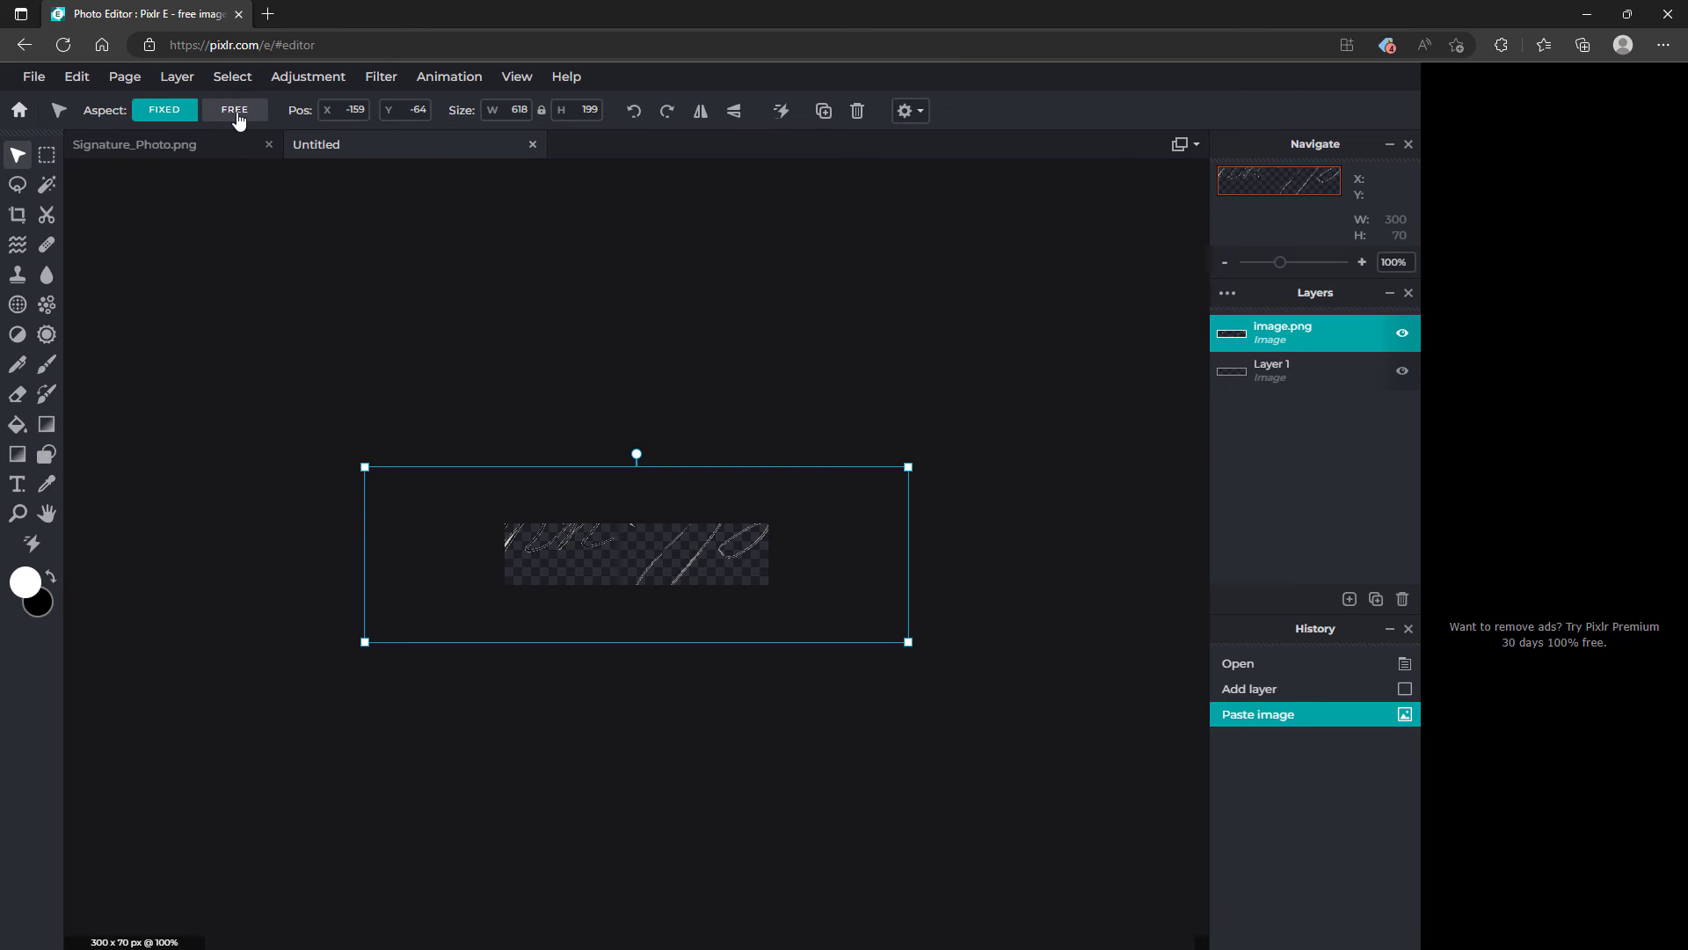
pyautogui.click(234, 109)
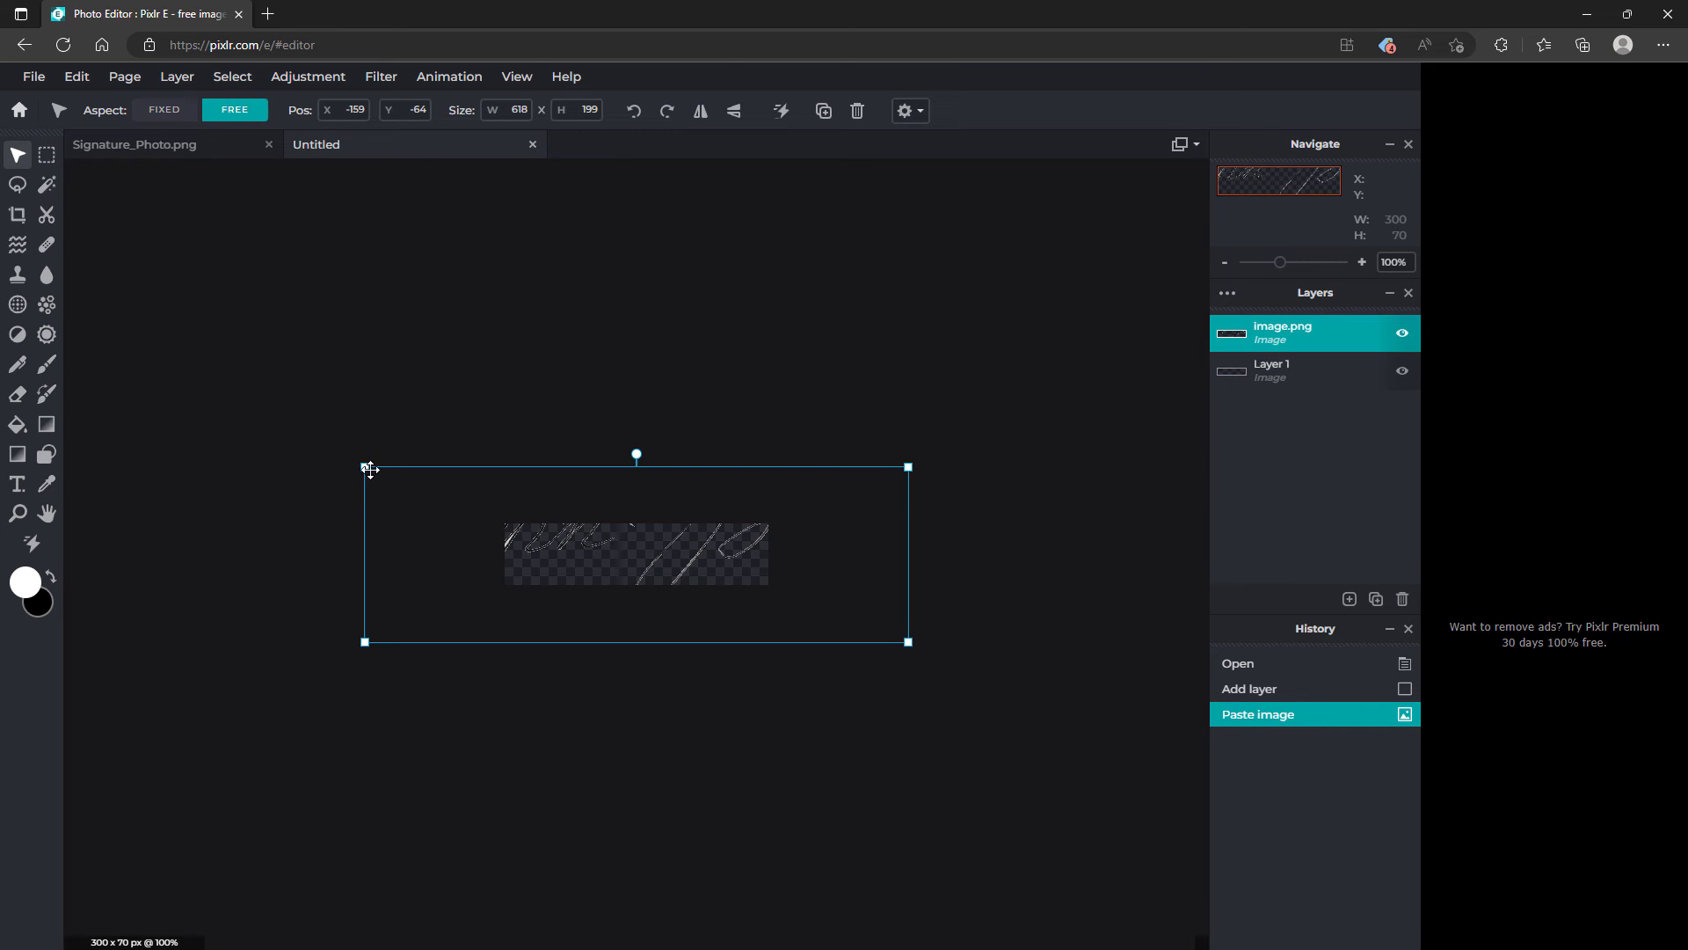
pyautogui.moveTo(366, 468); pyautogui.dragTo(505, 527)
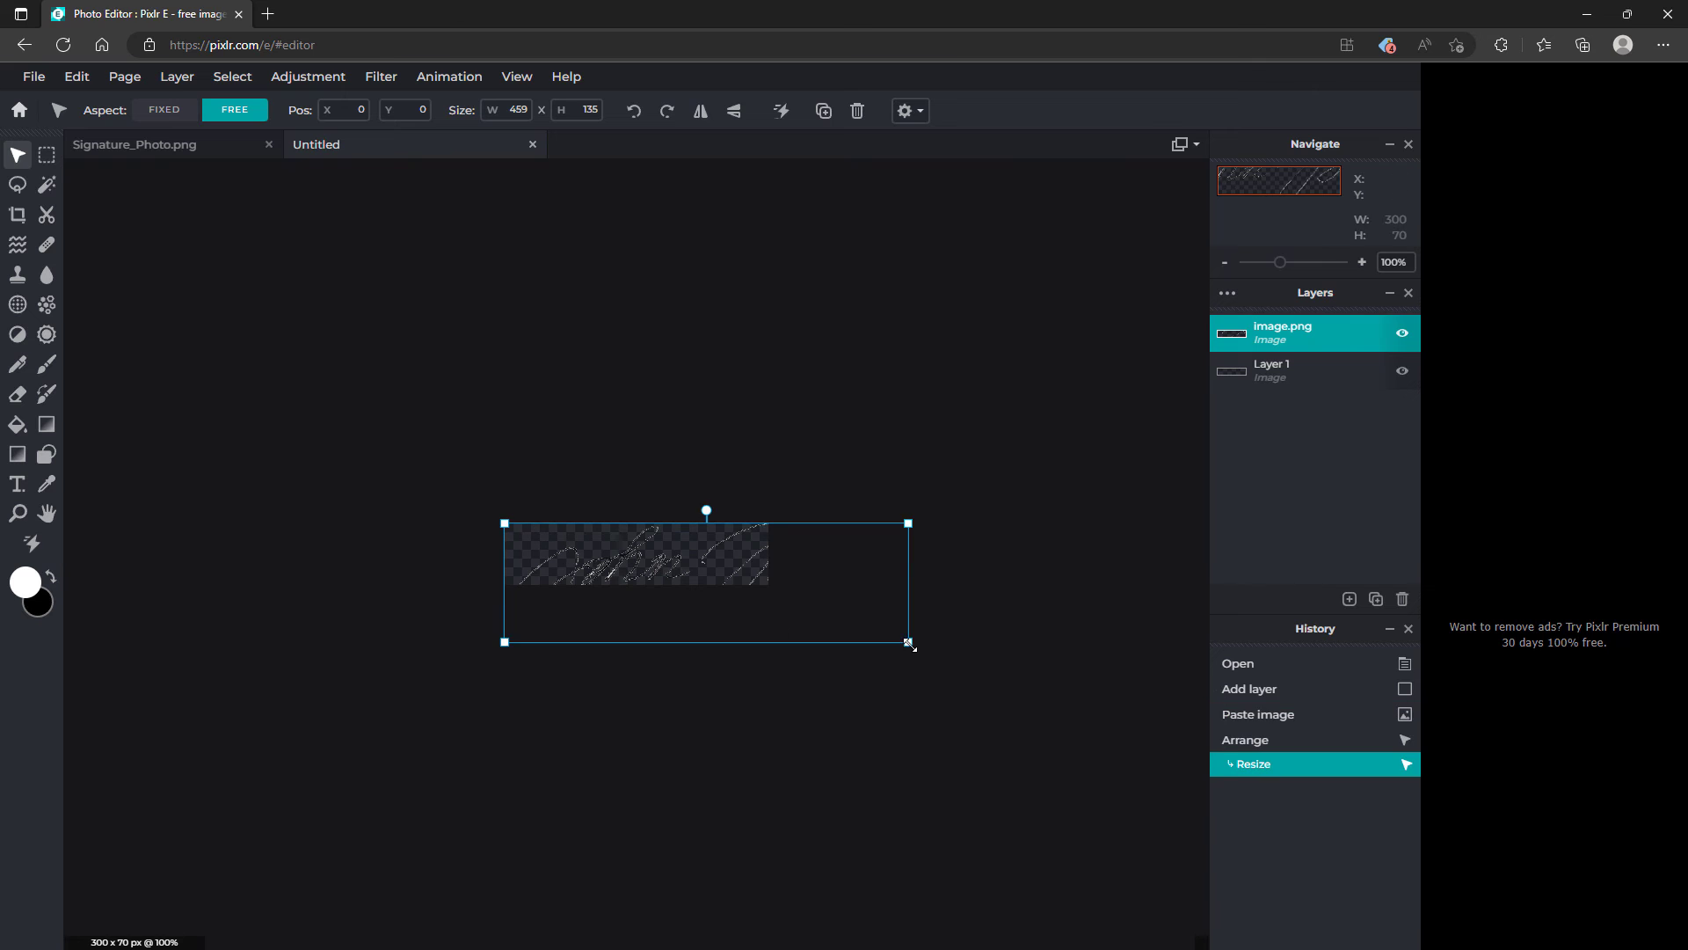
pyautogui.moveTo(909, 643); pyautogui.dragTo(770, 582)
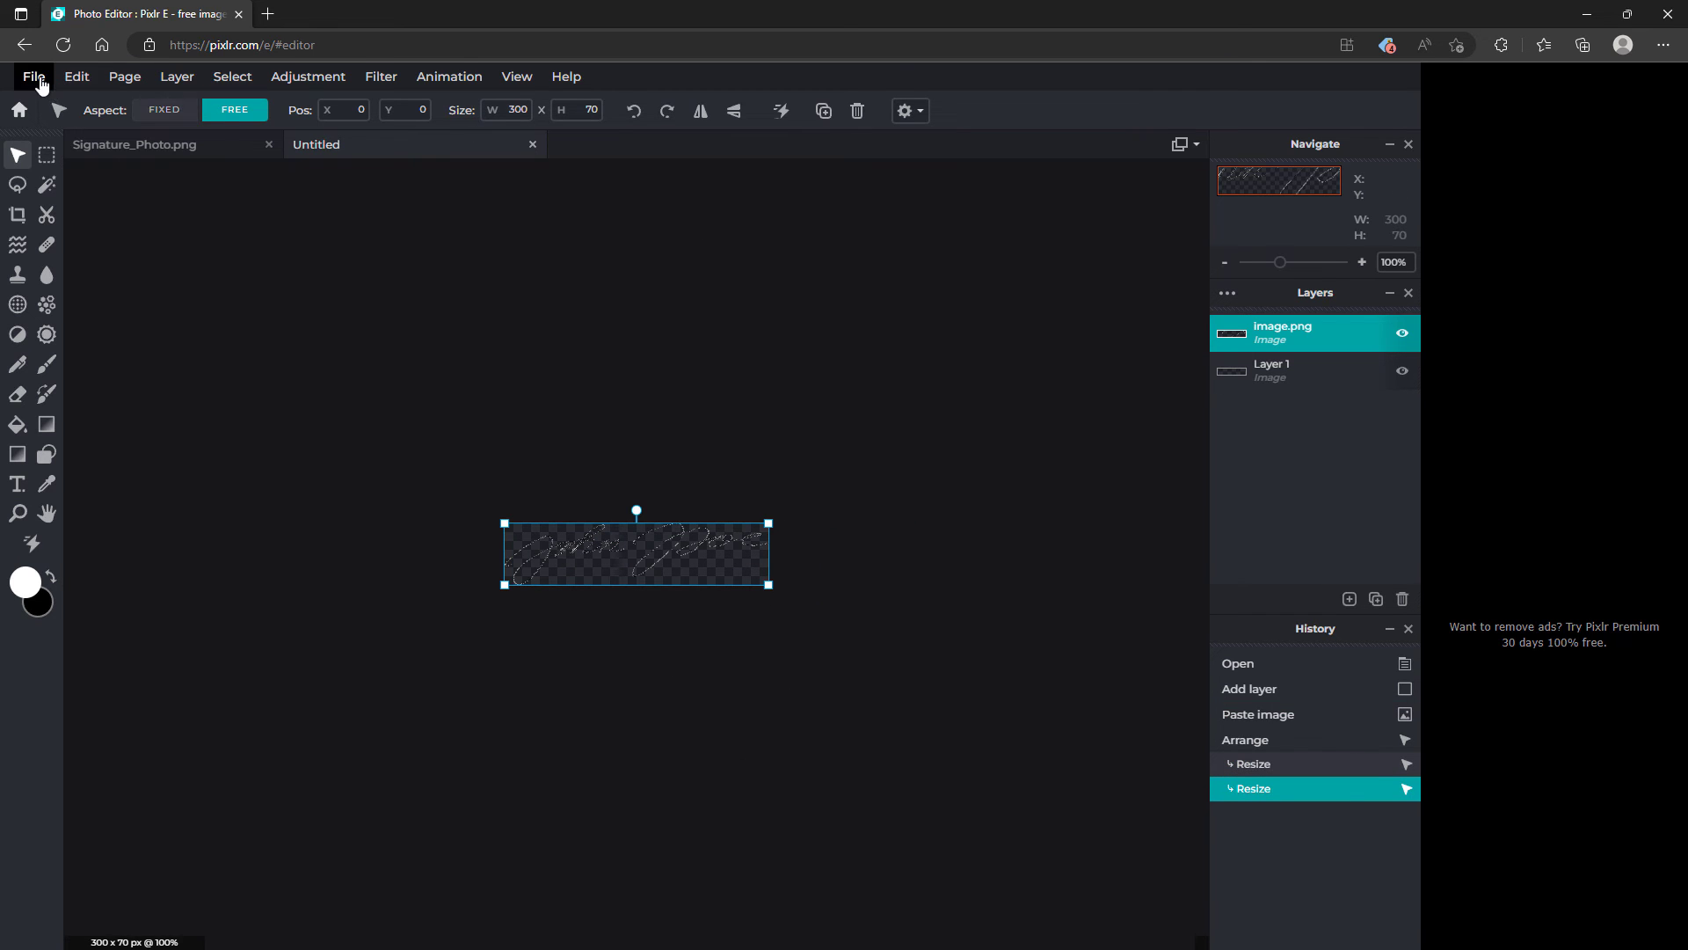
# Save as a transparent PNG named Signature_Photo_Transparent.png in the signature folder
pyautogui.click(34, 75)
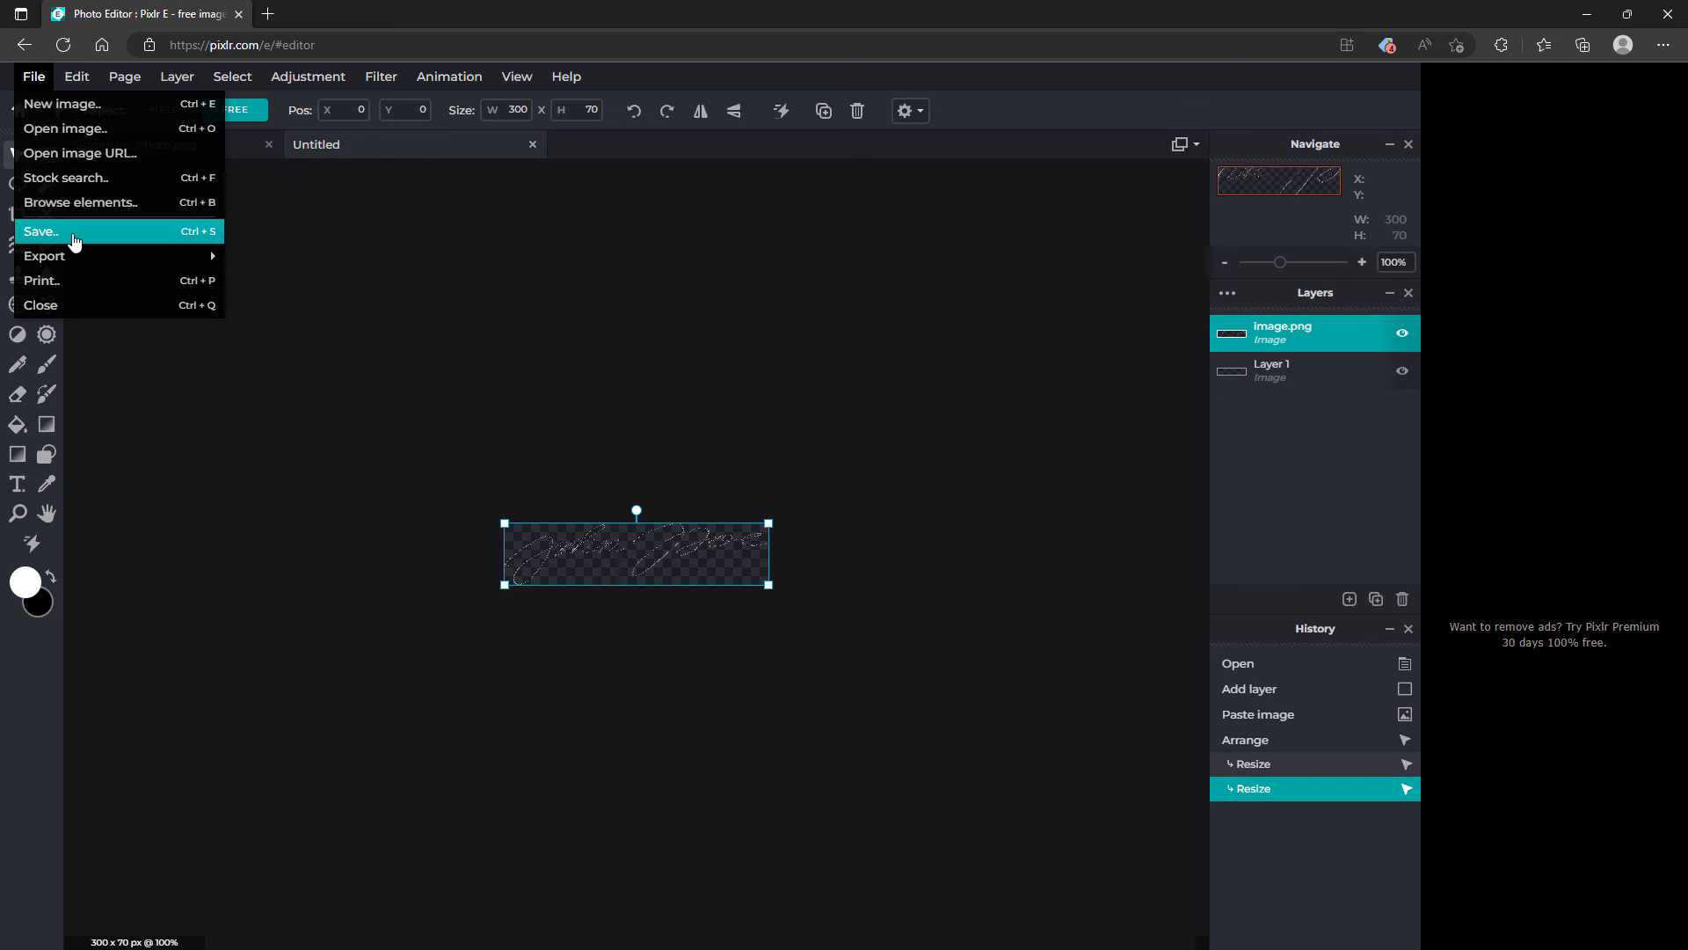
pyautogui.click(40, 230)
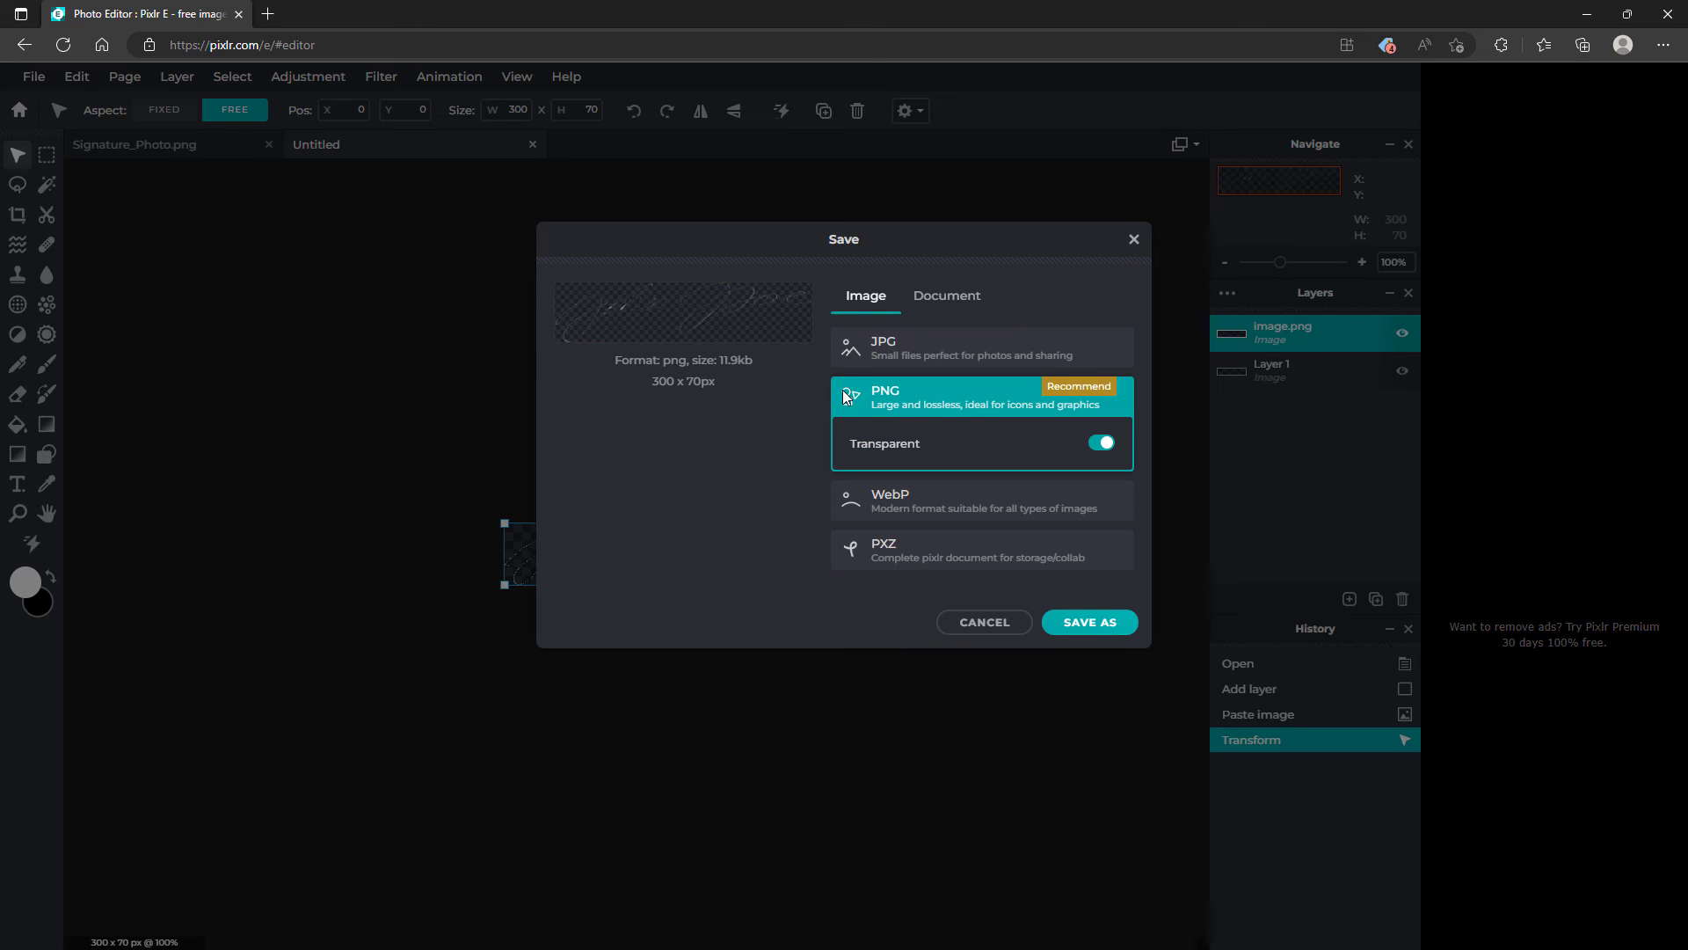
pyautogui.moveTo(1000, 463)
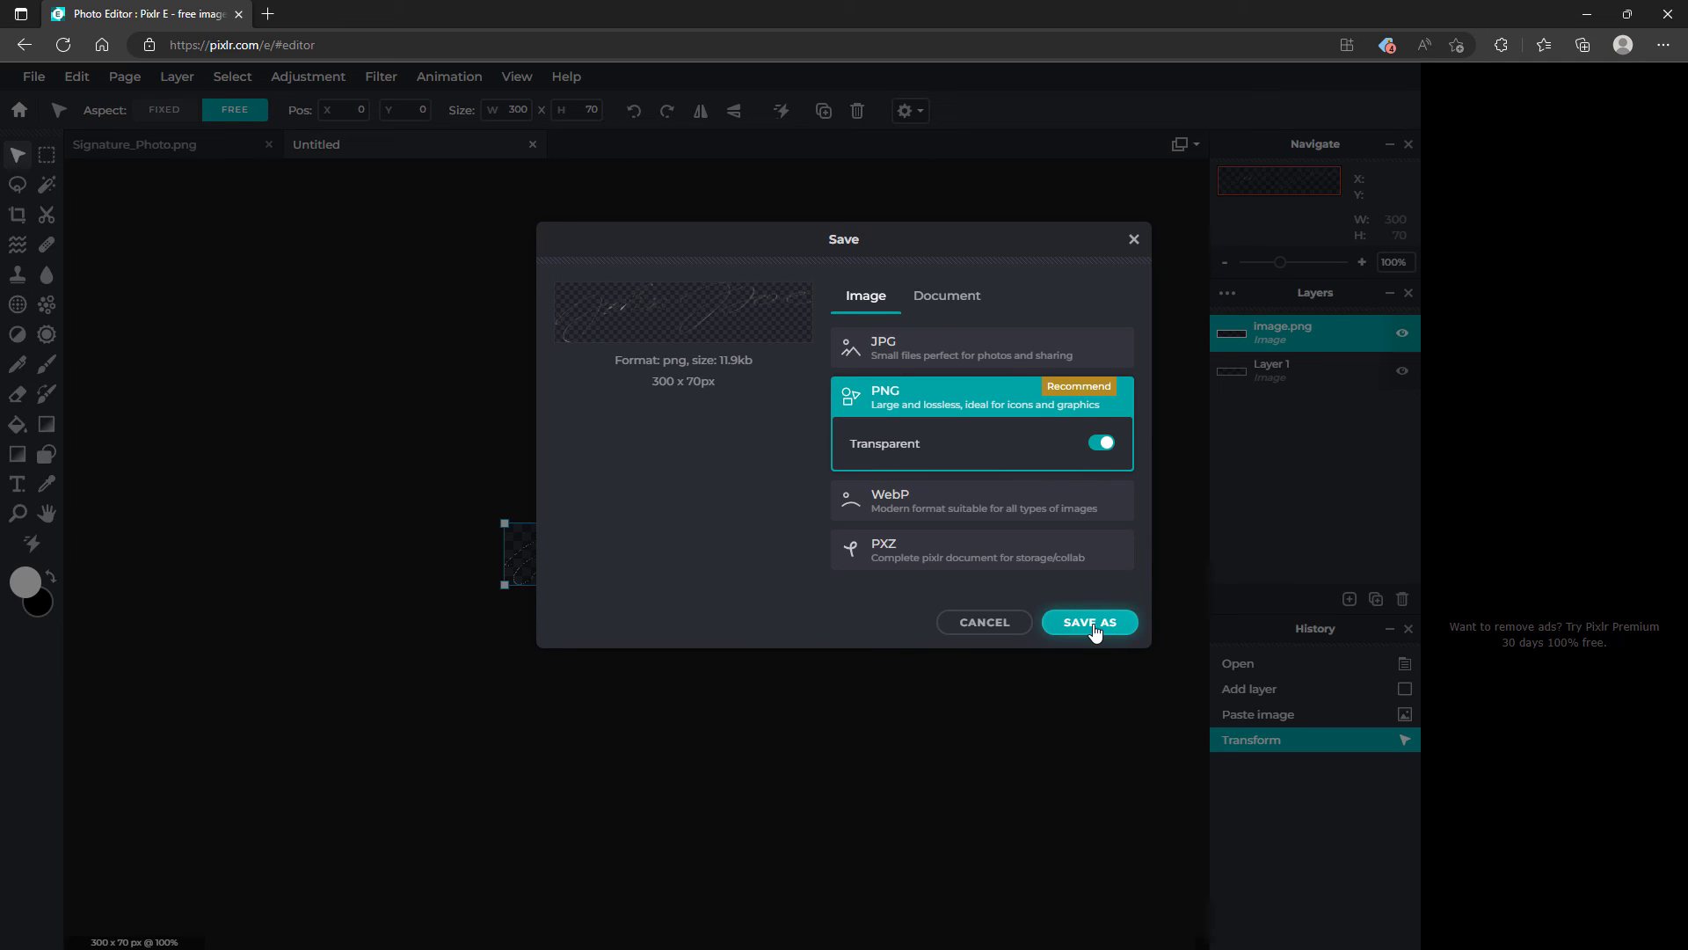
pyautogui.moveTo(1124, 630)
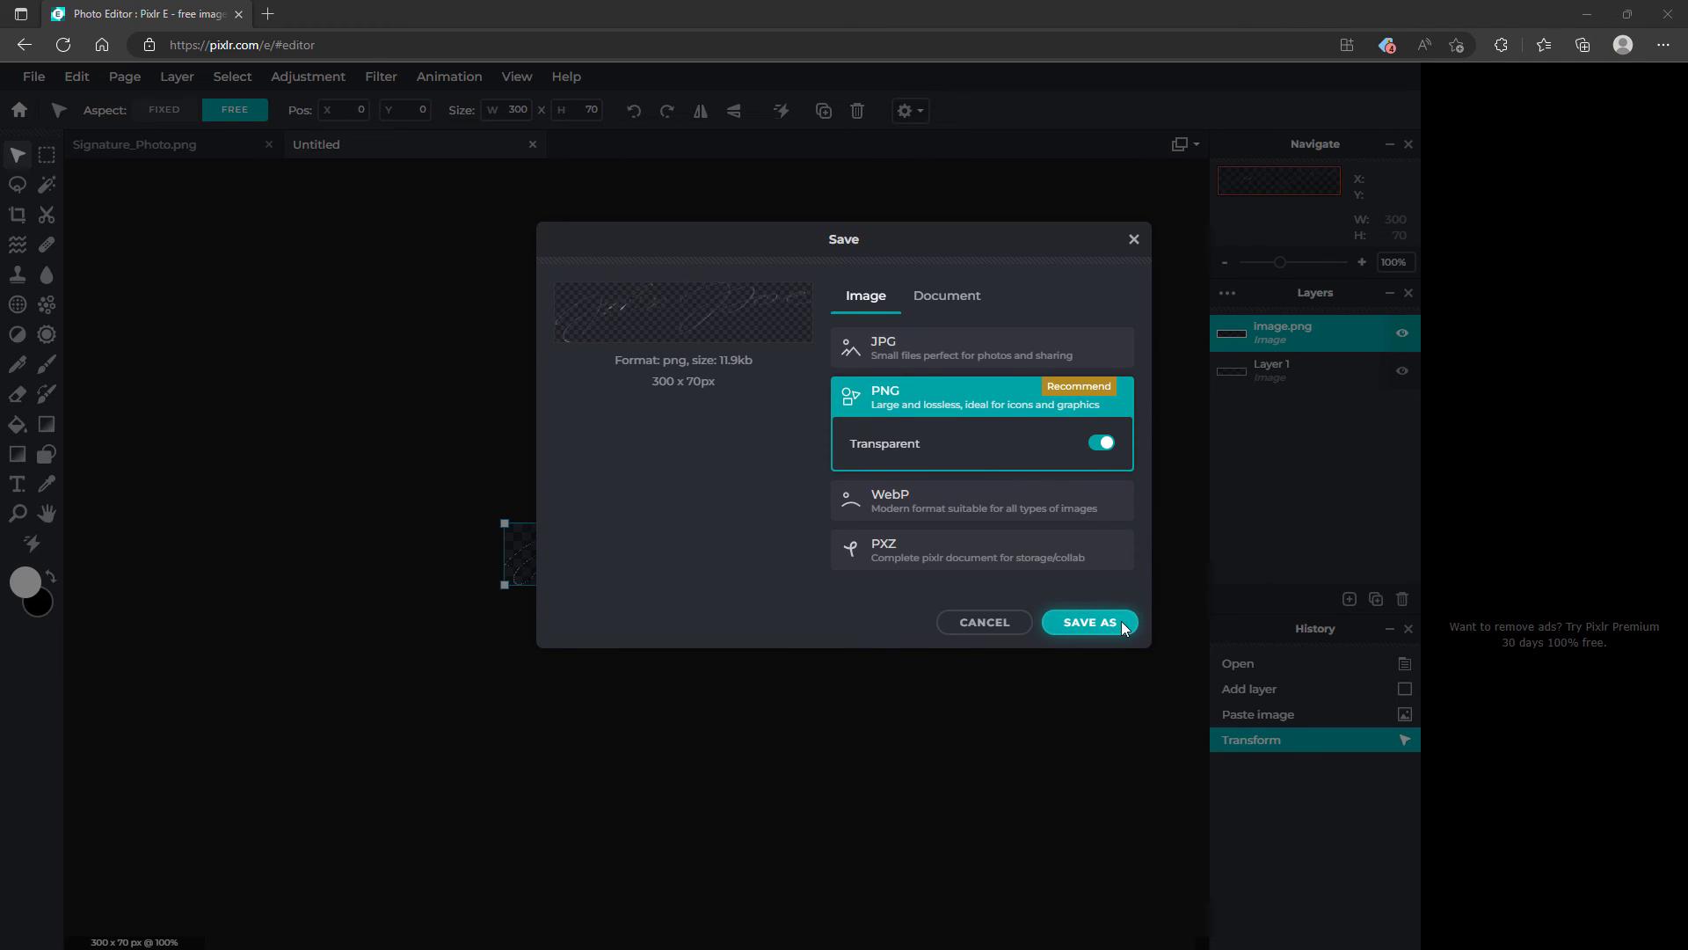
pyautogui.click(1088, 621)
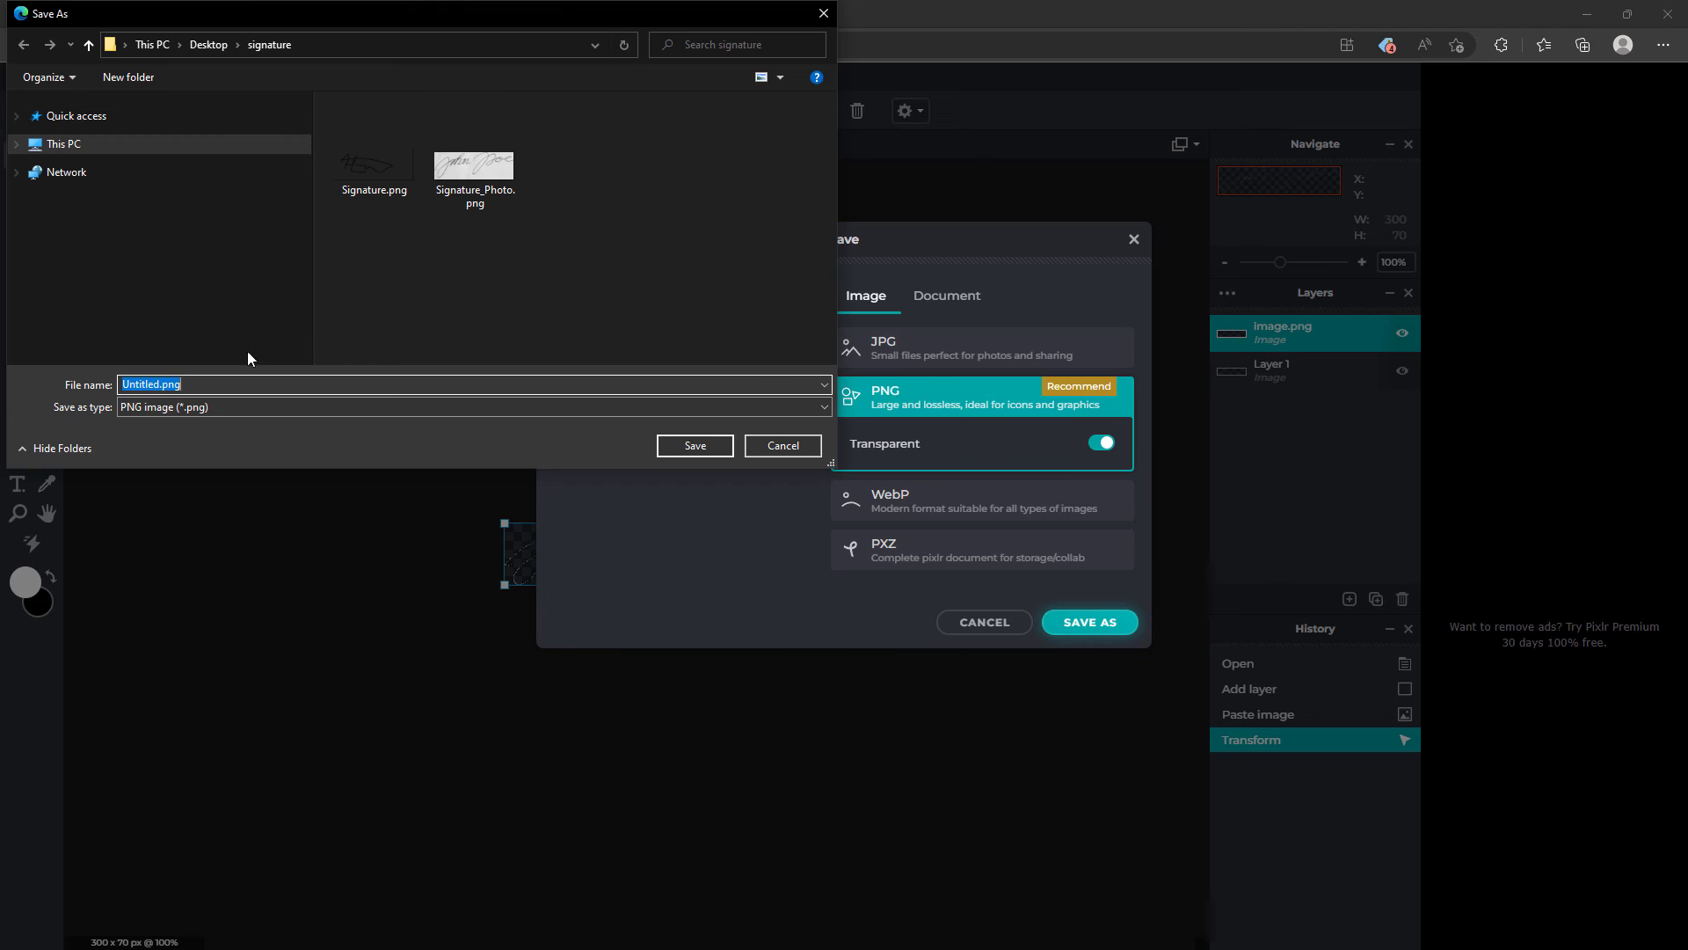
pyautogui.click(474, 137)
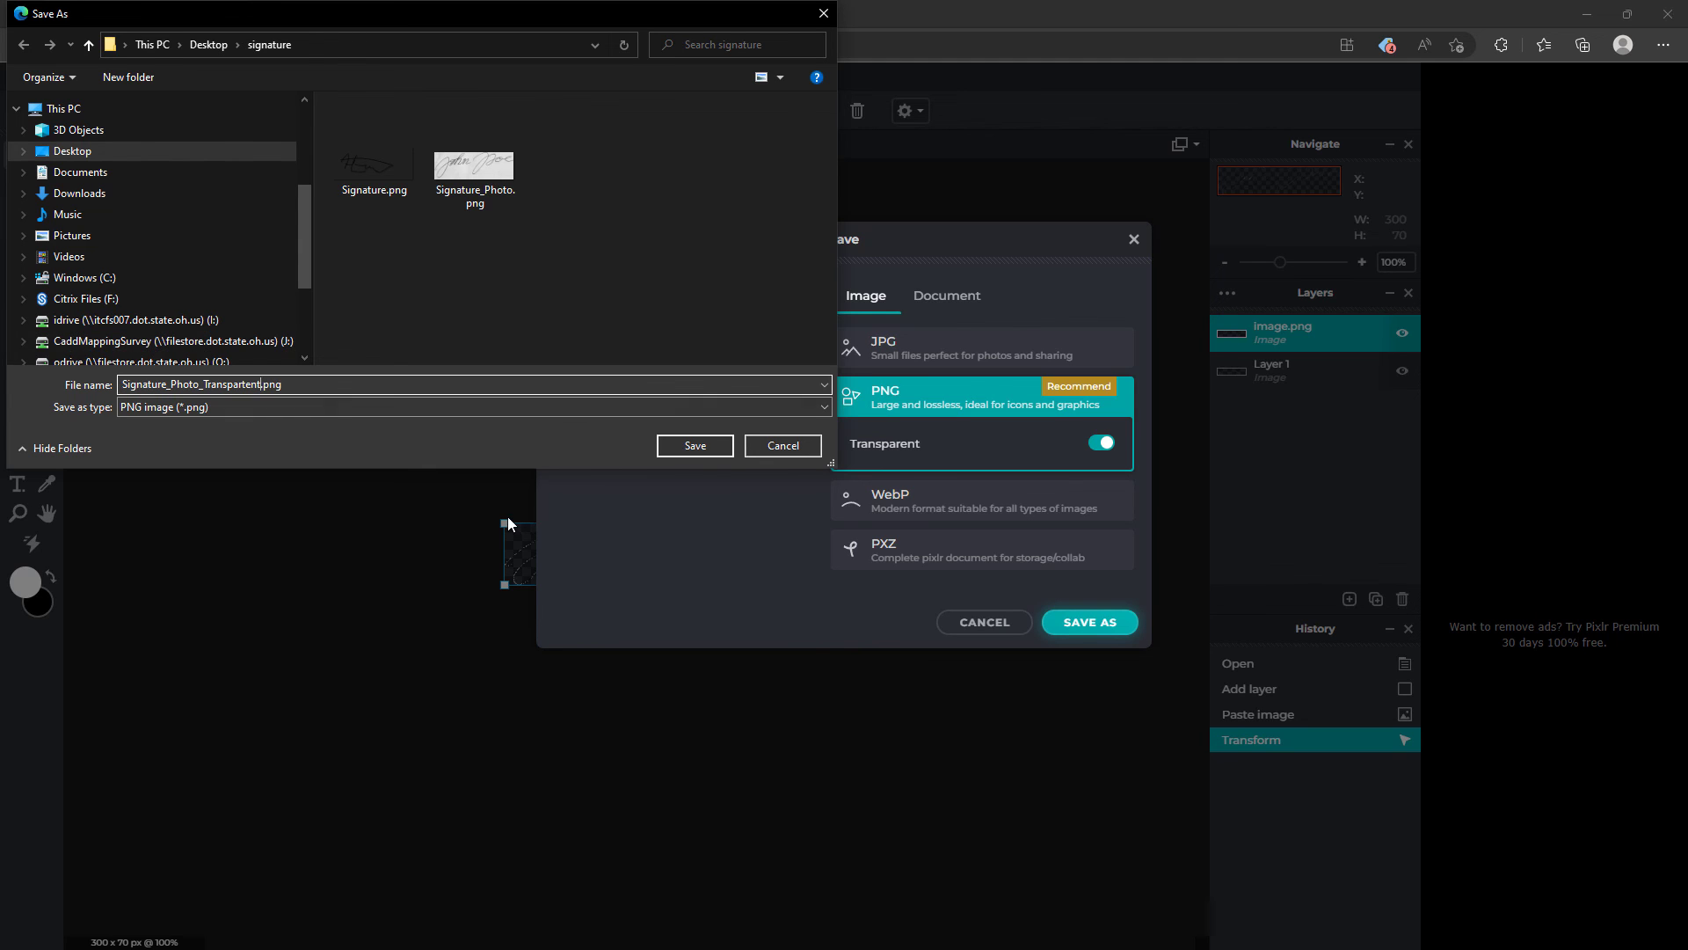
pyautogui.click(694, 445)
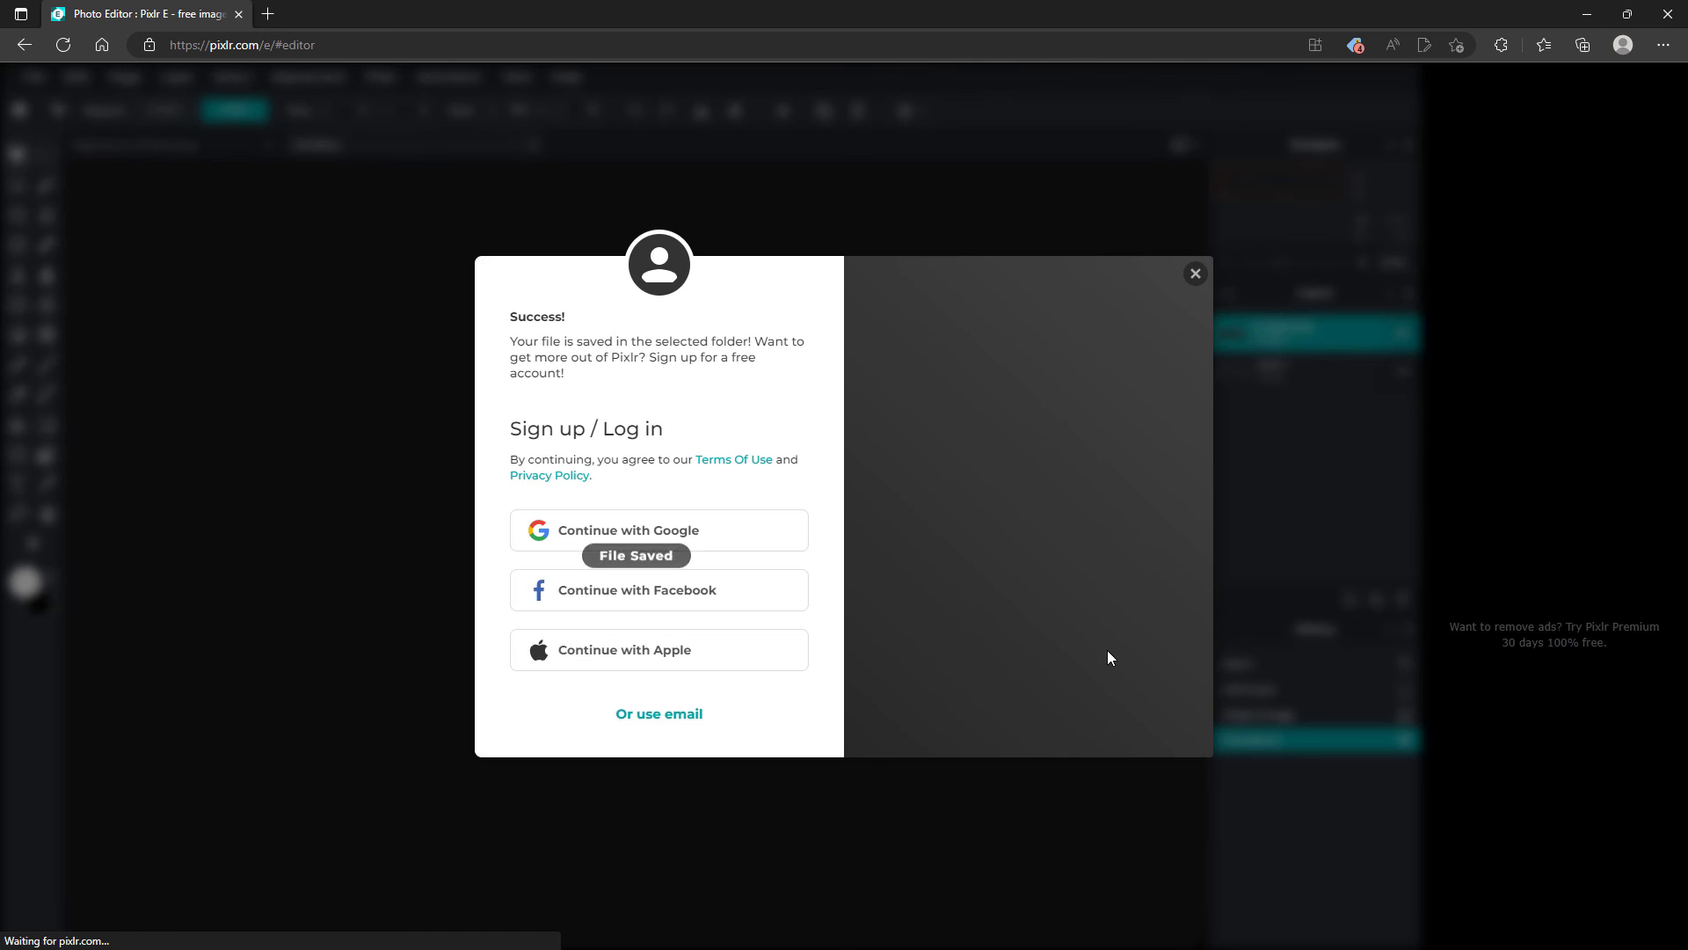
# Dismiss the sign-up prompt and view Signature_Photo_Transparent.png from Explorer
pyautogui.click(1194, 272)
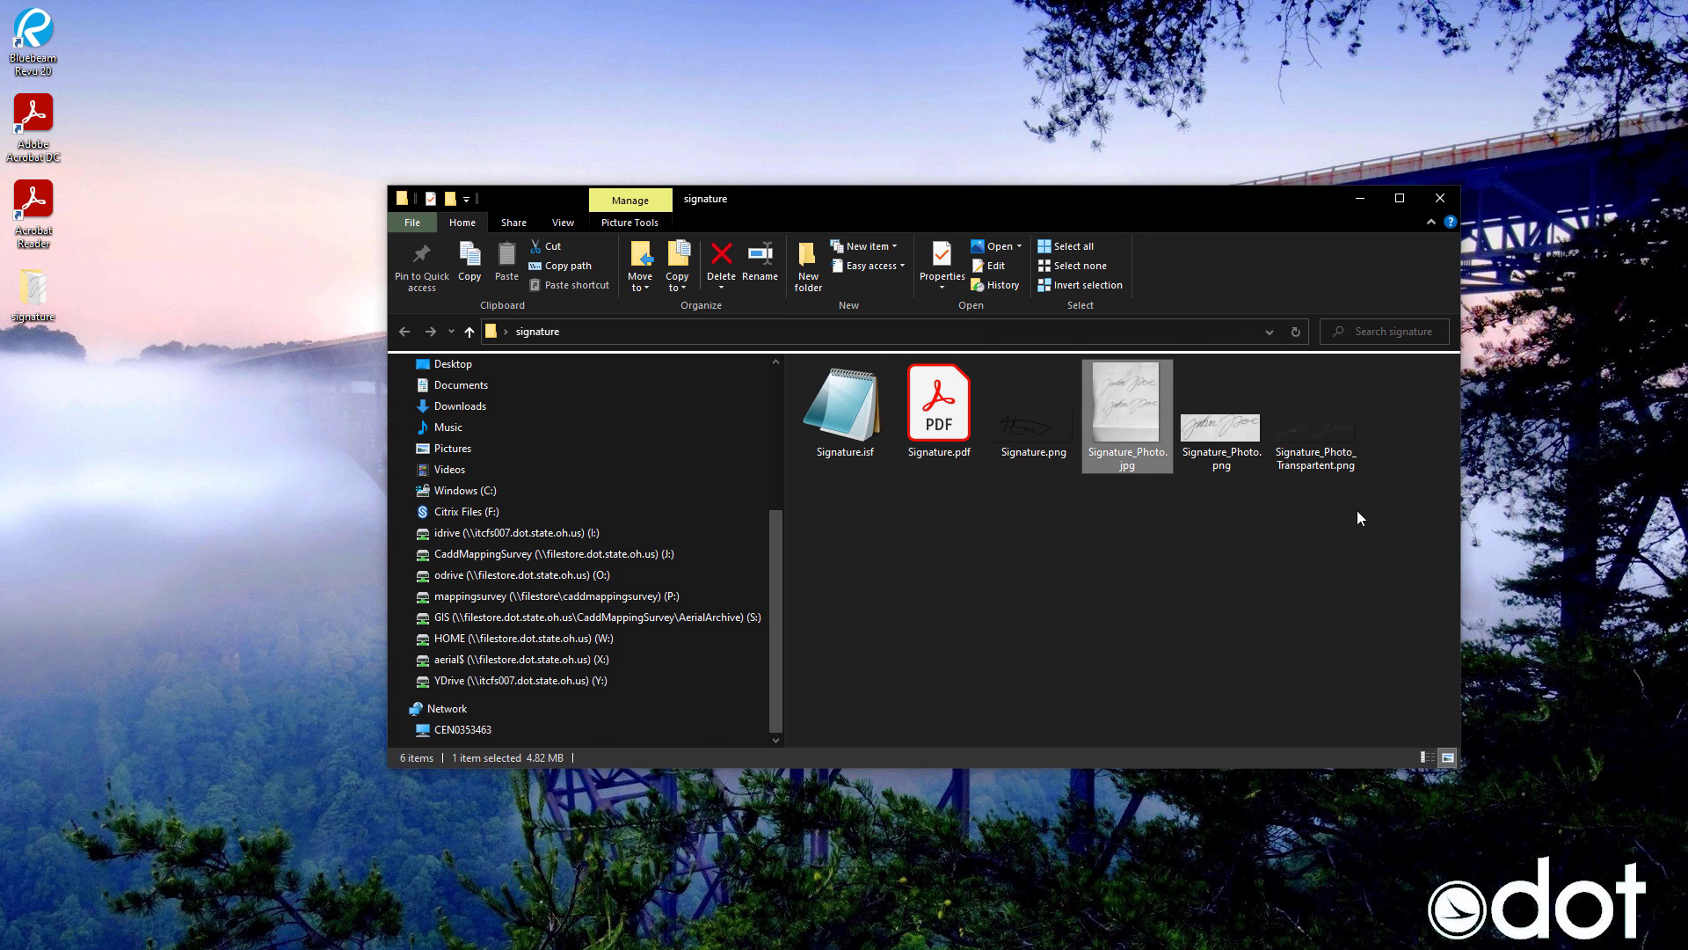
pyautogui.doubleClick(1313, 404)
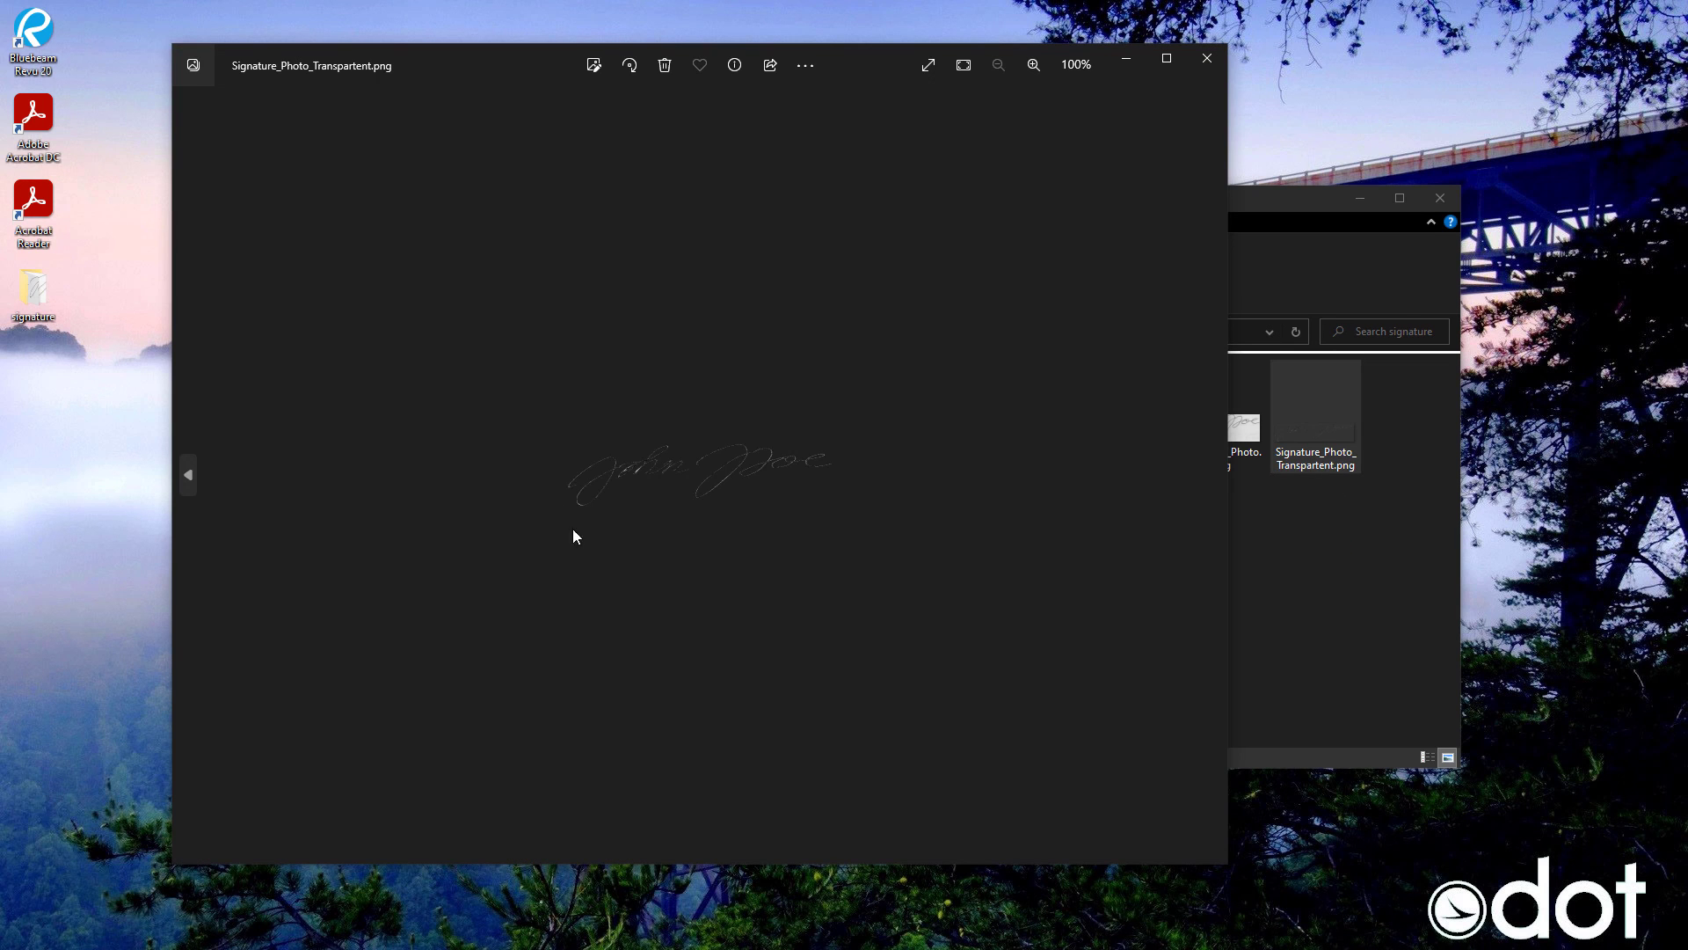
pyautogui.moveTo(797, 545)
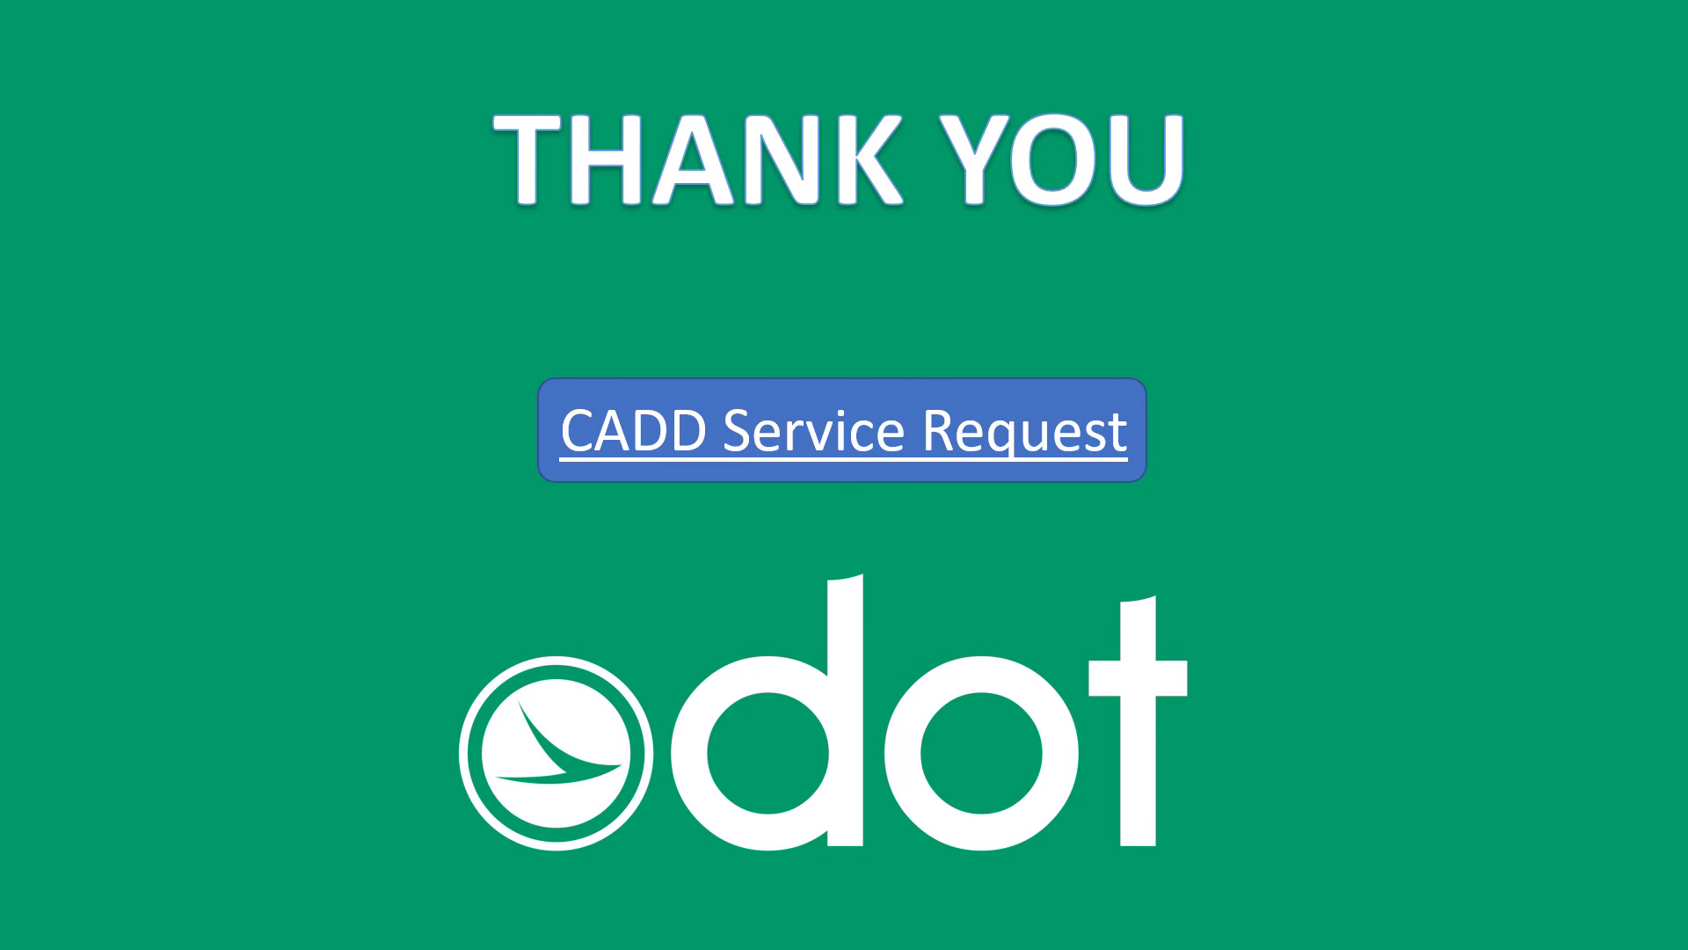
# Follow the CADD Service Request link to the Formstack support form
pyautogui.click(843, 429)
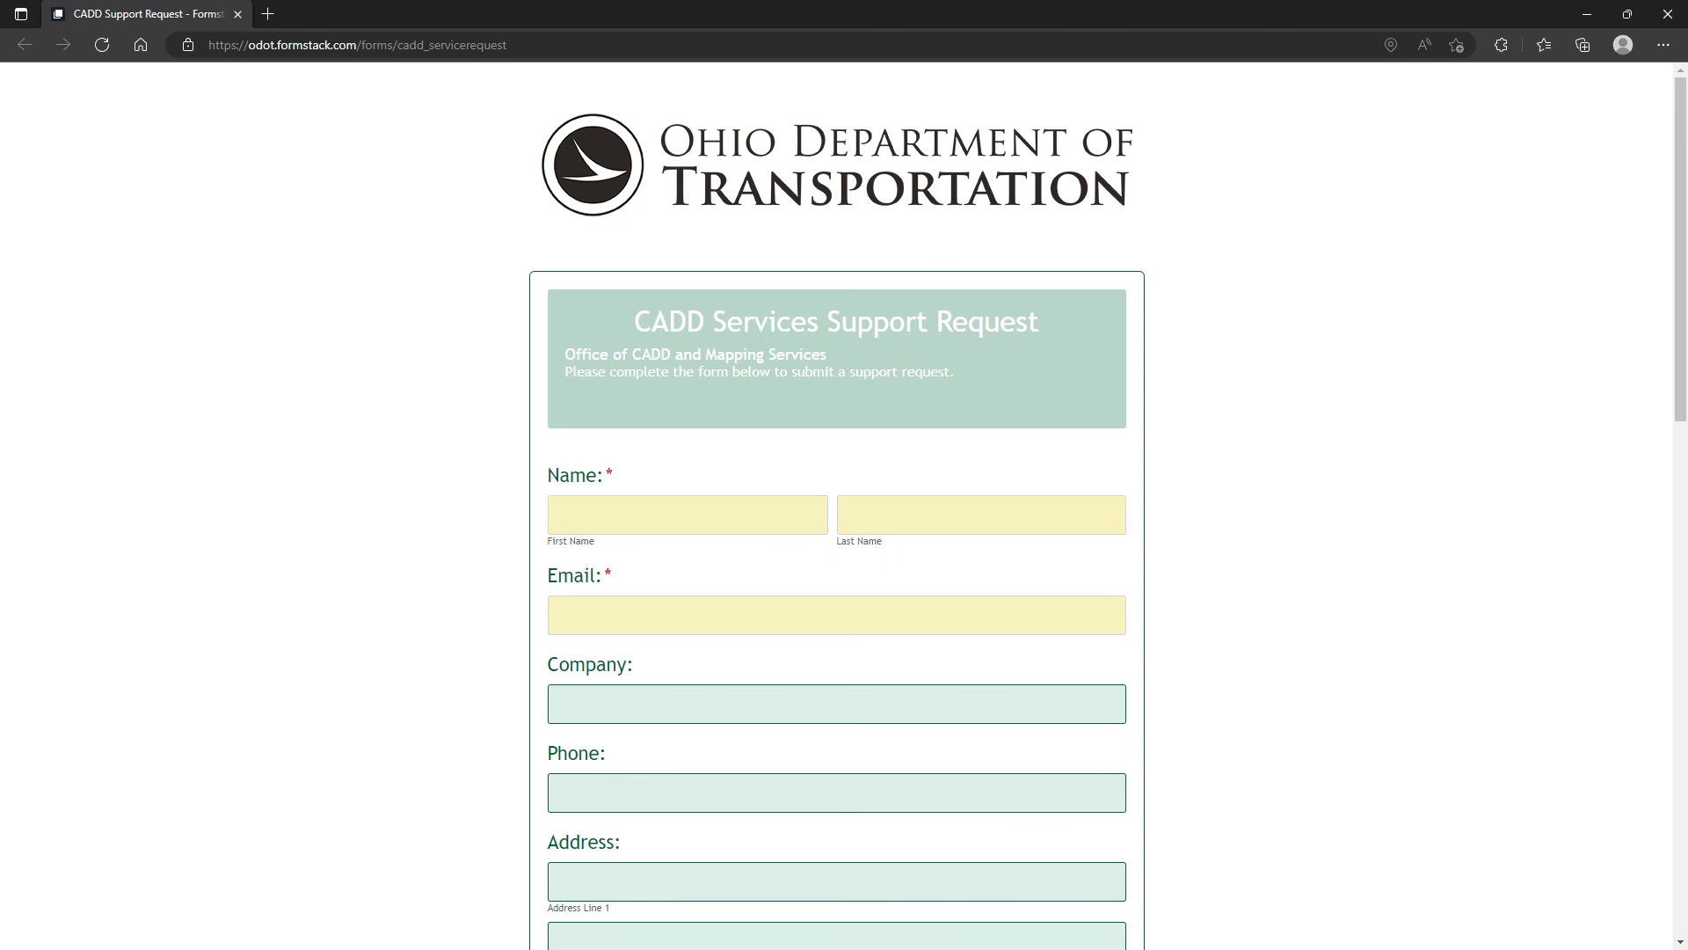
pyautogui.moveTo(1013, 262)
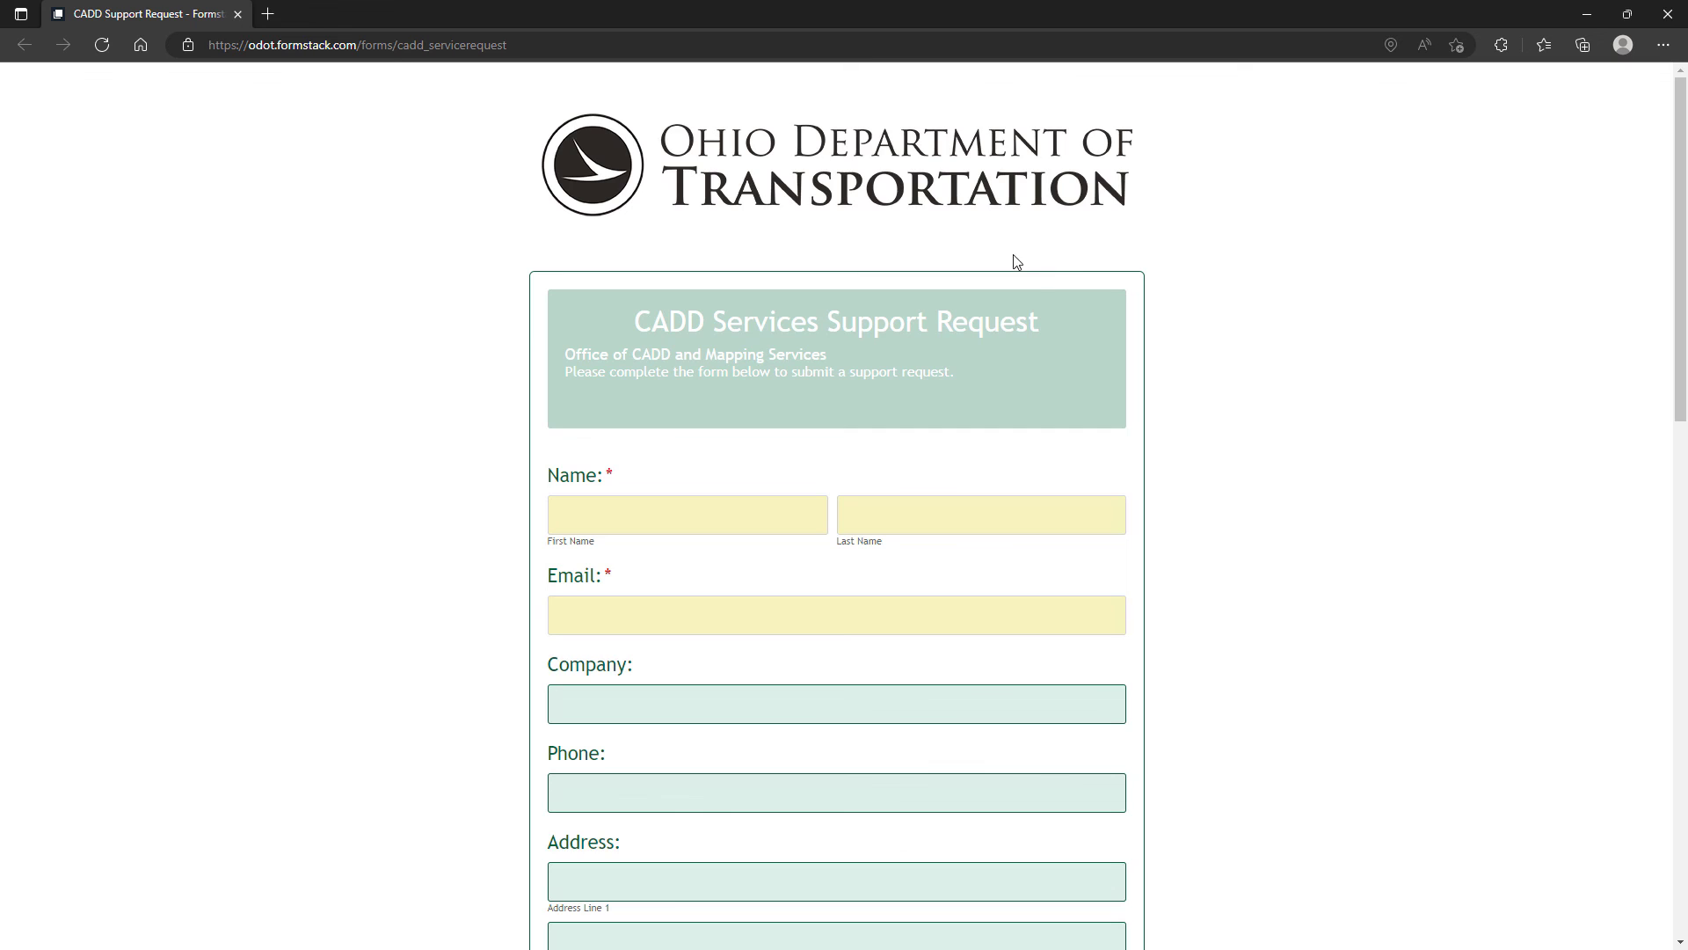